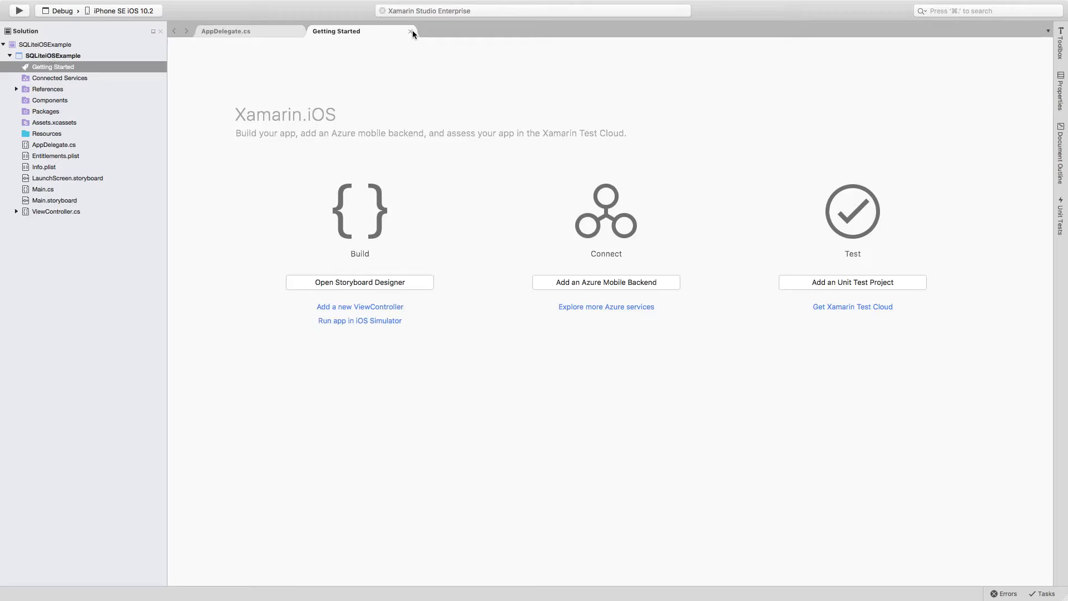
Close the Getting Started page and load Main.storyboard in the iOS designer
{"action": "left_click", "coordinate": [410, 31]}
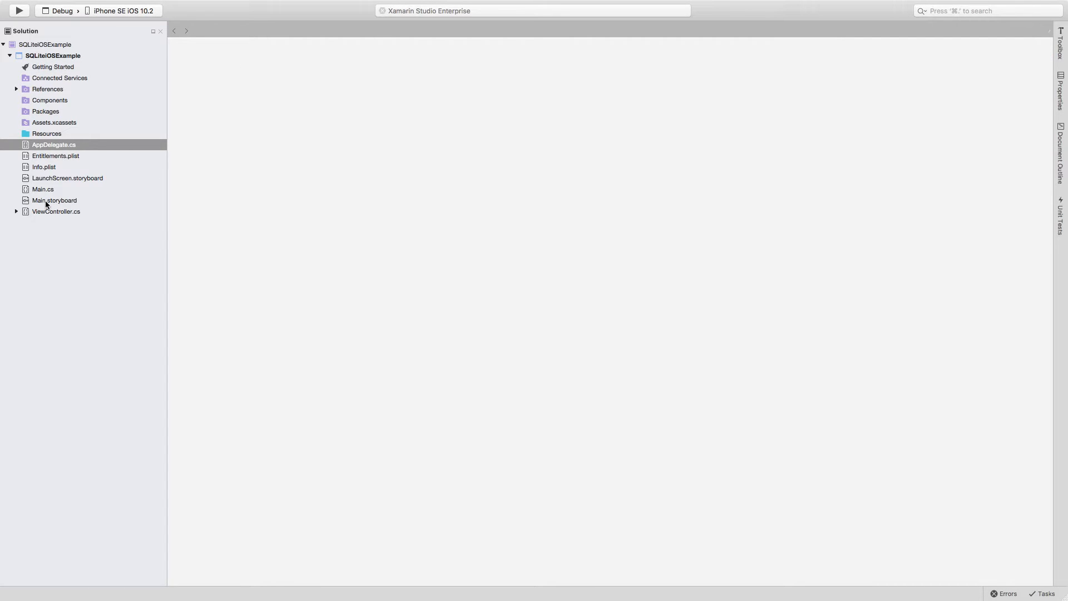
{"action": "left_click", "coordinate": [53, 199]}
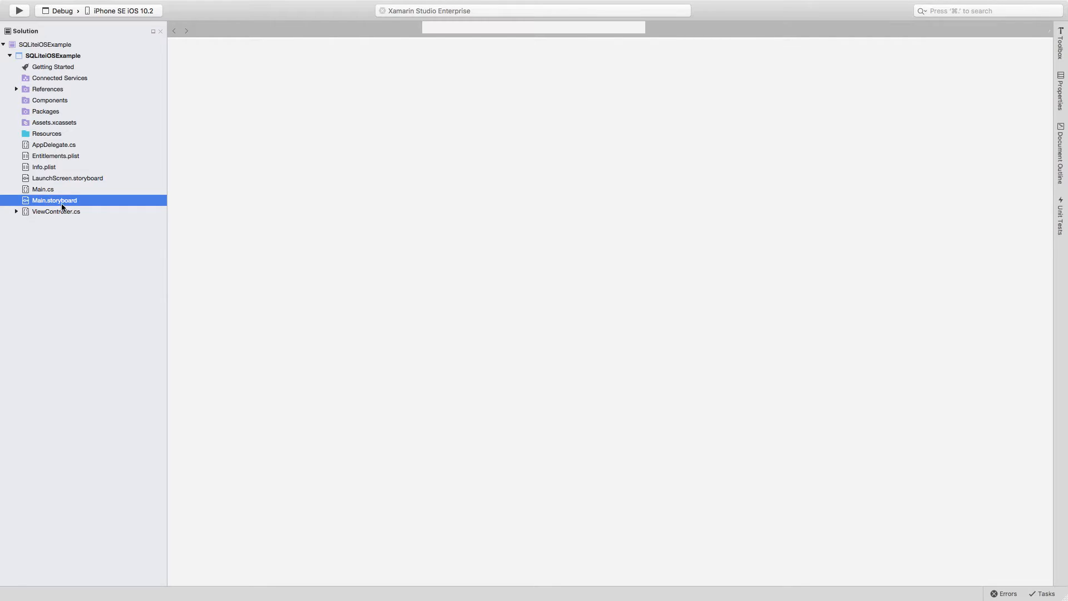
{"action": "double_click", "coordinate": [54, 200]}
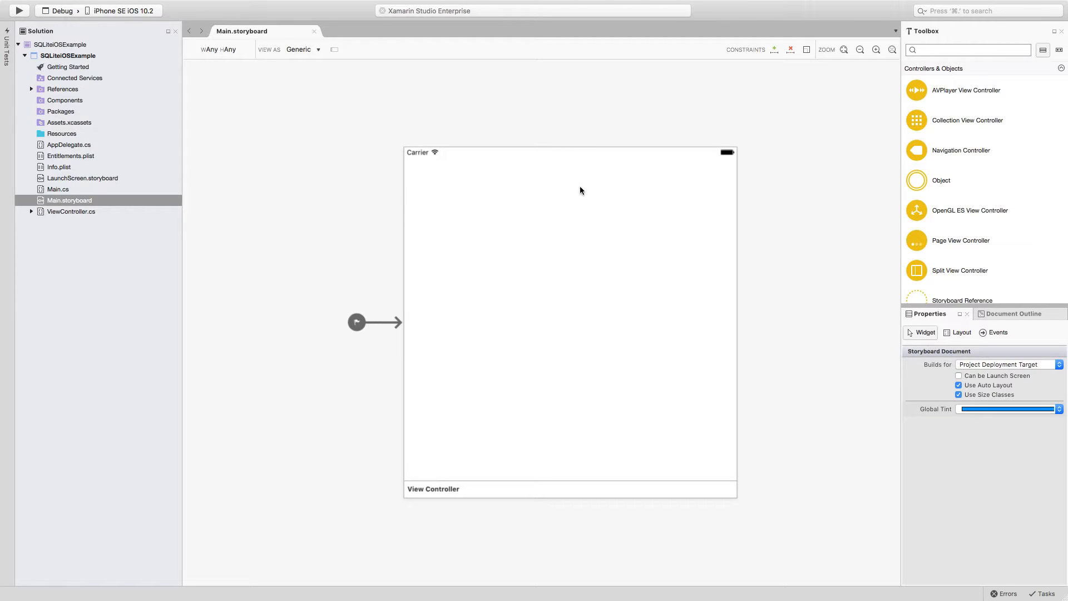
{"action": "mouse_move", "coordinate": [579, 178]}
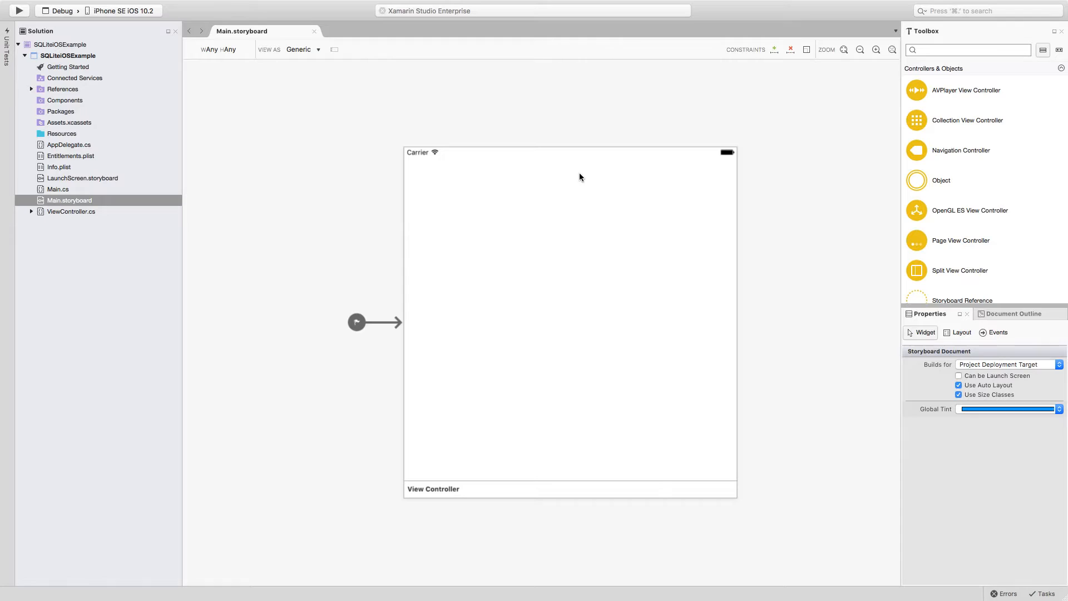
{"action": "mouse_move", "coordinate": [788, 194]}
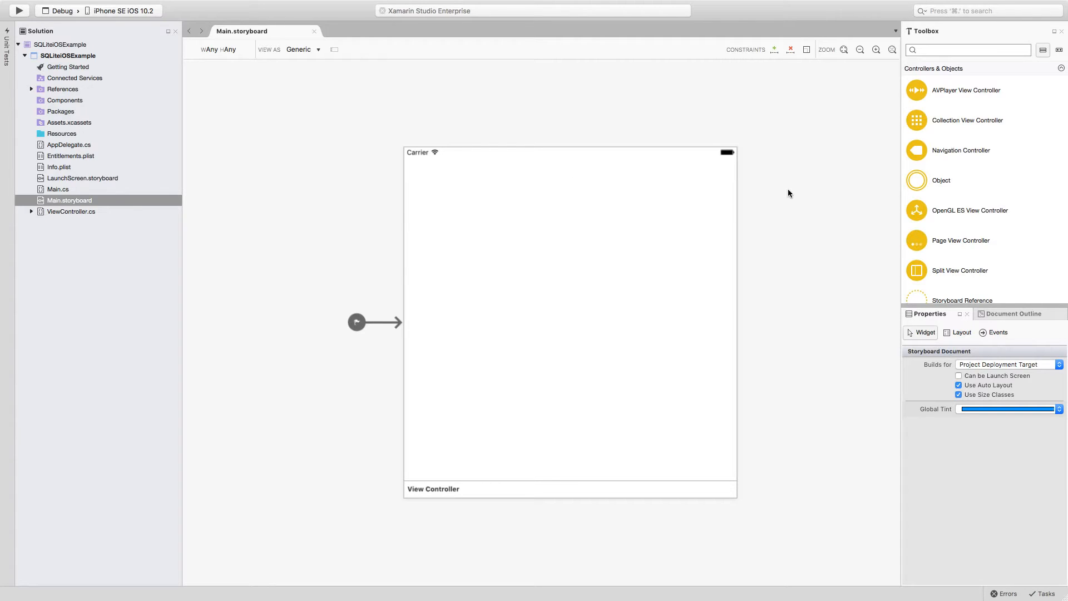
Scroll the Toolbox to reach the Navigation Controller for the storyboard canvas
{"action": "scroll", "scroll_direction": "down", "scroll_amount": 3}
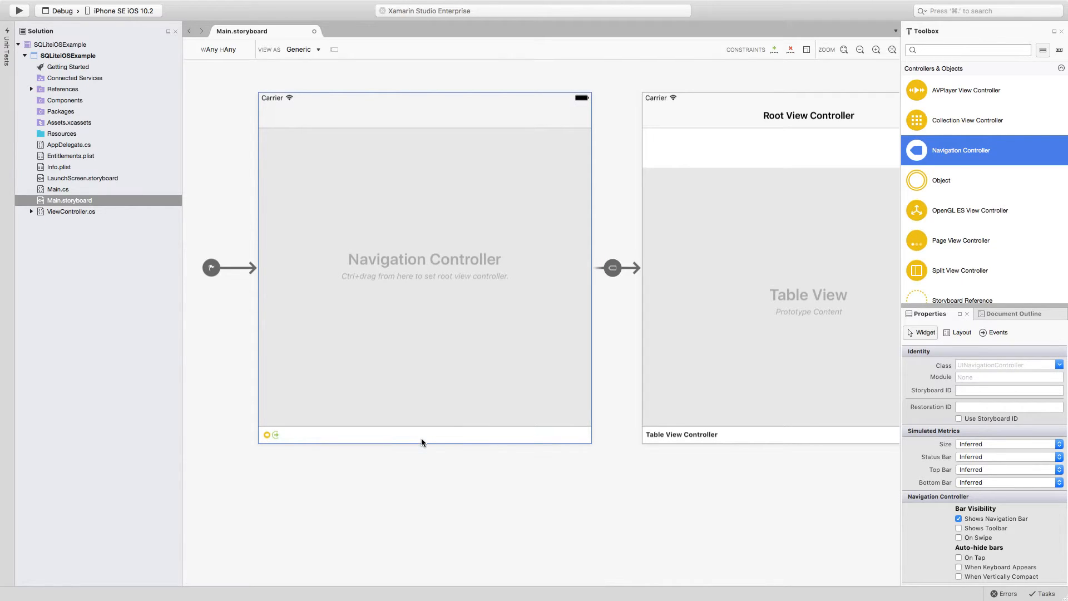
{"action": "mouse_move", "coordinate": [533, 383]}
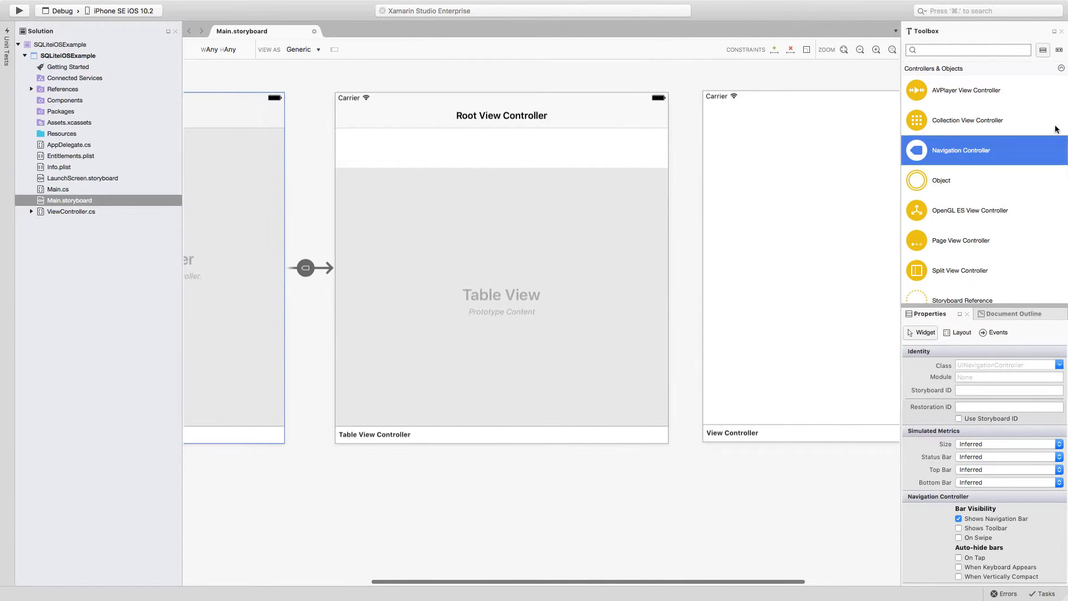
Add a Bar Button Item to the navigation bar with its Identifier set to Add
{"action": "type", "text": "barbu"}
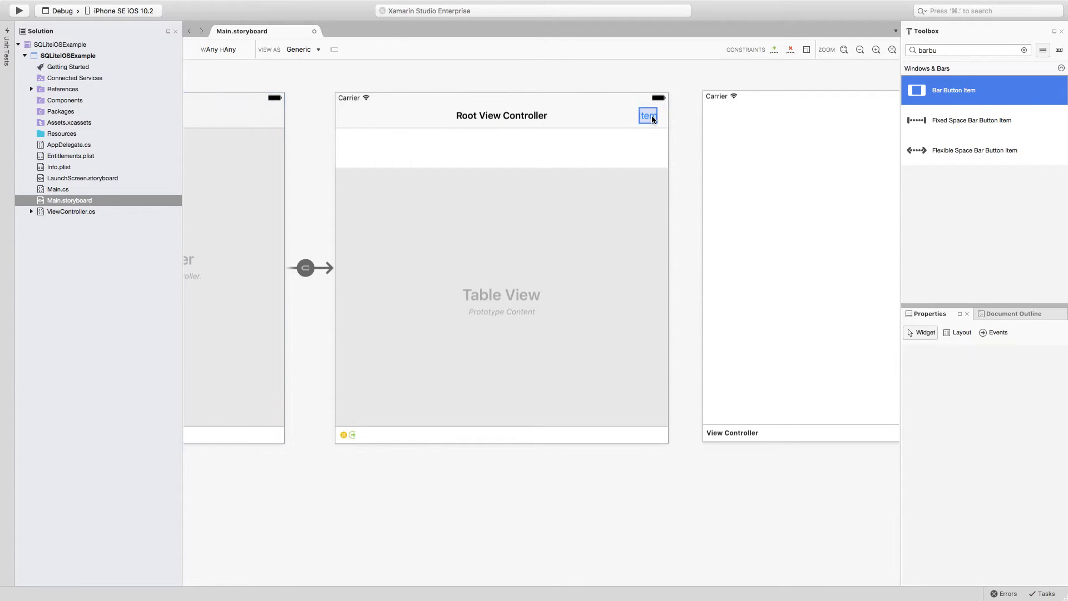
{"action": "left_click", "coordinate": [981, 375]}
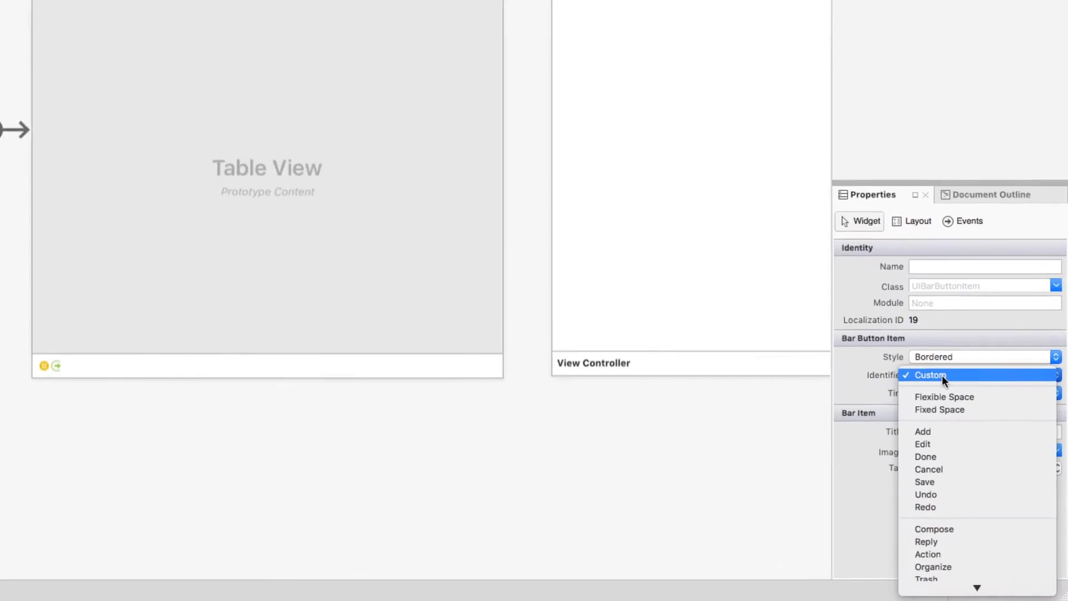
{"action": "left_click", "coordinate": [922, 432]}
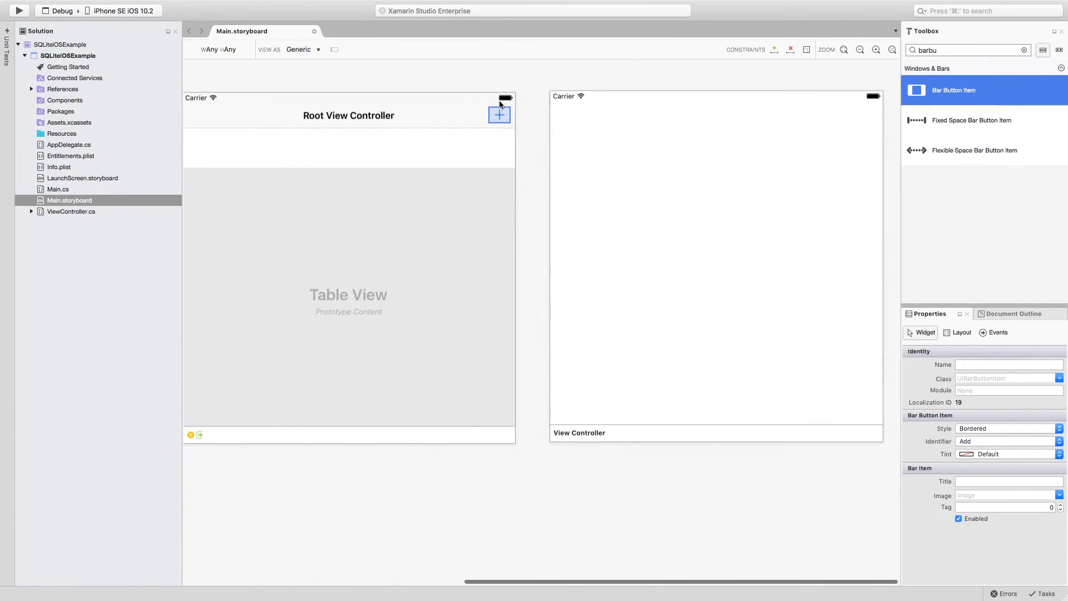
Connect the Add button to the other view controller with a Show segue
{"action": "left_click_drag", "start_coordinate": [499, 115], "coordinate": [586, 126]}
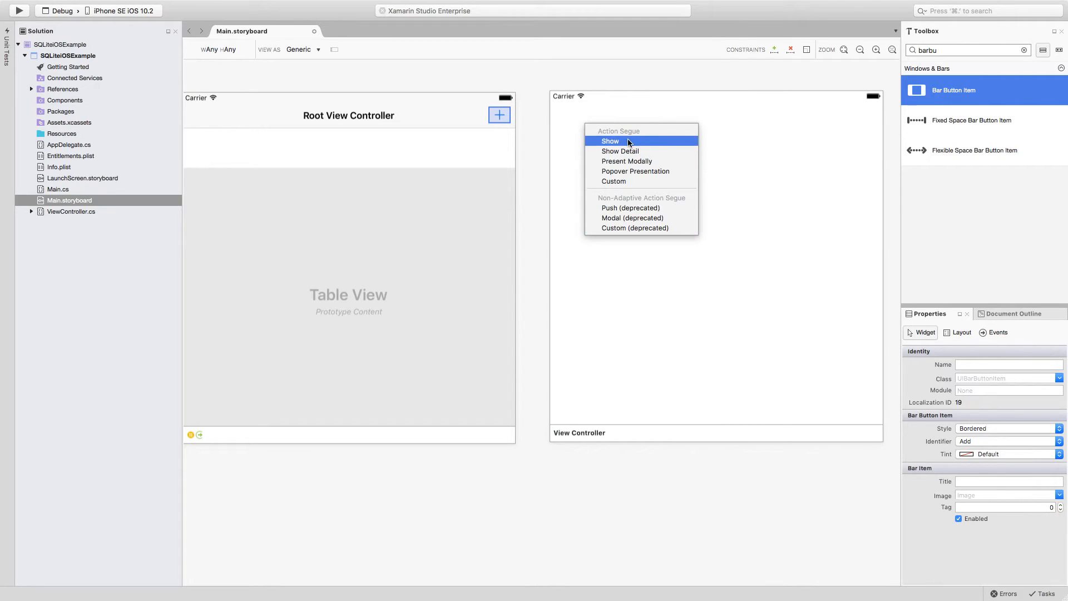
{"action": "left_click", "coordinate": [609, 141]}
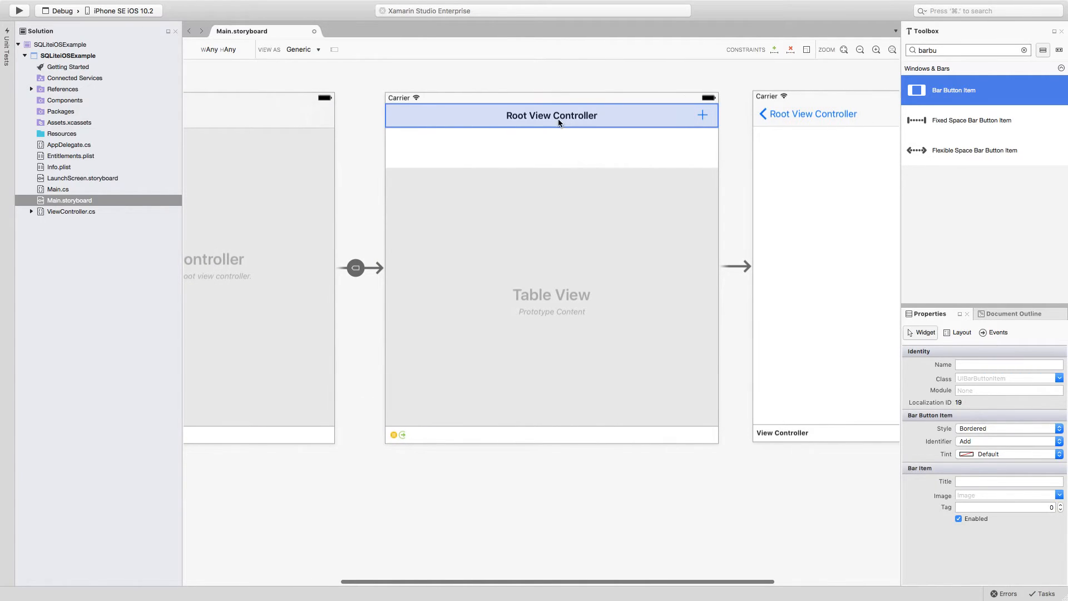
{"action": "left_click", "coordinate": [550, 115]}
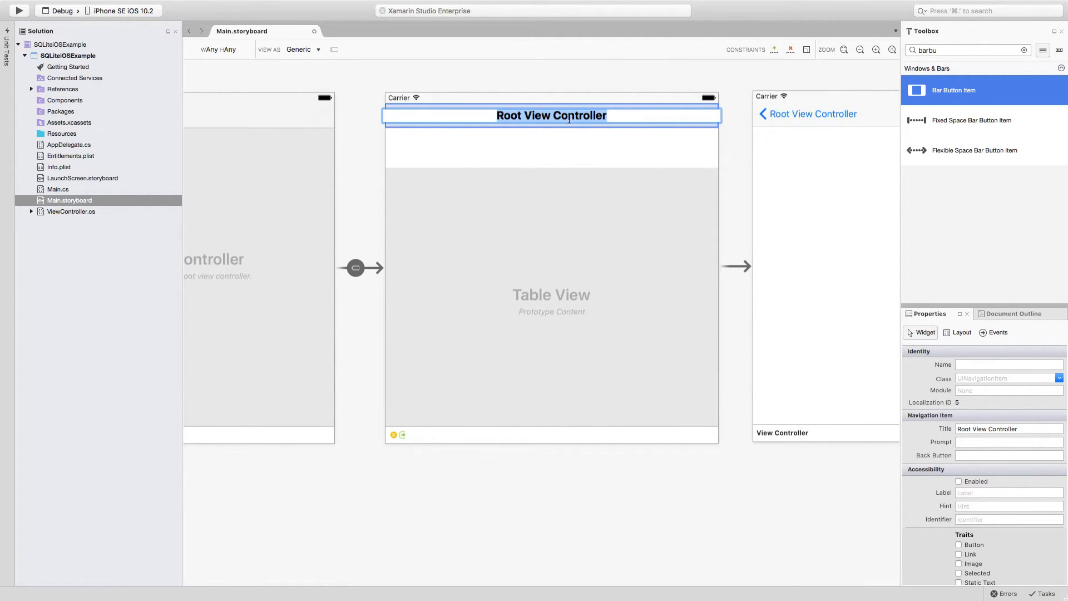
Set the navigation item's Title property to Books
{"action": "type", "text": "Books"}
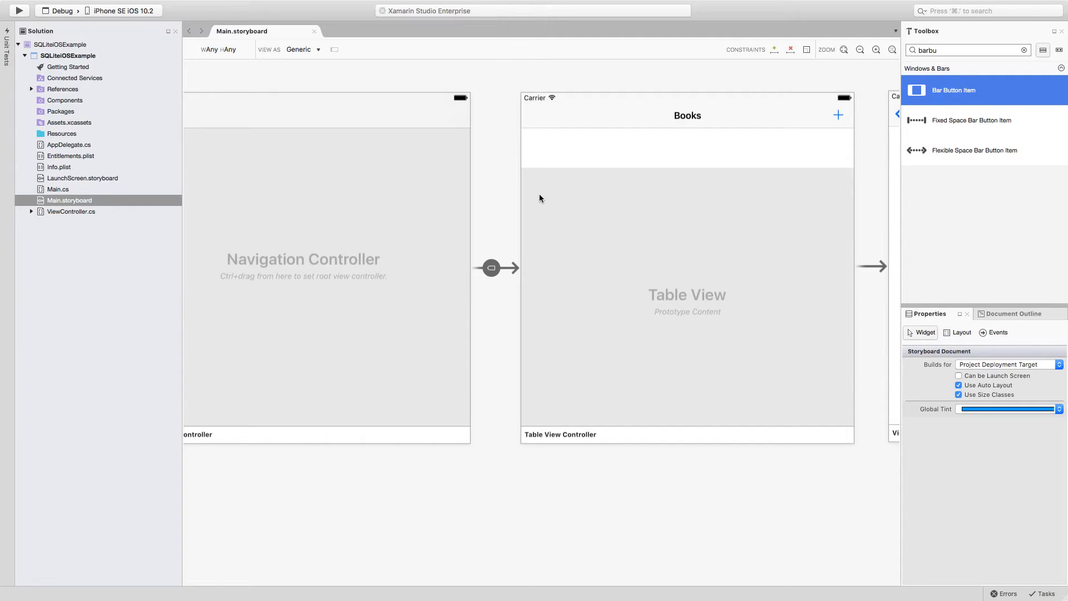
{"action": "mouse_move", "coordinate": [557, 198]}
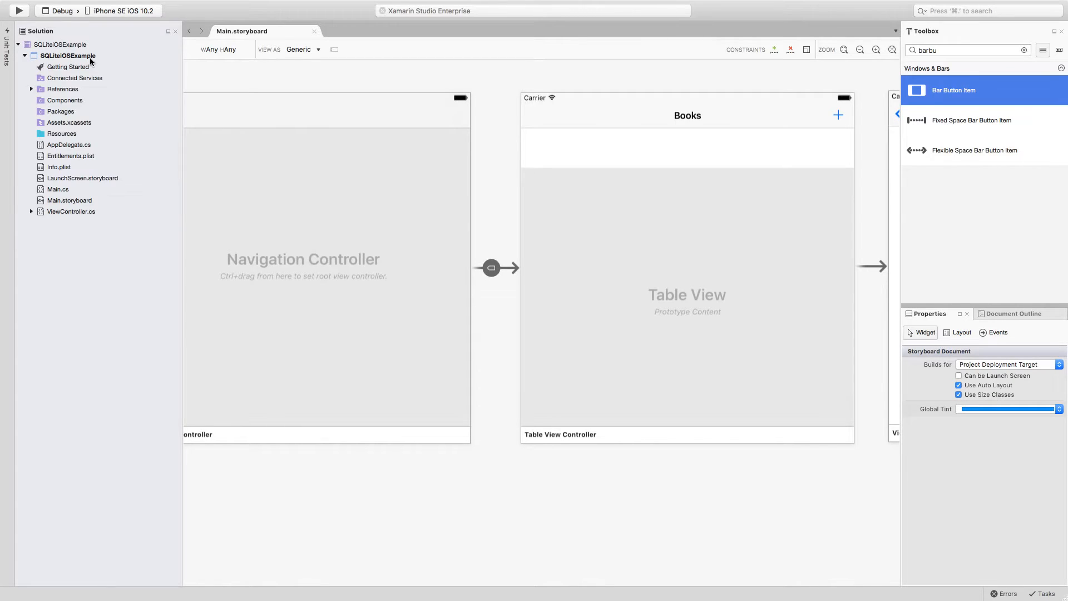
Tick Mono.Data.Sqlite and System.Data in Edit References and expand the References list
{"action": "right_click", "coordinate": [63, 89]}
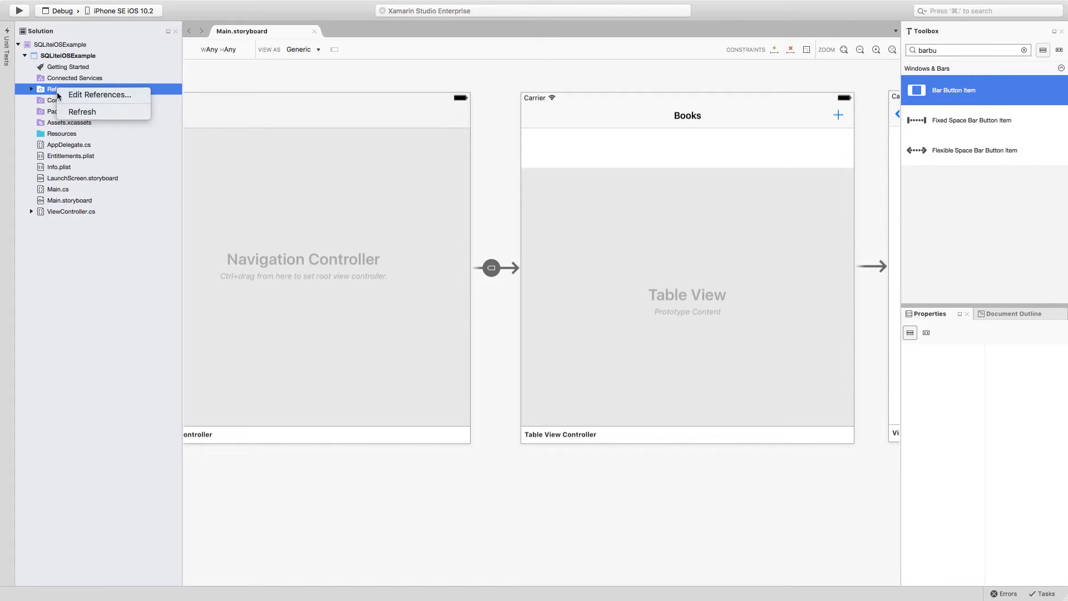
{"action": "left_click", "coordinate": [98, 95]}
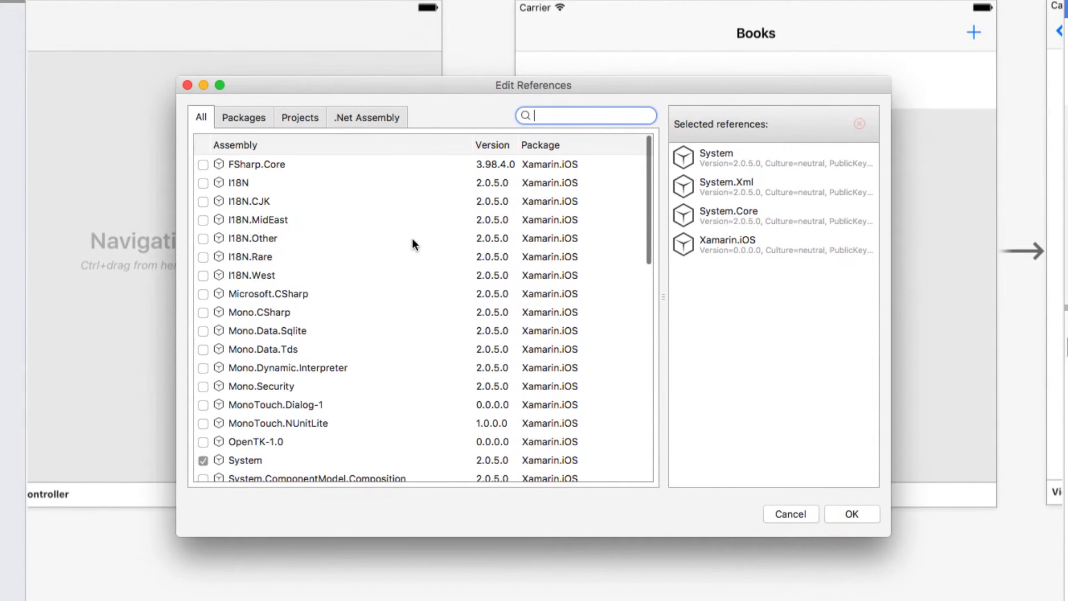
{"action": "mouse_move", "coordinate": [217, 351]}
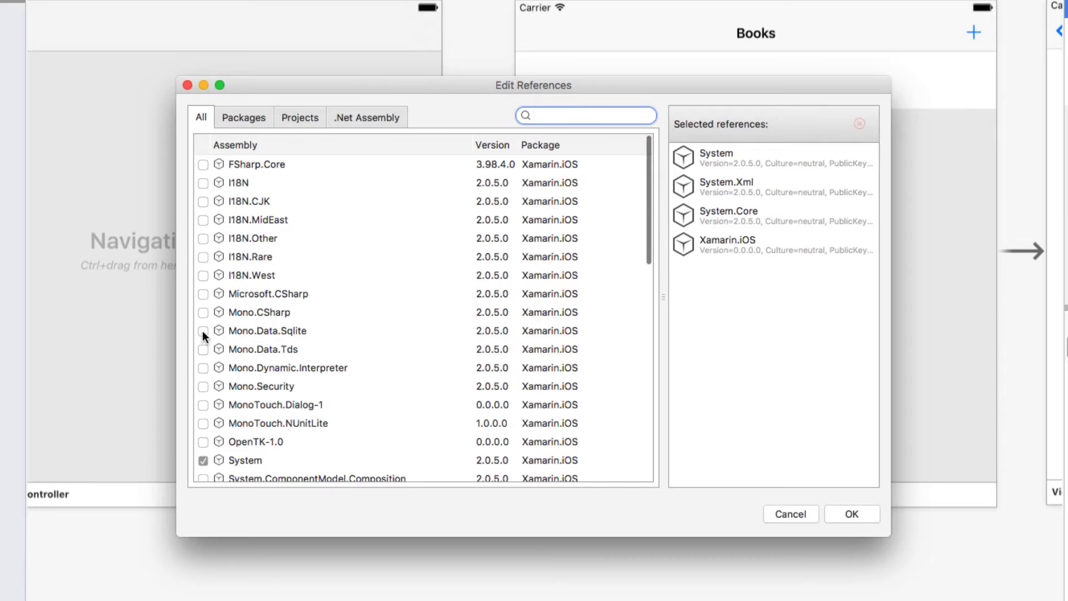
{"action": "left_click", "coordinate": [203, 330]}
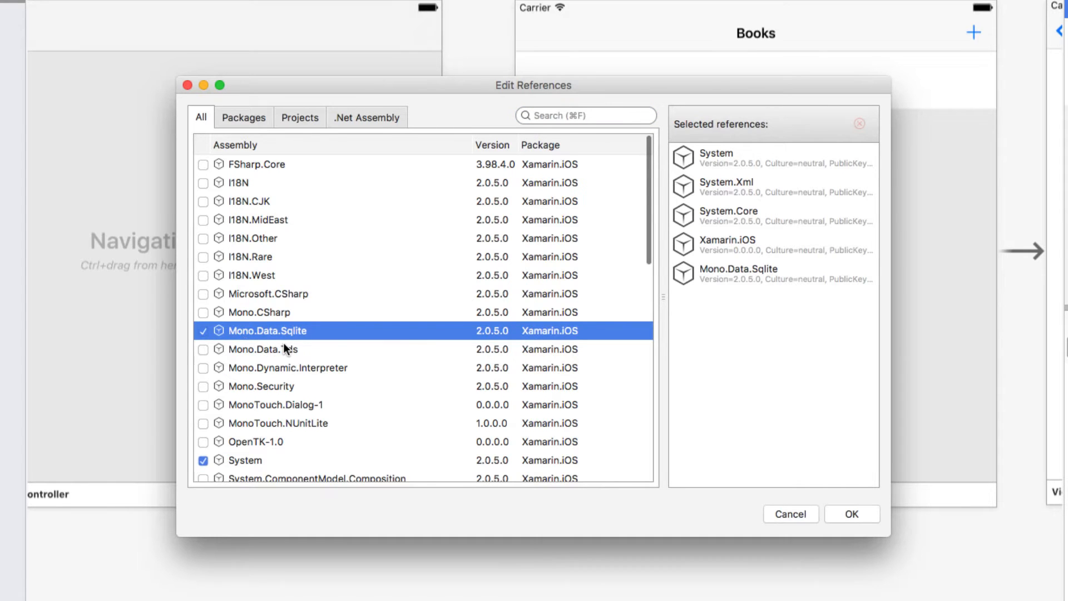
{"action": "scroll", "scroll_direction": "down", "scroll_amount": 3}
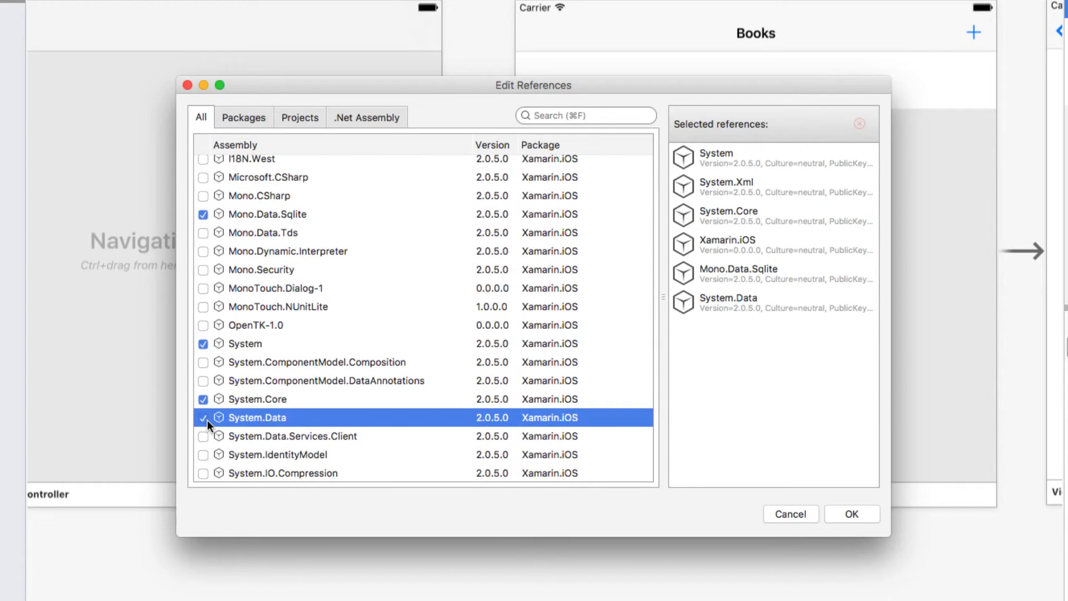
{"action": "mouse_move", "coordinate": [301, 418]}
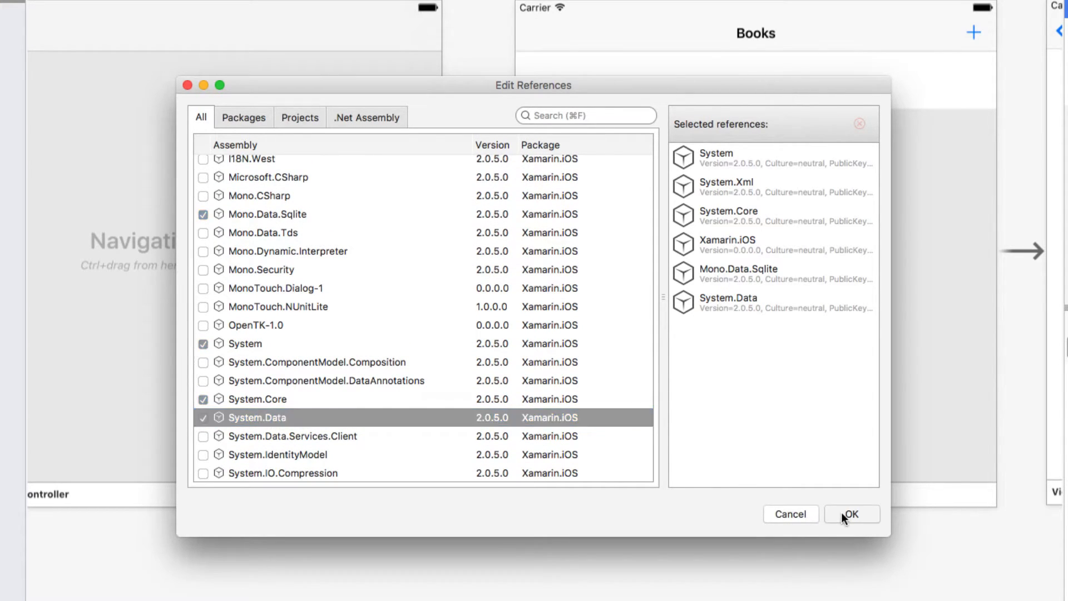
{"action": "left_click", "coordinate": [851, 514]}
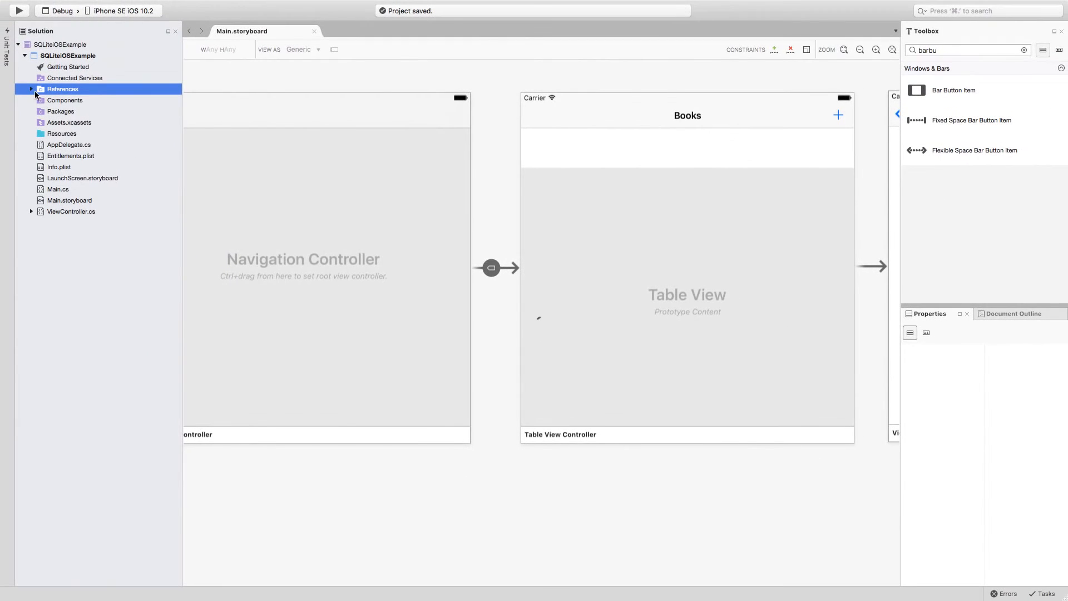
{"action": "left_click", "coordinate": [31, 89]}
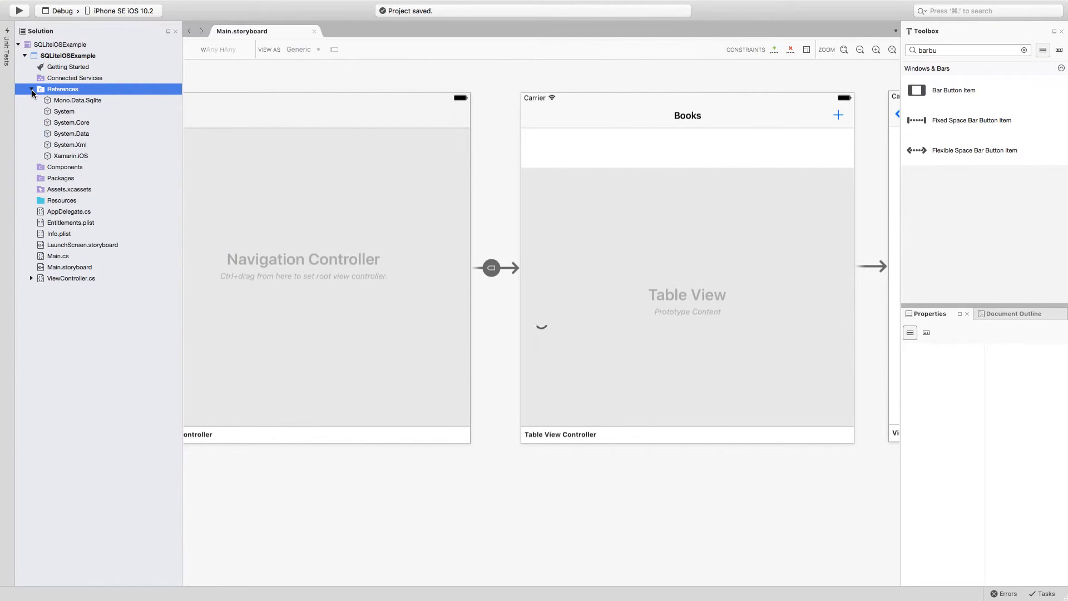
Collapse the References node in the project tree
{"action": "left_click", "coordinate": [31, 94]}
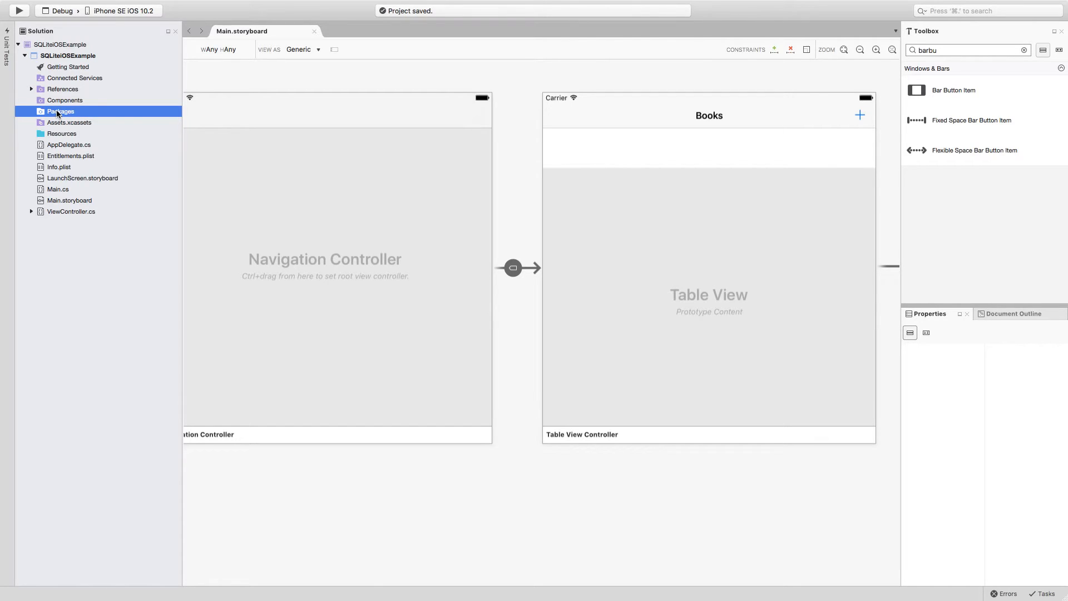
{"action": "mouse_move", "coordinate": [69, 114]}
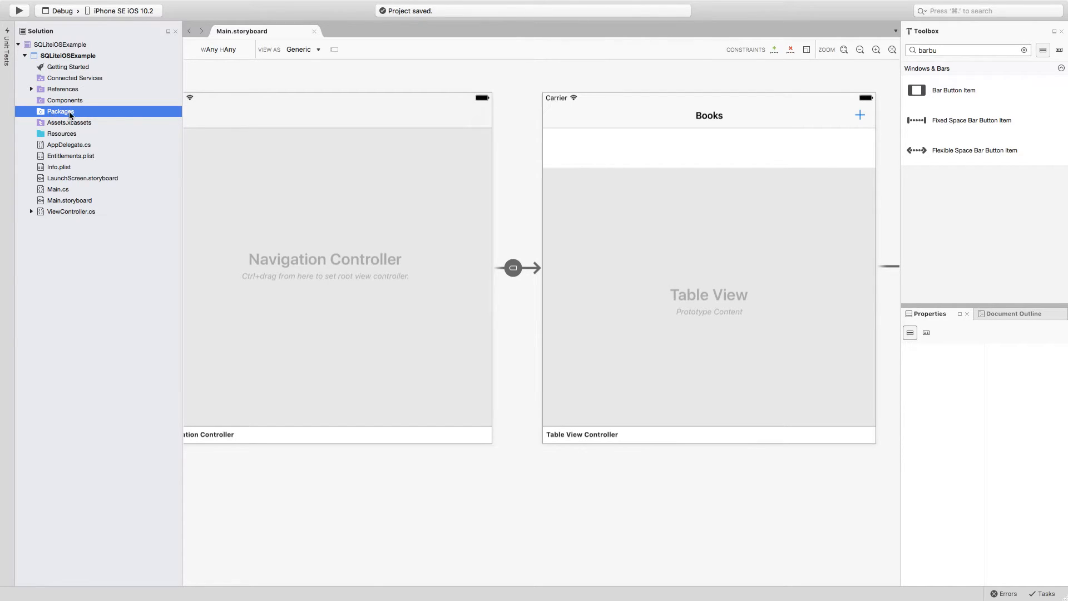
Search the package catalogue for 'sqlite-net', tick it and install it into the project
{"action": "right_click", "coordinate": [60, 112]}
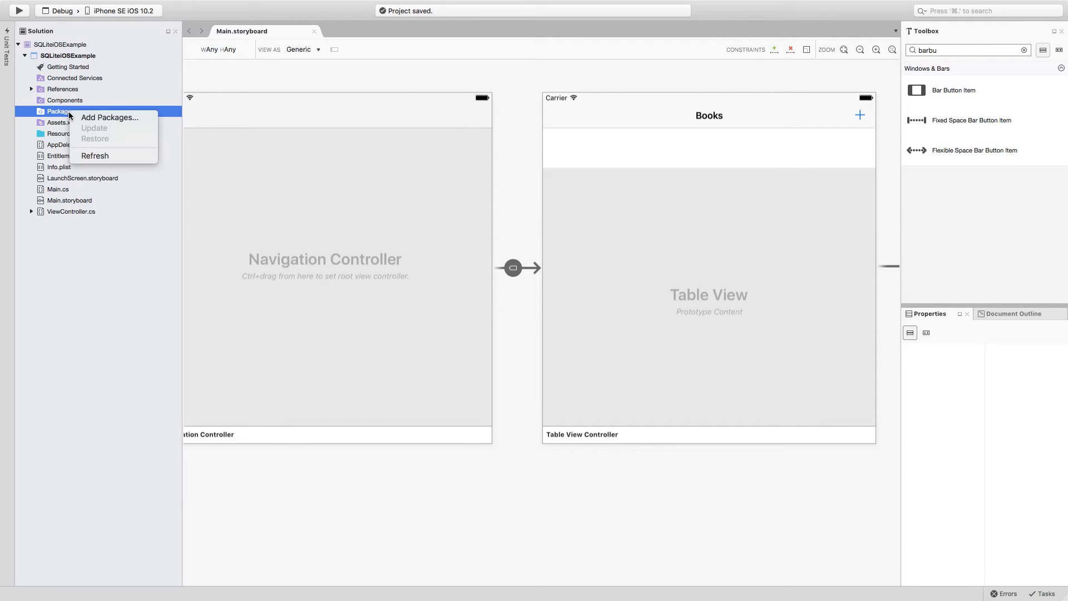
{"action": "left_click", "coordinate": [110, 116]}
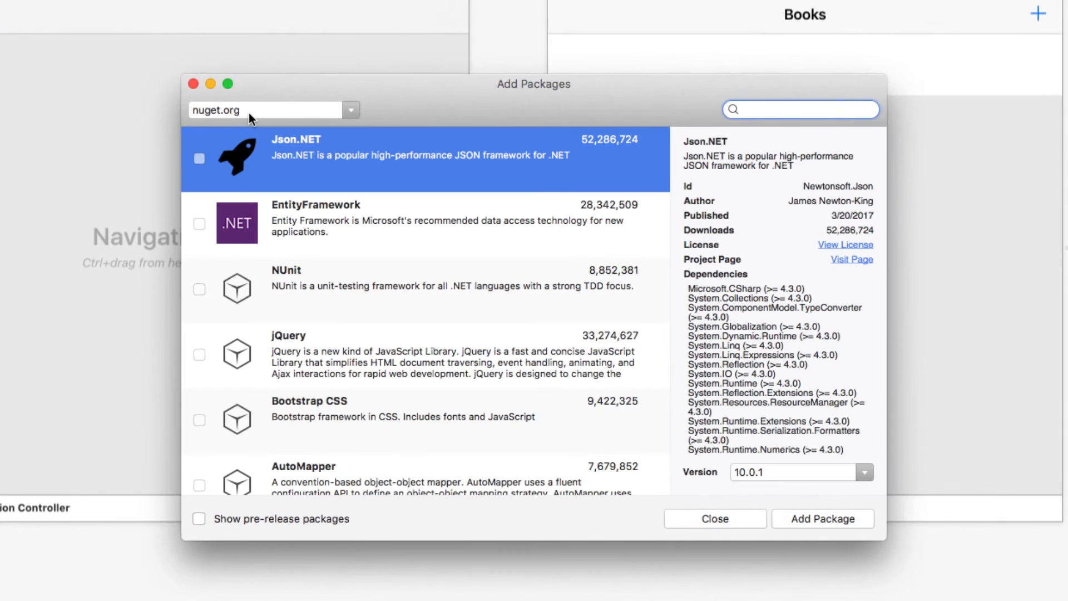
{"action": "left_click", "coordinate": [800, 109]}
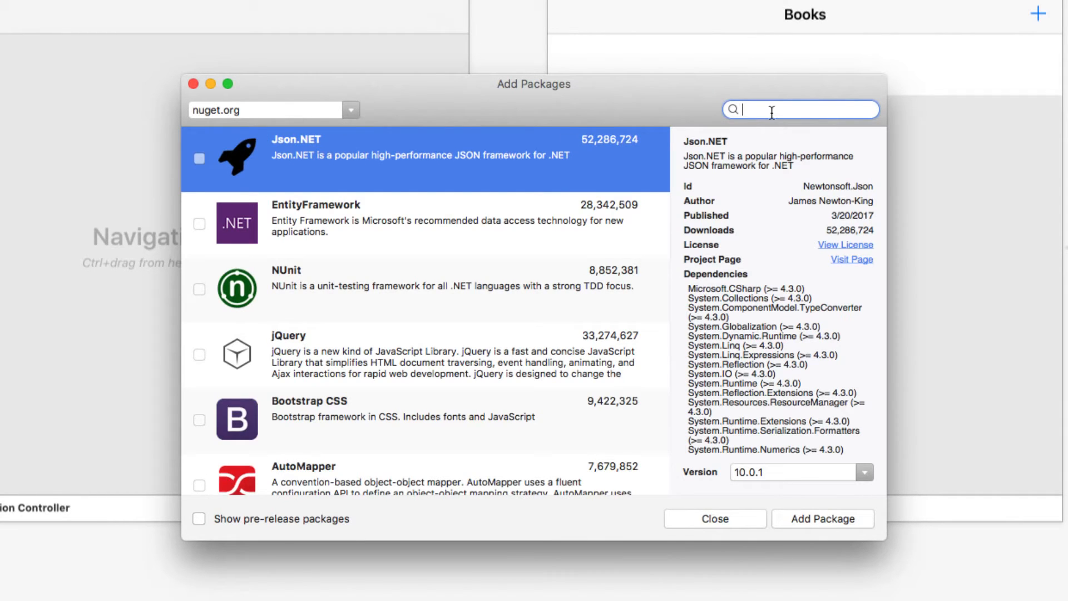
{"action": "type", "text": "sqlite-net"}
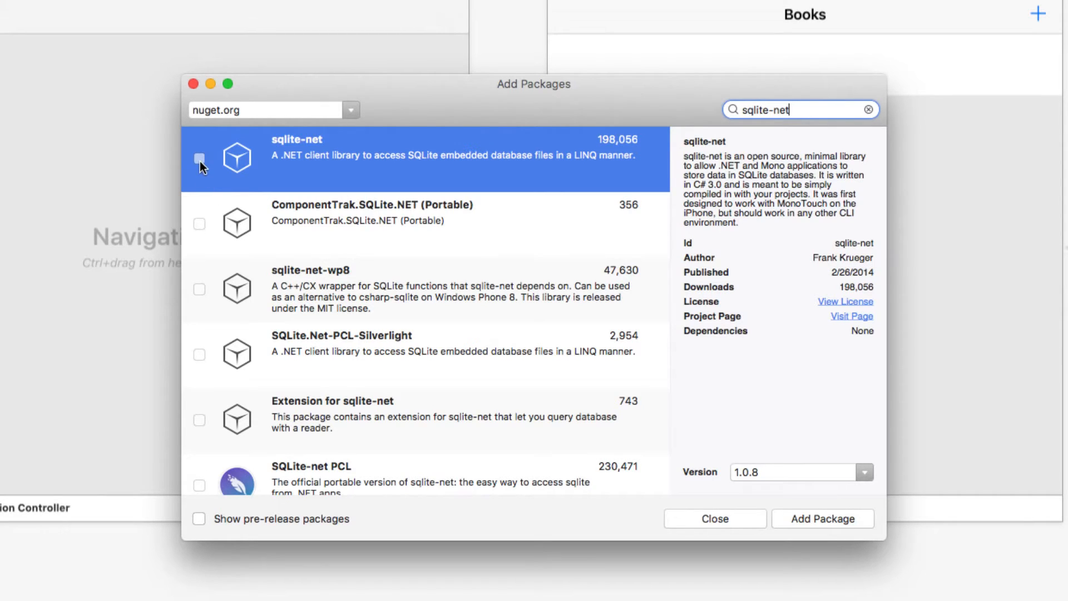
{"action": "left_click", "coordinate": [199, 158]}
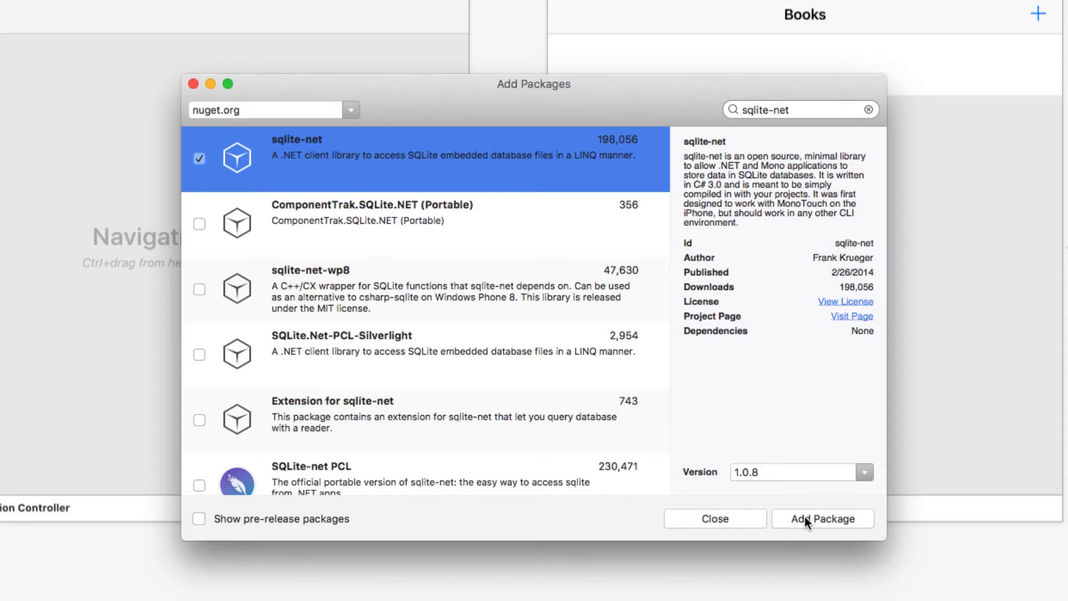
{"action": "left_click", "coordinate": [821, 519]}
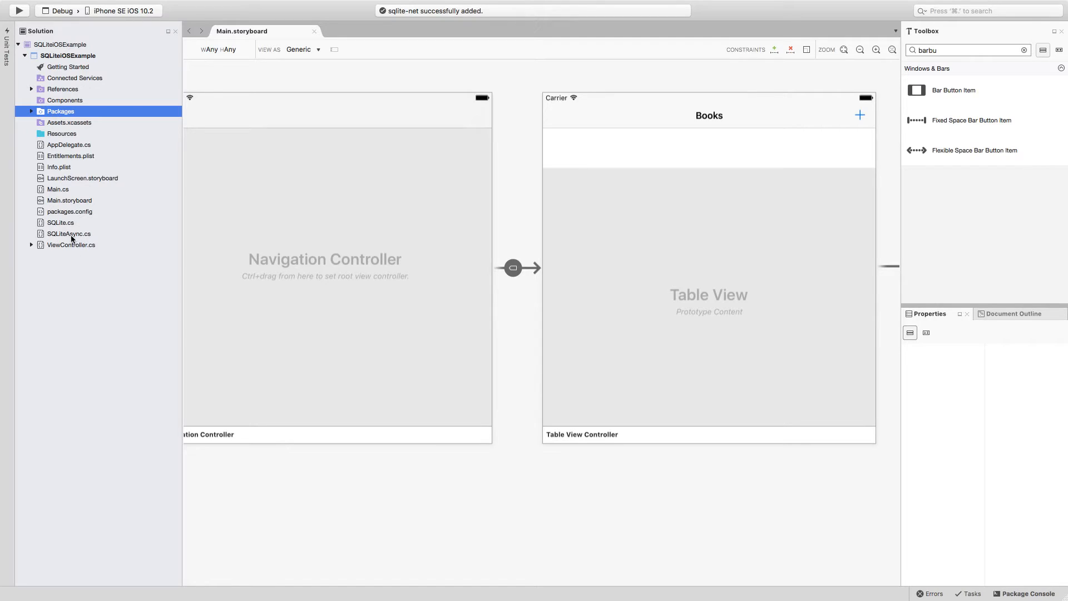
{"action": "mouse_move", "coordinate": [73, 236]}
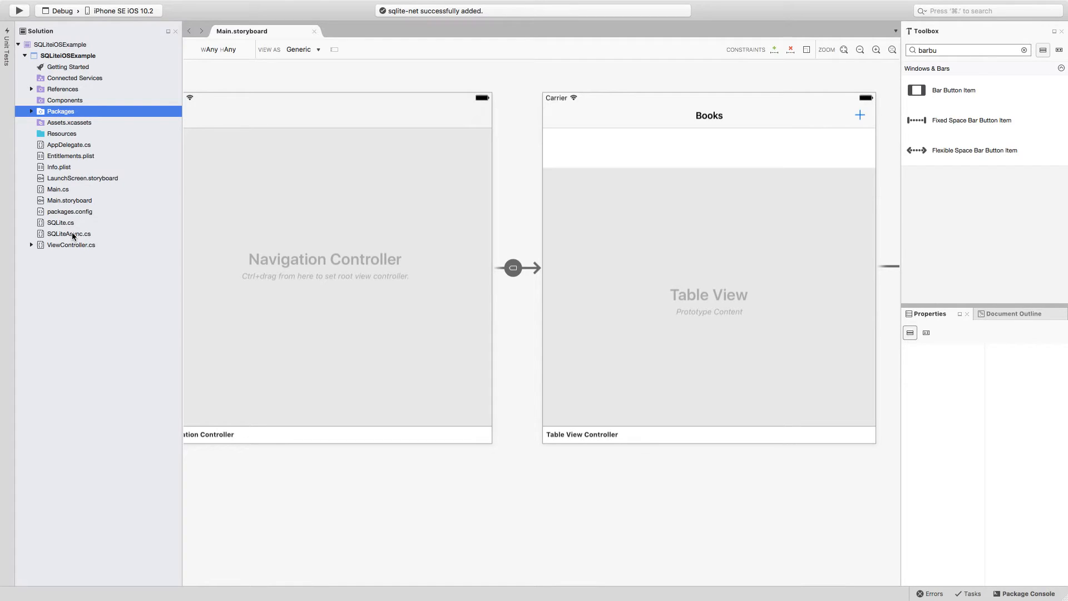
{"action": "mouse_move", "coordinate": [116, 205]}
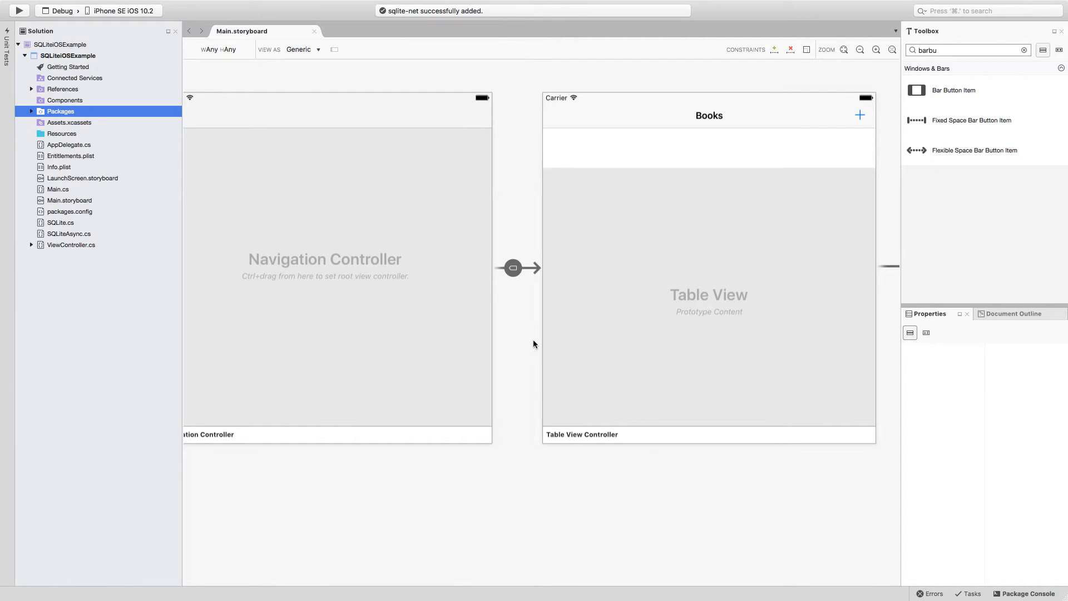
Set the table view controller's Class to BookTableViewController and load its generated .cs file
{"action": "scroll", "scroll_direction": "right", "scroll_amount": 3}
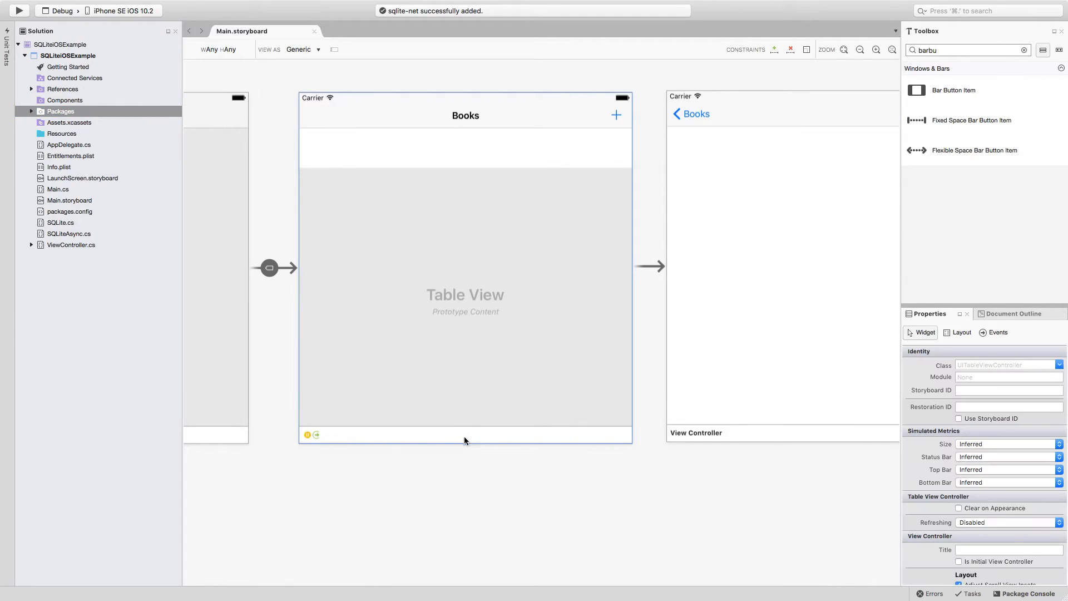
{"action": "mouse_move", "coordinate": [496, 373]}
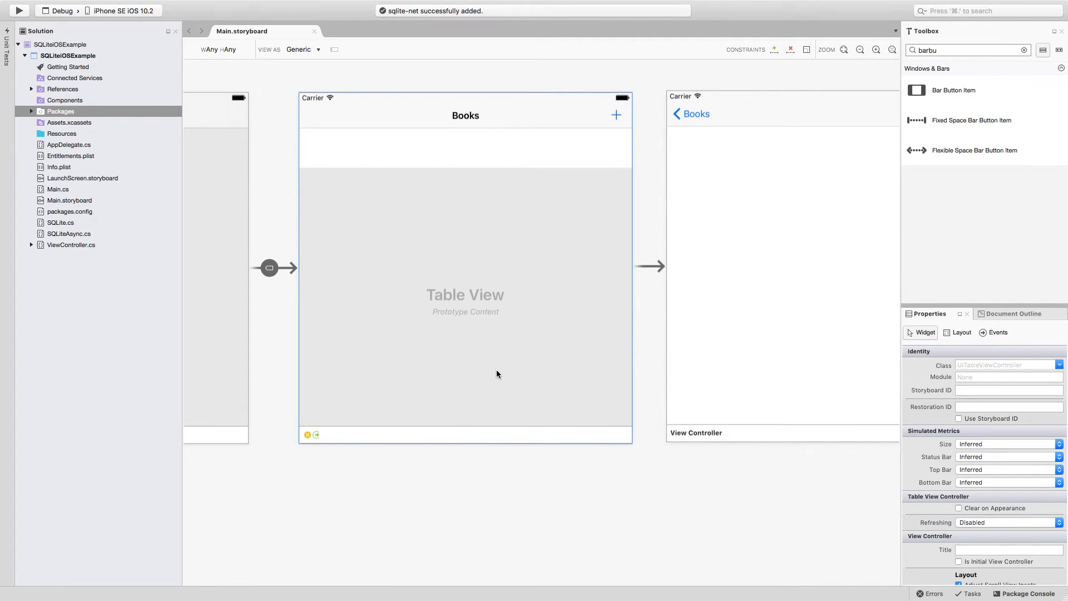
{"action": "mouse_move", "coordinate": [507, 436]}
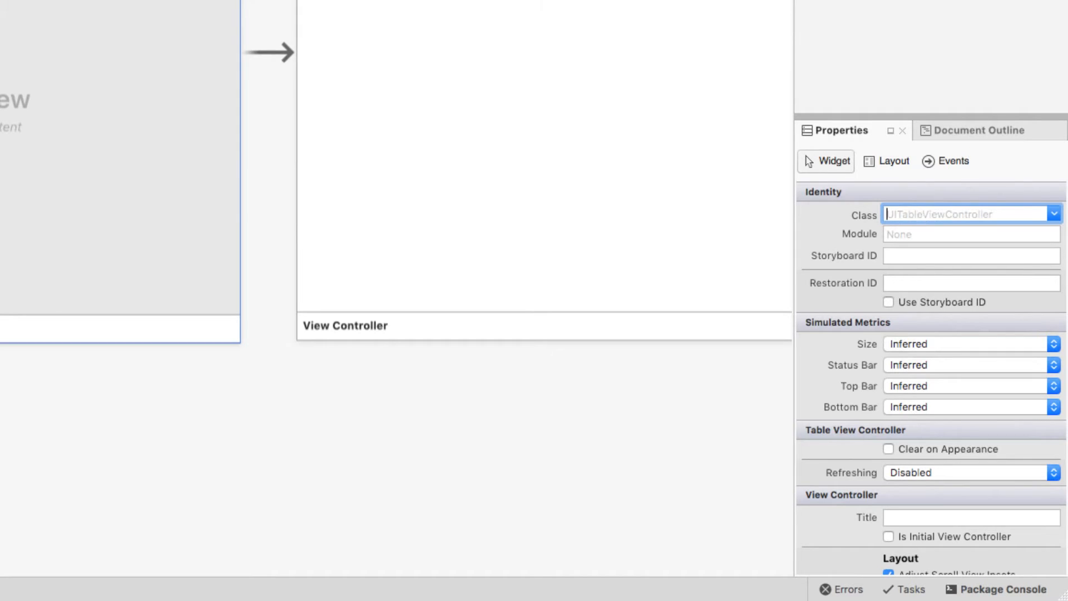
{"action": "type", "text": "BookTableViewController"}
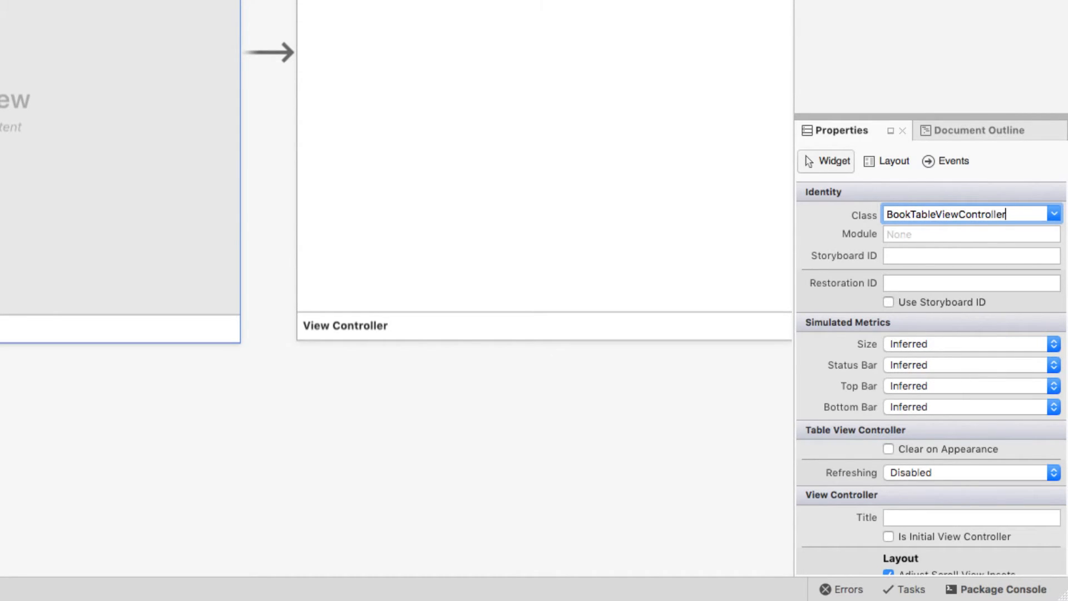
{"action": "double_click", "coordinate": [945, 213]}
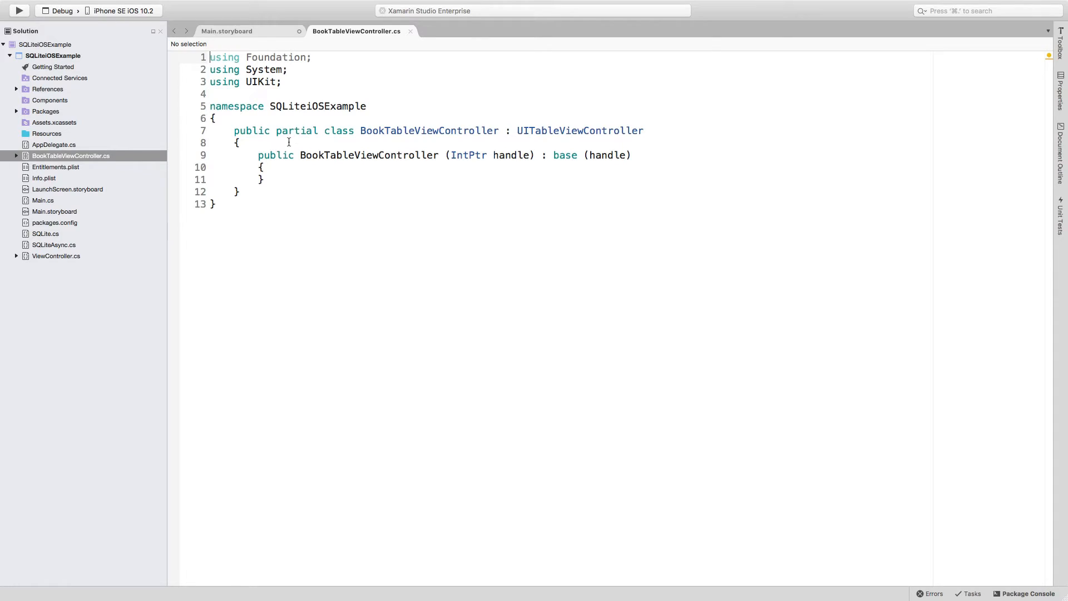
Declare the field 'private string pathToDatabase;' in BookTableViewController
{"action": "type", "text": "private"}
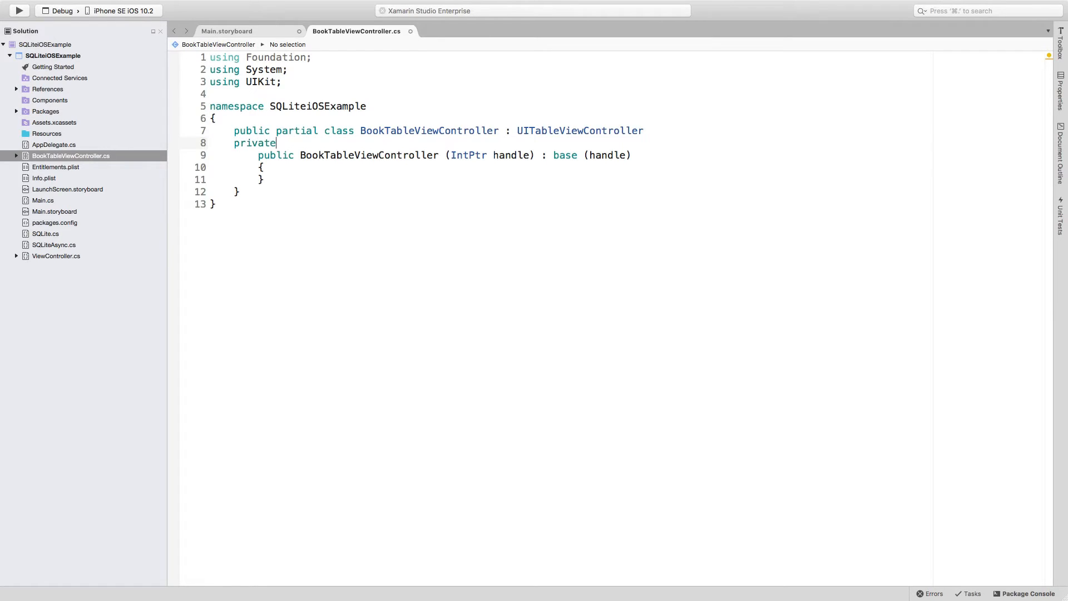
{"action": "type", "text": "string"}
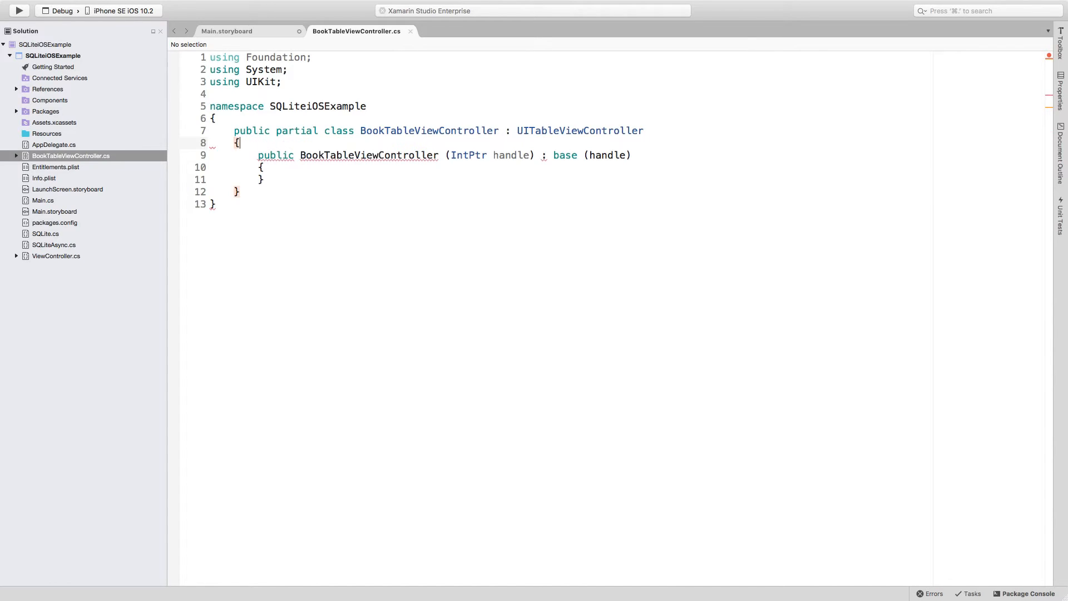
{"action": "type", "text": "private"}
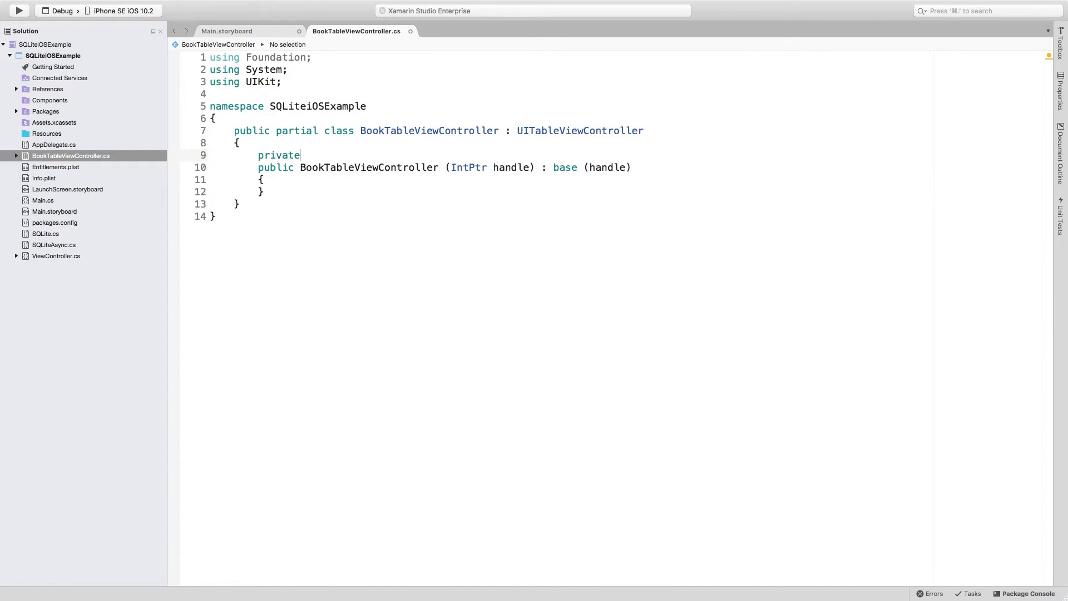
{"action": "type", "text": "string"}
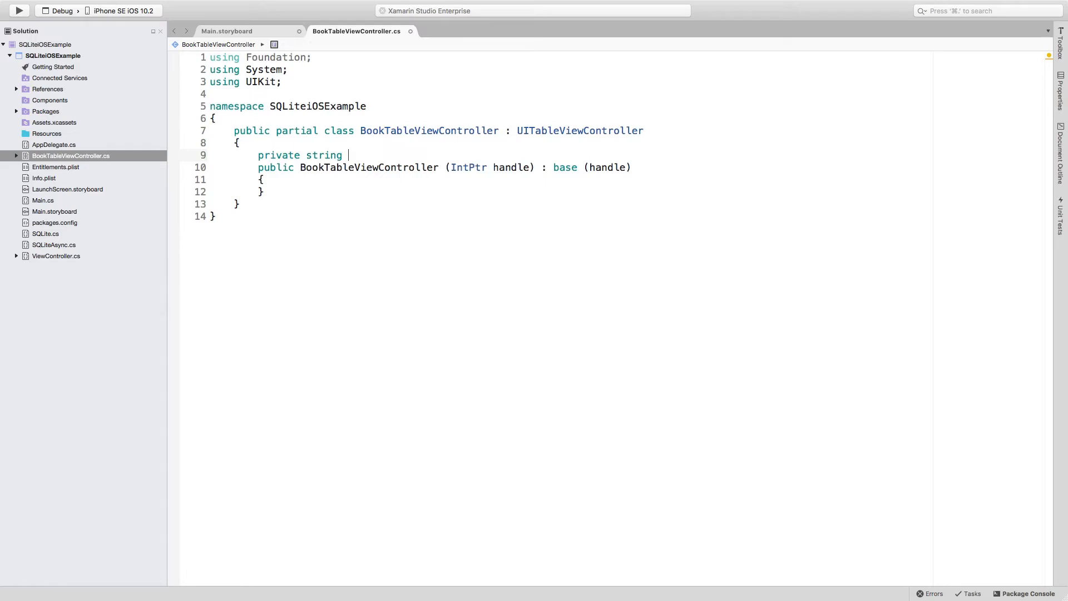
{"action": "type", "text": "pathTo"}
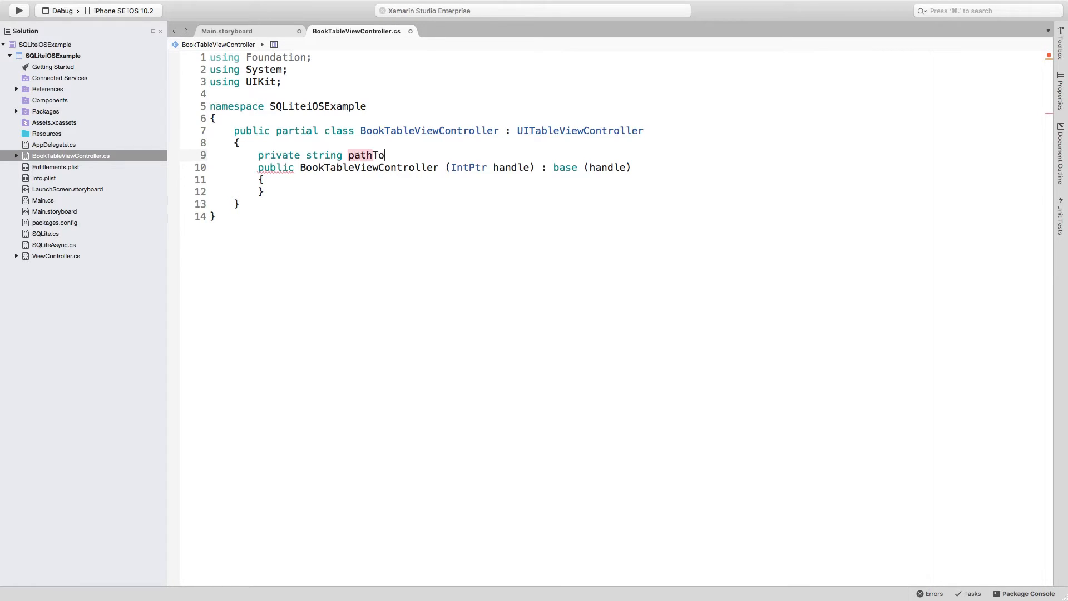
{"action": "type", "text": "Database;"}
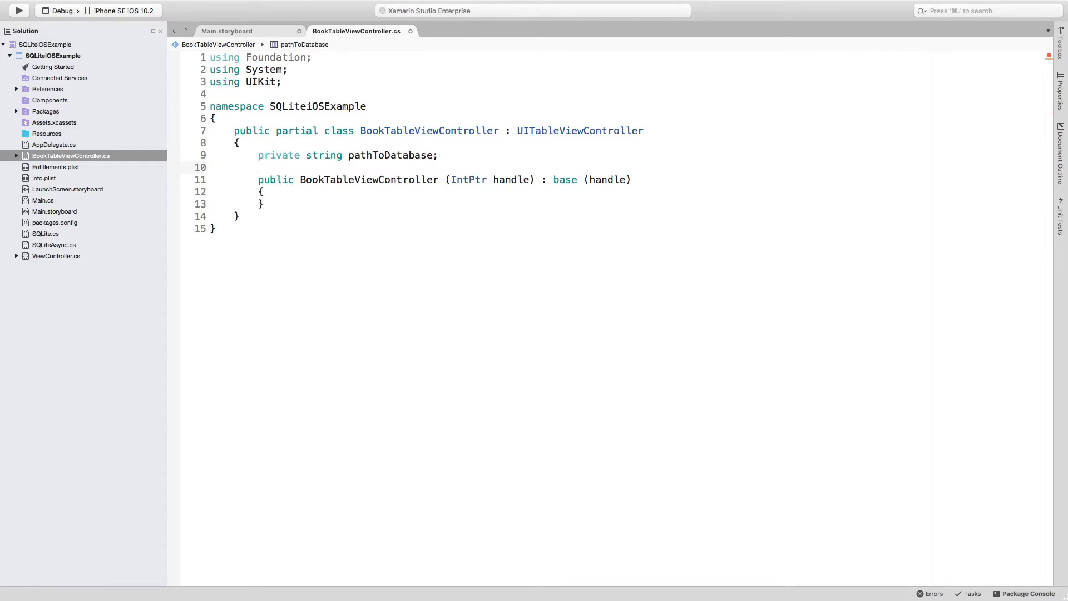
Declare 'private List<Book> books;' and import System.Collections.Generic via the quick fix
{"action": "type", "text": "private"}
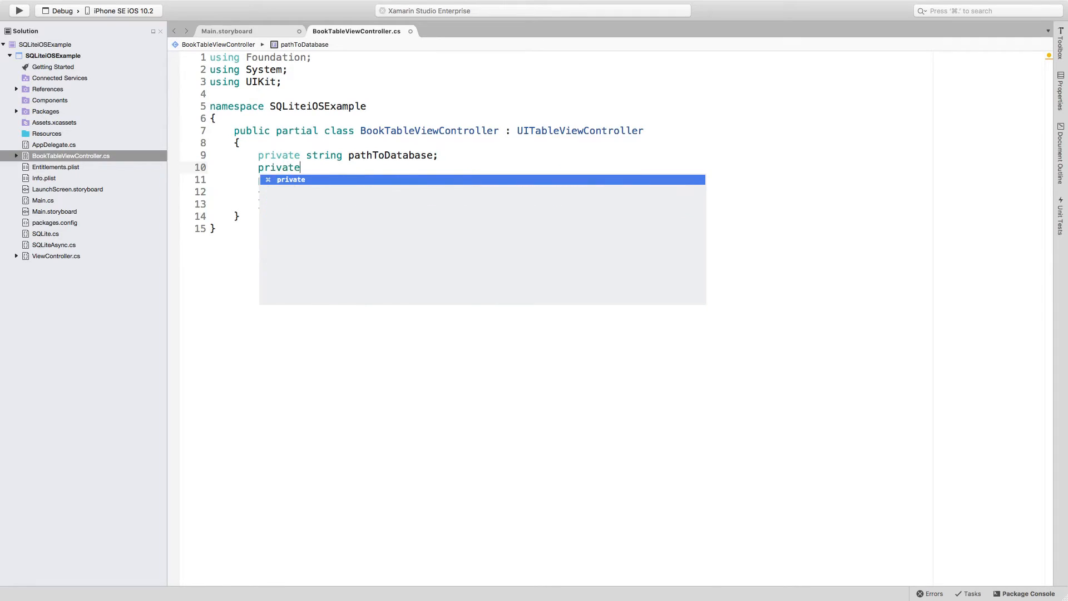
{"action": "type", "text": "List"}
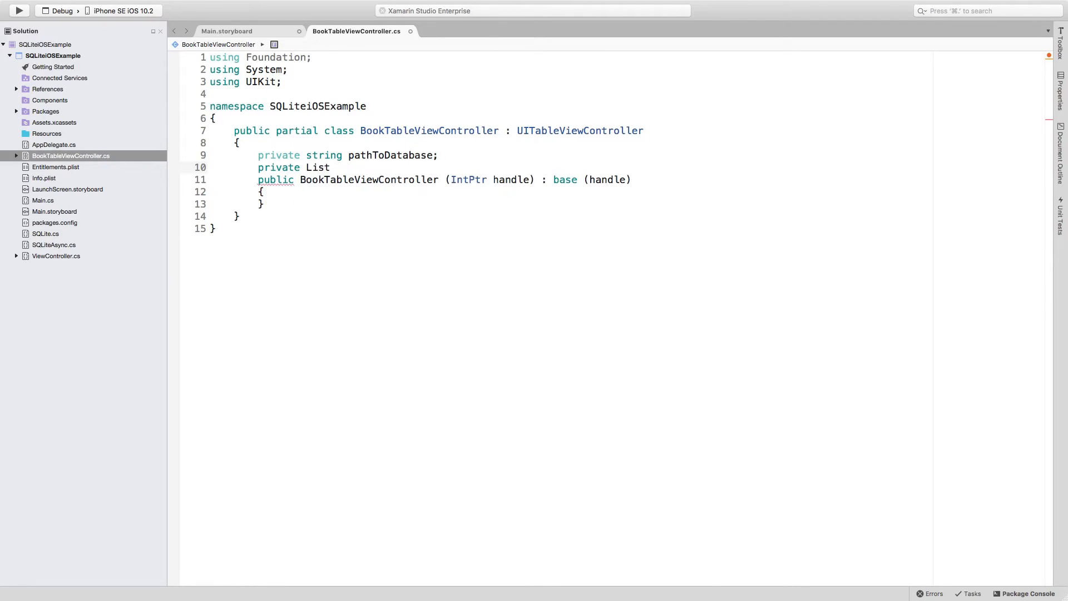
{"action": "type", "text": "<Book"}
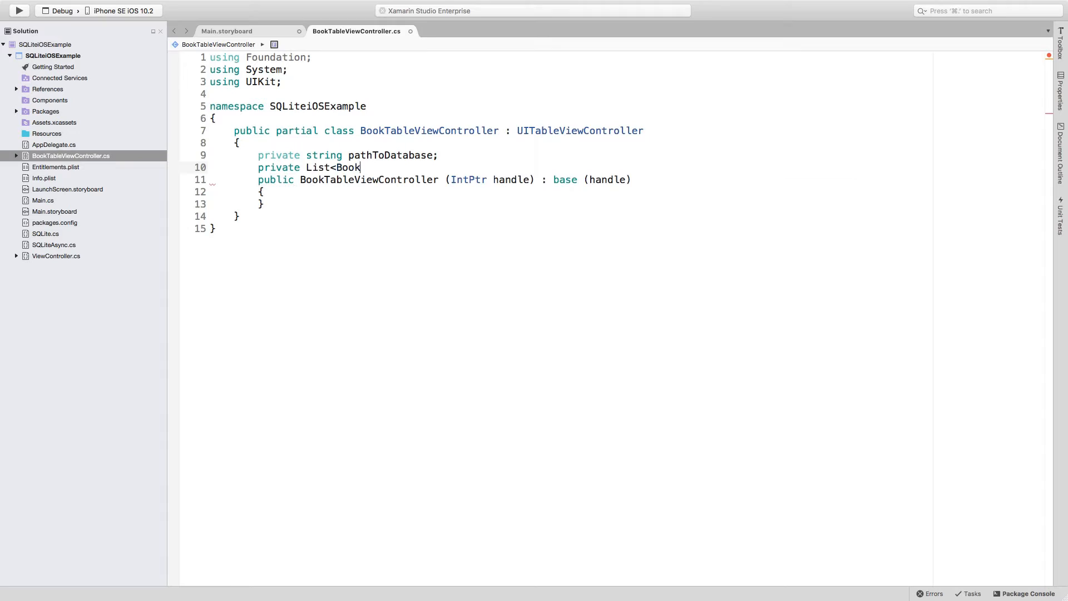
{"action": "type", "text": "> b"}
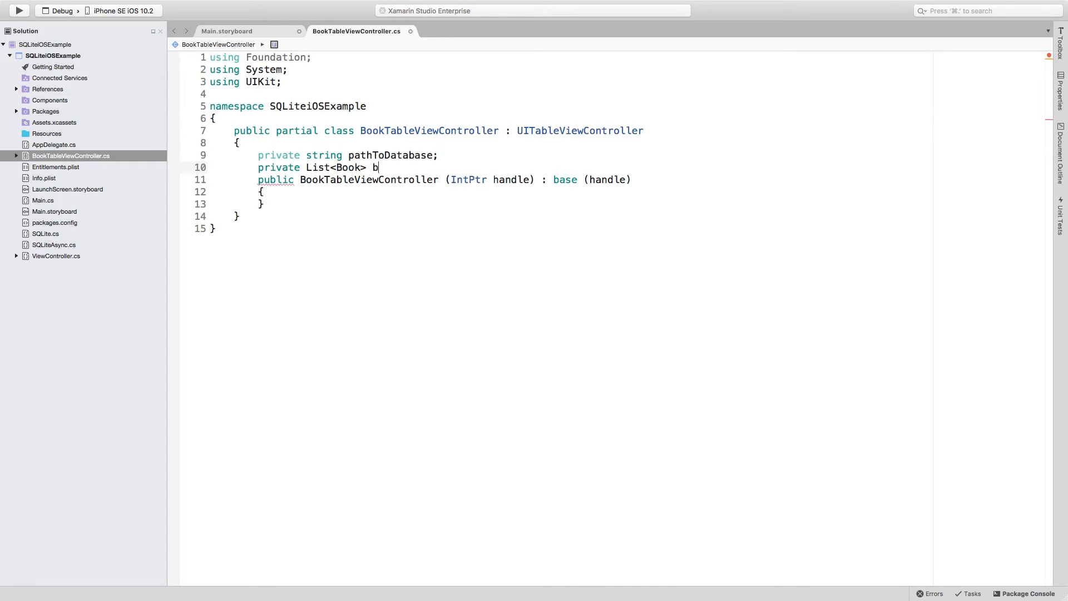
{"action": "type", "text": "ooks;"}
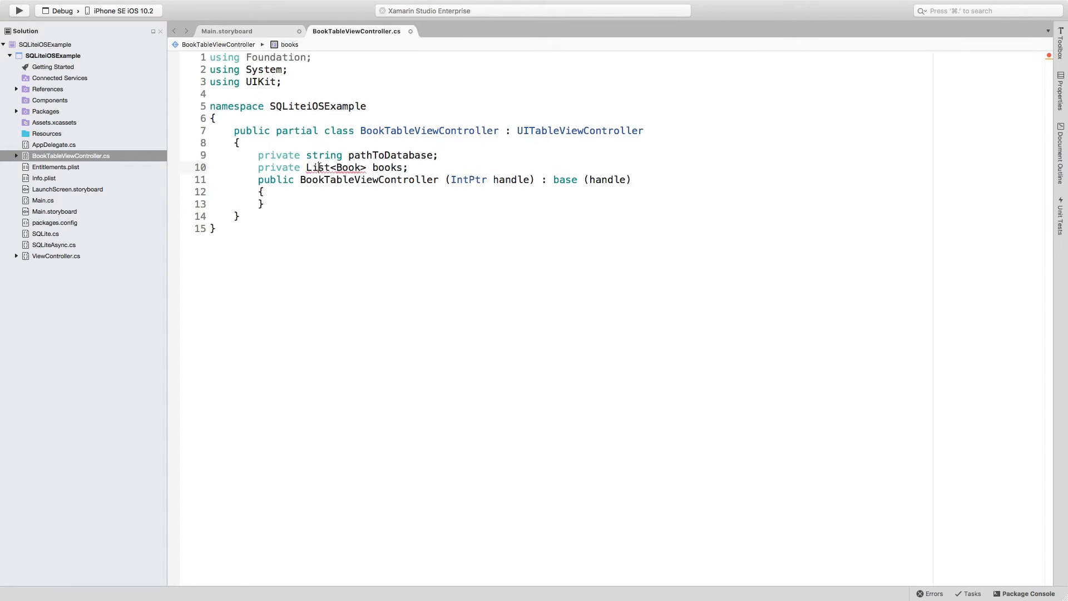
{"action": "mouse_move", "coordinate": [317, 168]}
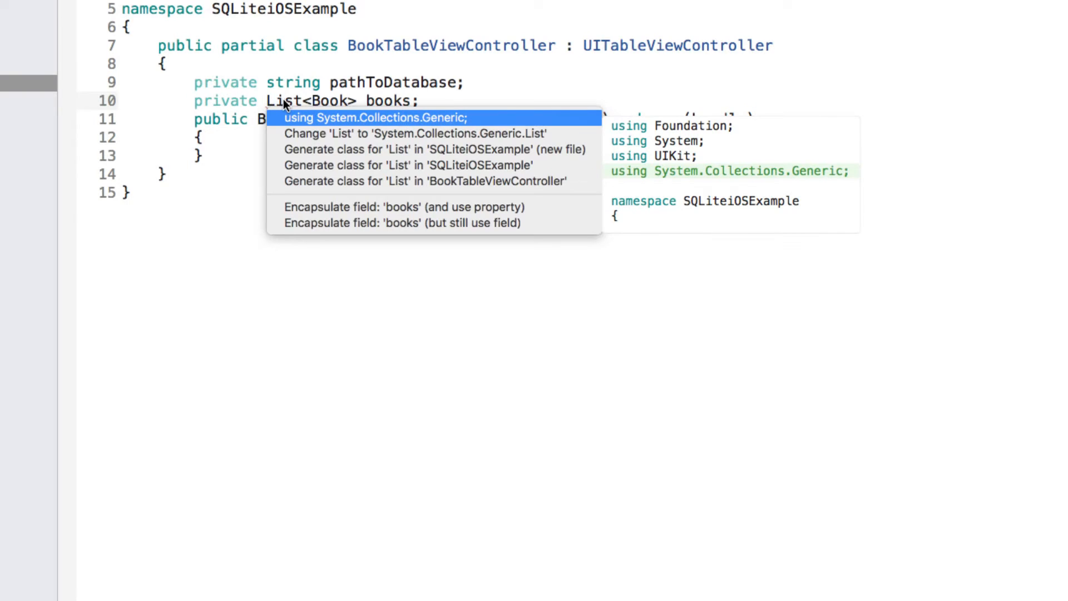
{"action": "left_click", "coordinate": [376, 117]}
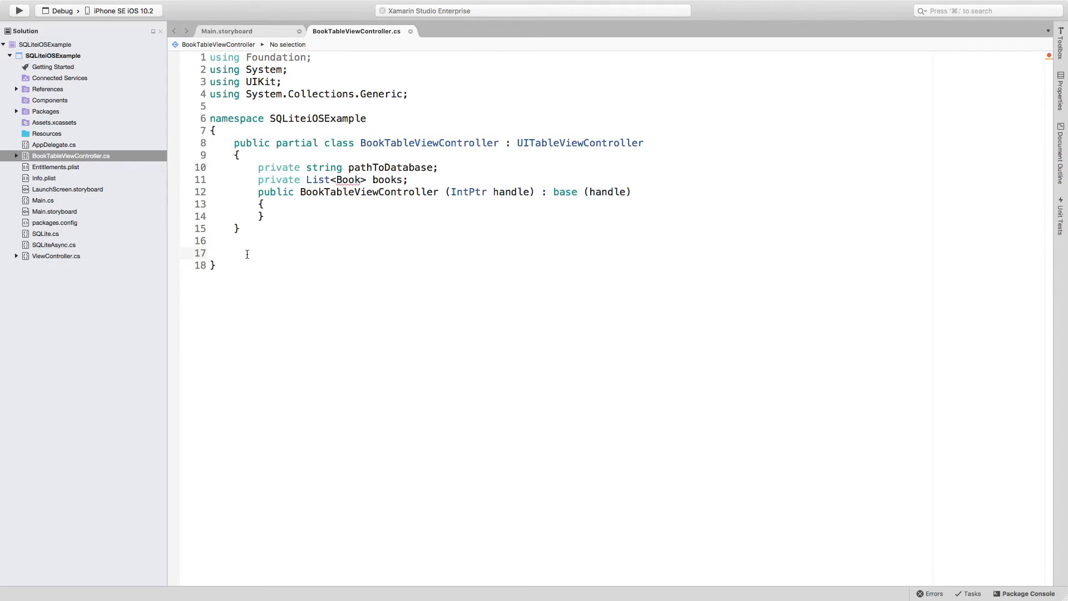
Declare 'public class Book {' below the view controller
{"action": "type", "text": "publi"}
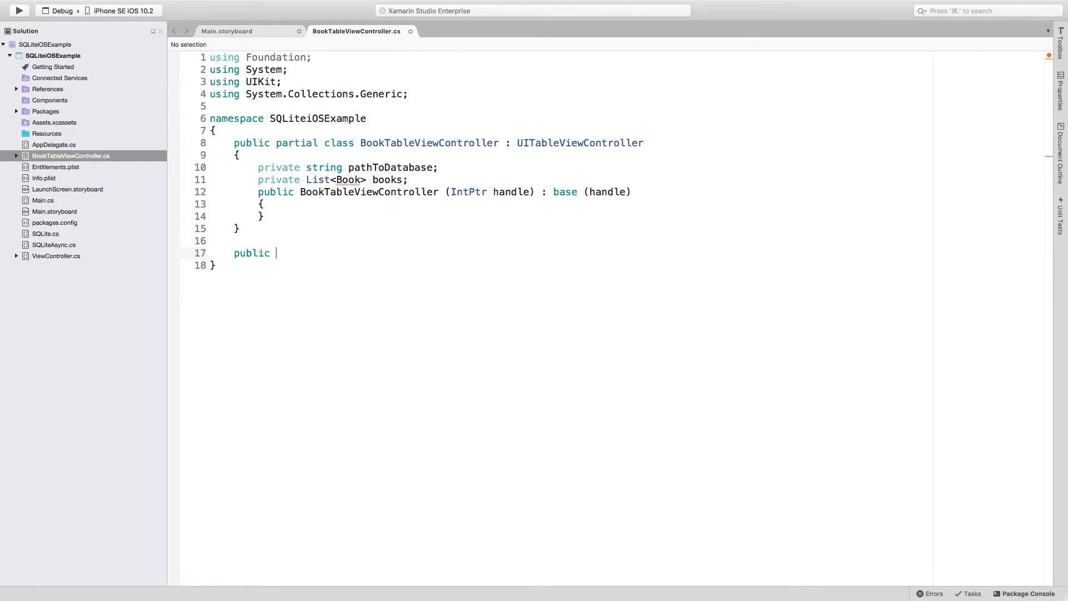
{"action": "type", "text": "class"}
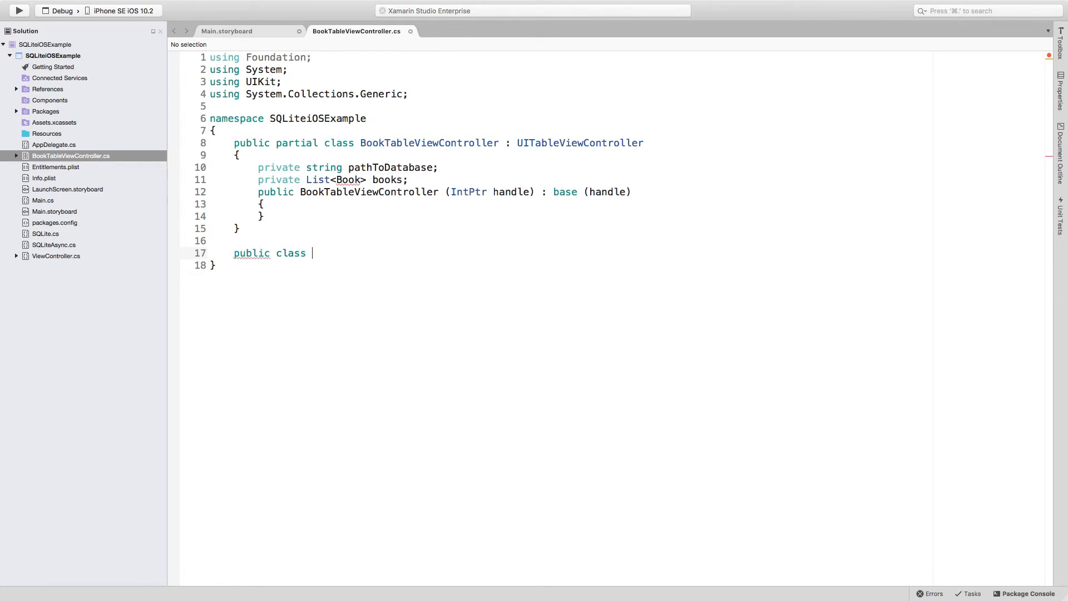
{"action": "type", "text": "Book"}
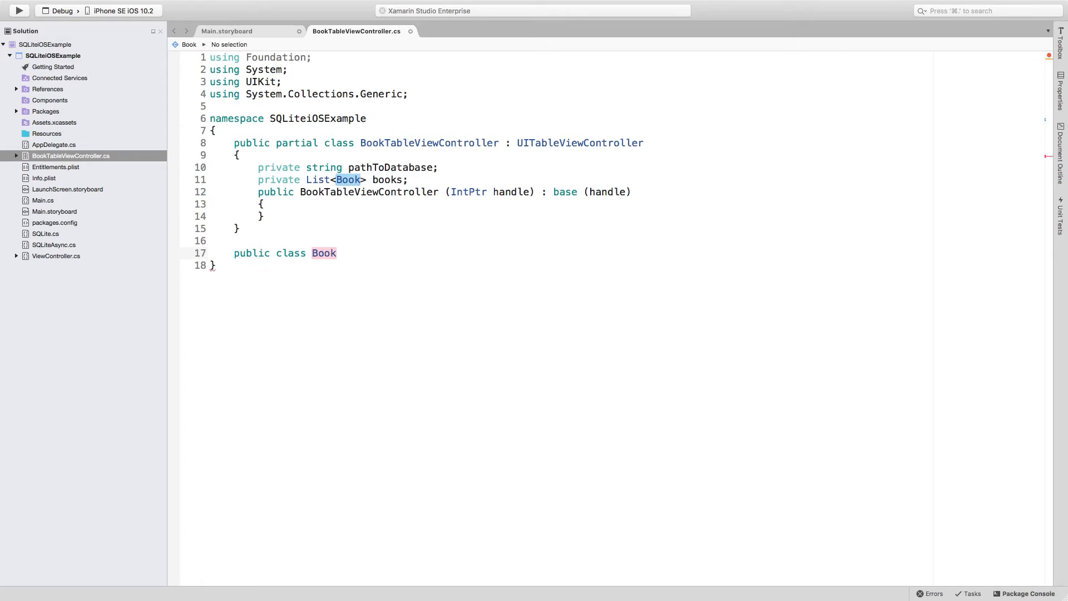
{"action": "type", "text": "{"}
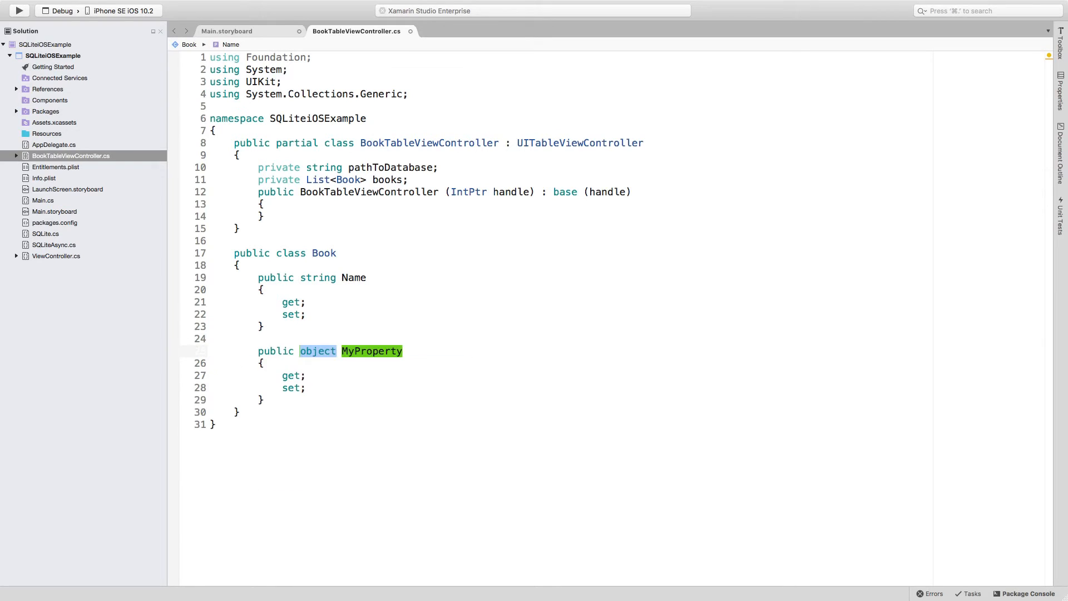
Add string Author and int Id properties with the prop snippet and start an attribute above Id
{"action": "type", "text": "string Au"}
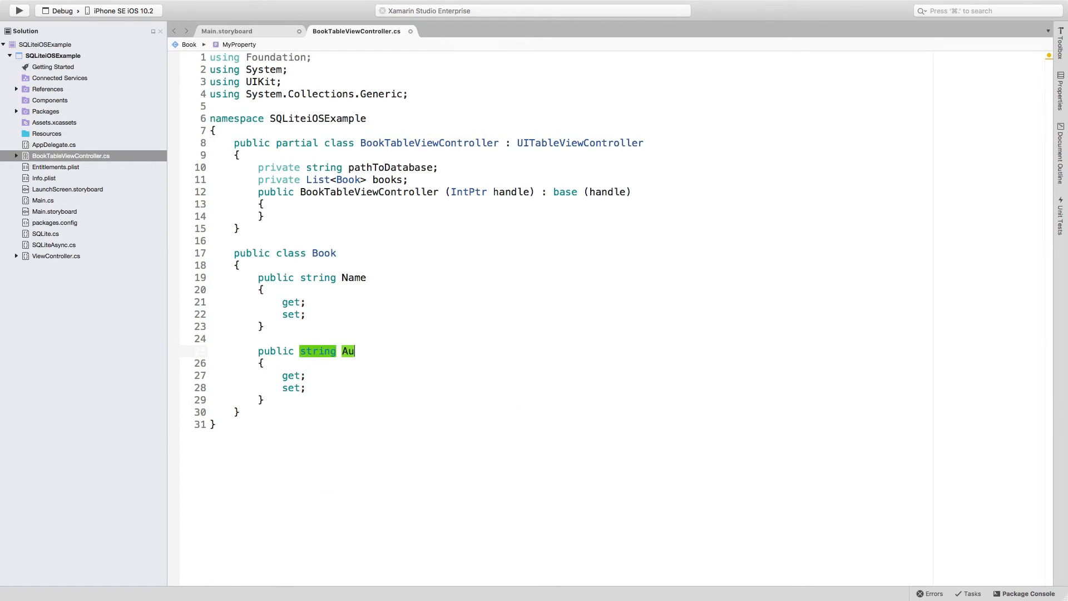
{"action": "type", "text": "thor"}
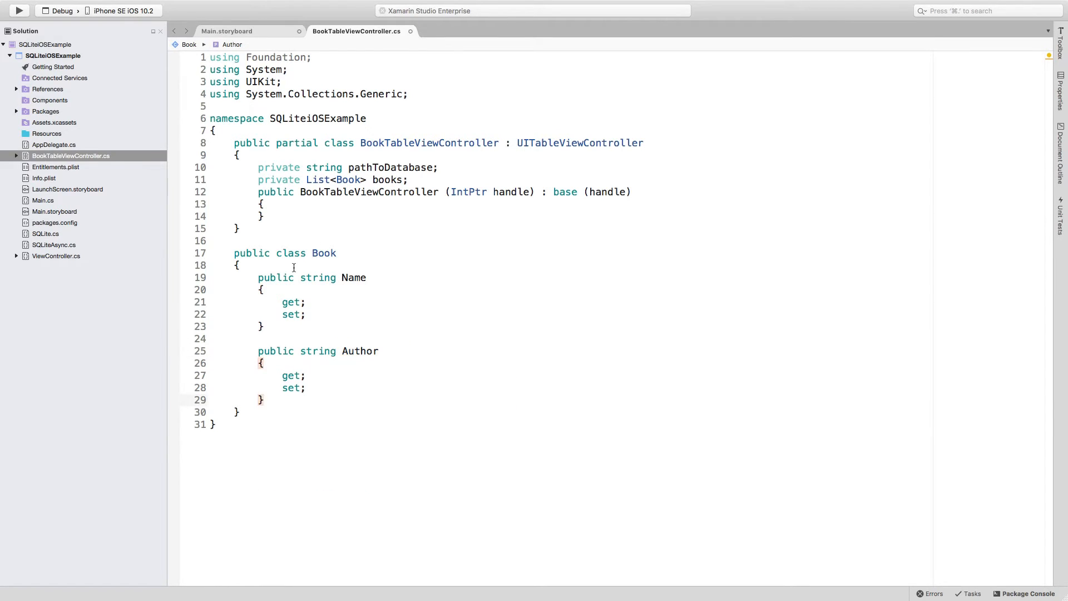
{"action": "key", "text": "enter"}
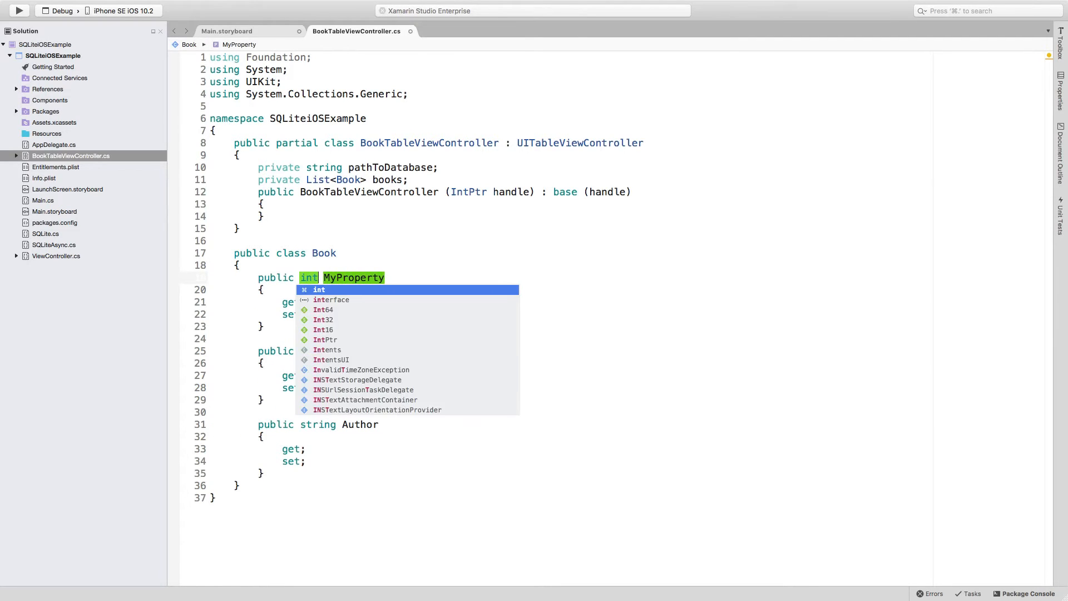
{"action": "type", "text": "Id"}
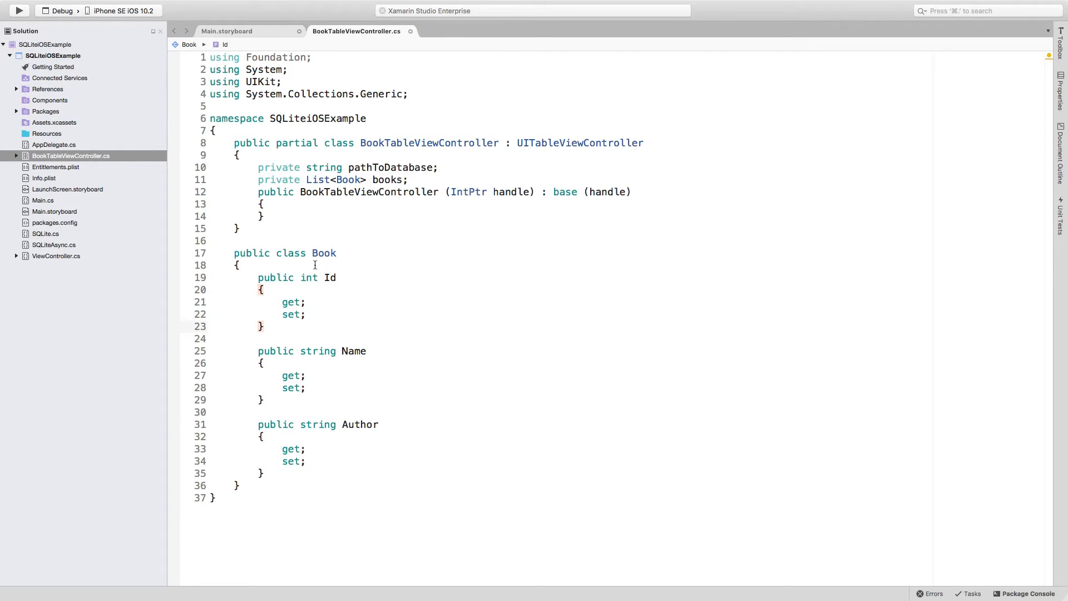
{"action": "type", "text": "[]"}
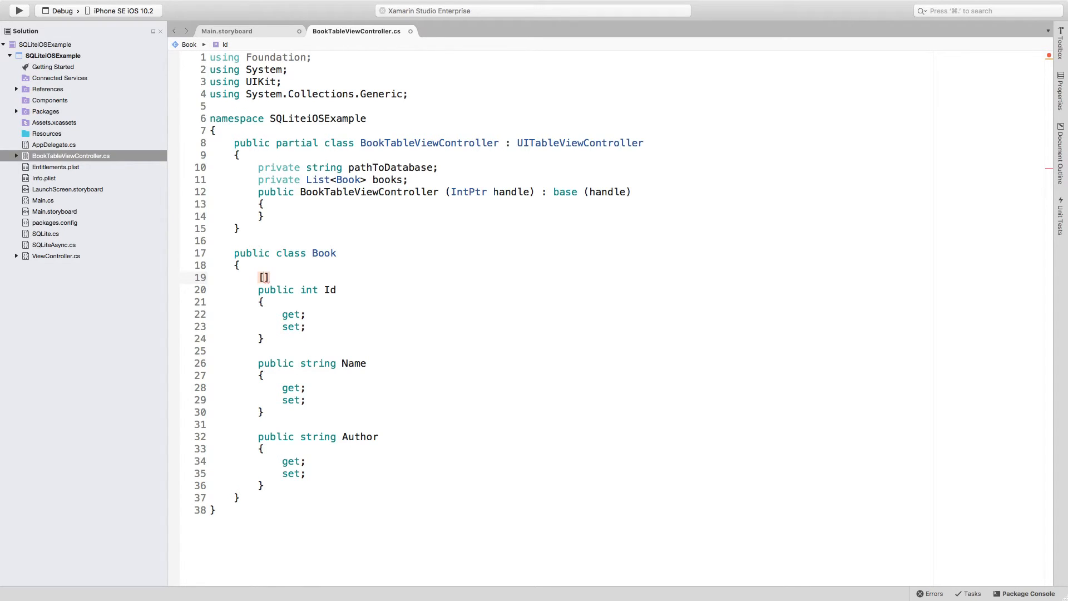
Mark the Book Id property with [PrimaryKey, AutoIncrement]
{"action": "type", "text": "P"}
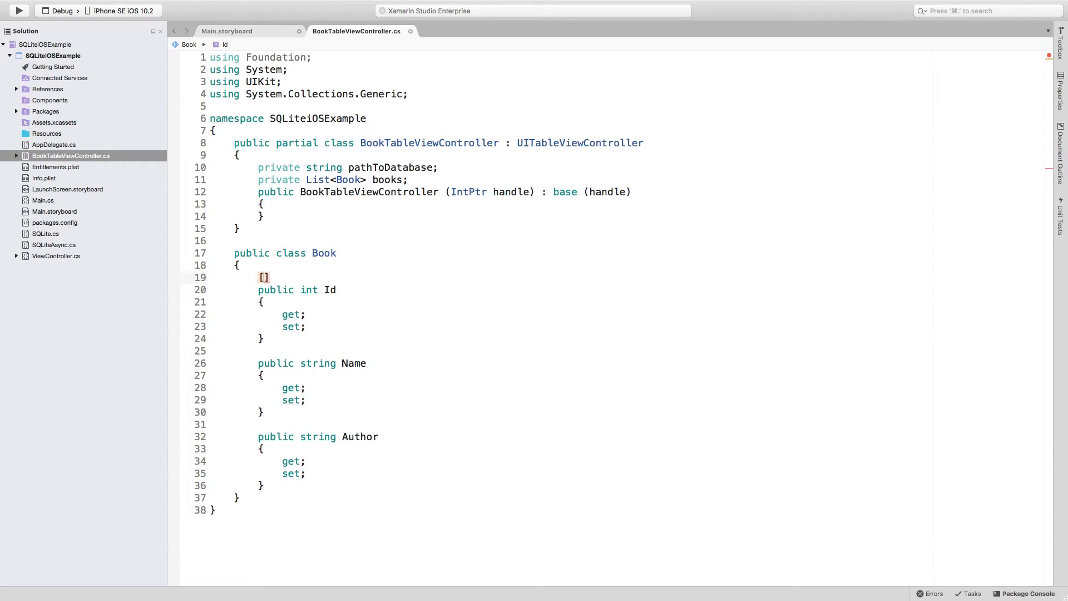
{"action": "type", "text": "Primary"}
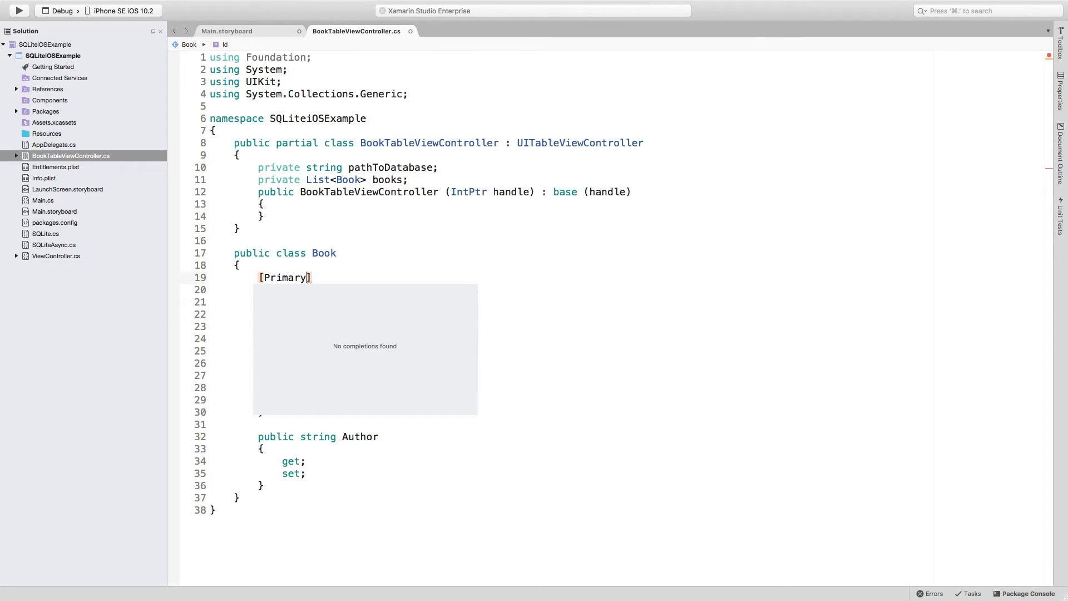
{"action": "type", "text": "Key, Auto"}
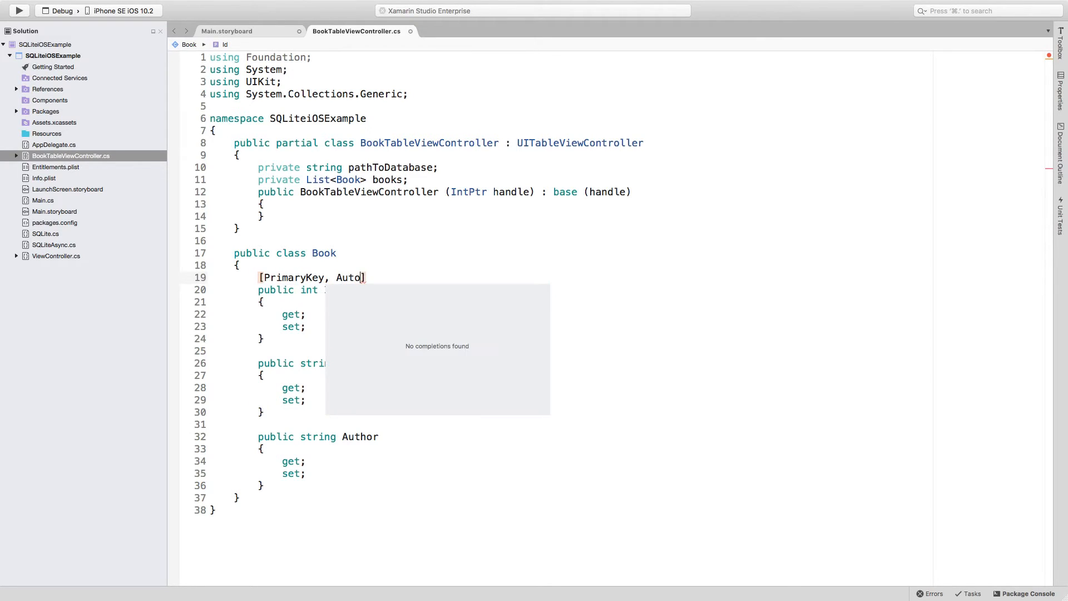
{"action": "type", "text": "Increment"}
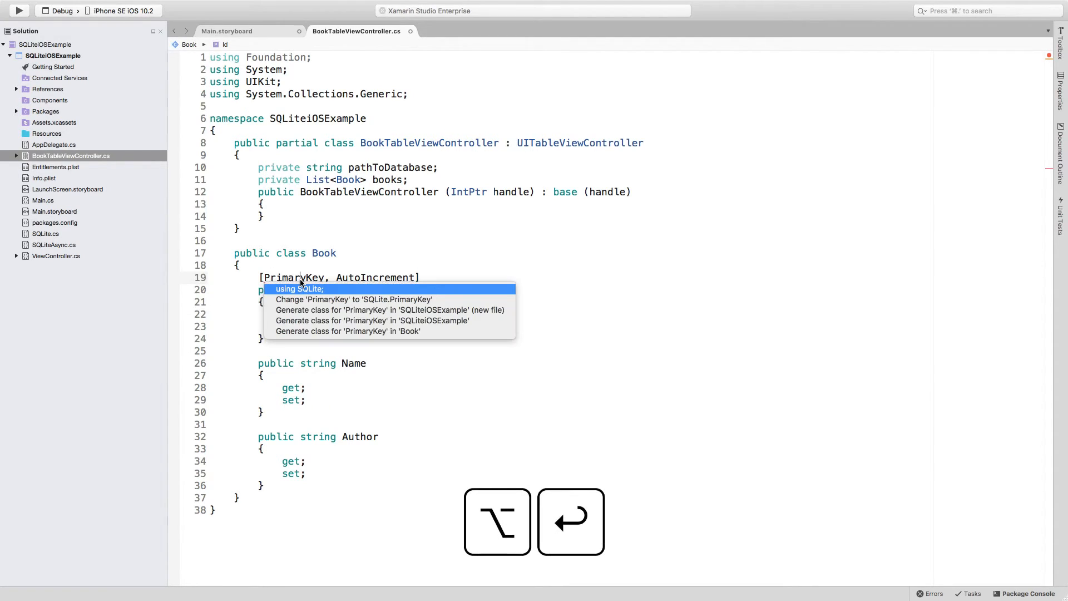
Import the SQLite namespace with a 'using SQLite;' directive
{"action": "left_click", "coordinate": [299, 288]}
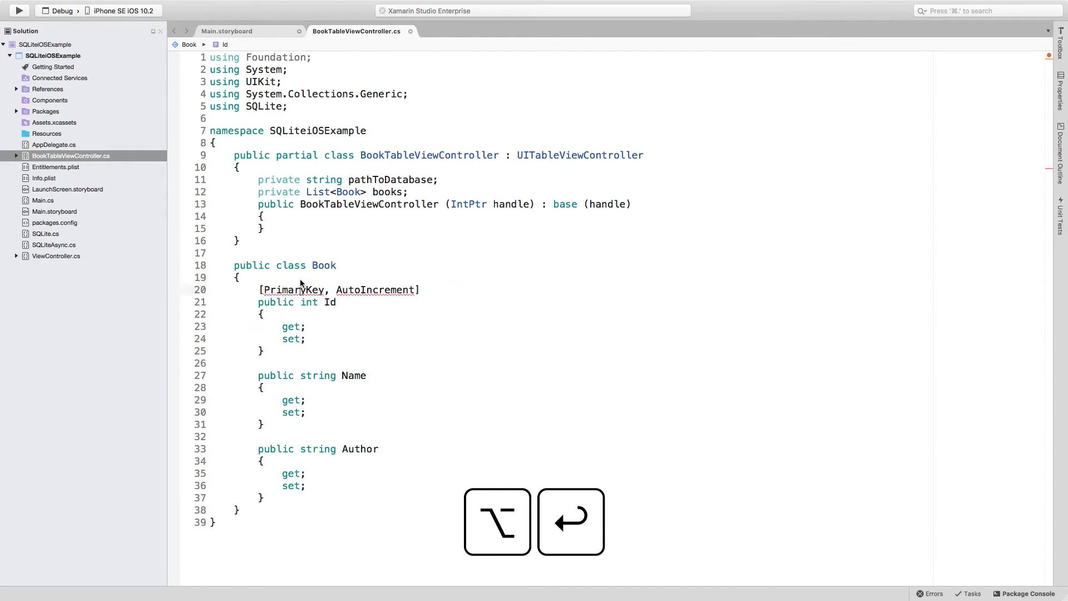
{"action": "double_click", "coordinate": [293, 290]}
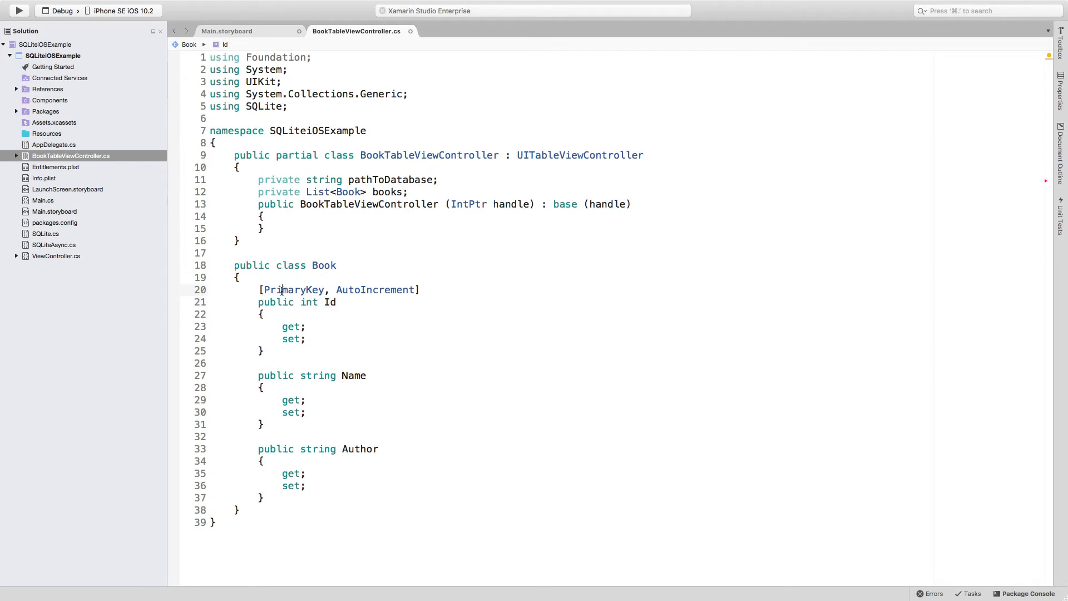
{"action": "double_click", "coordinate": [375, 289]}
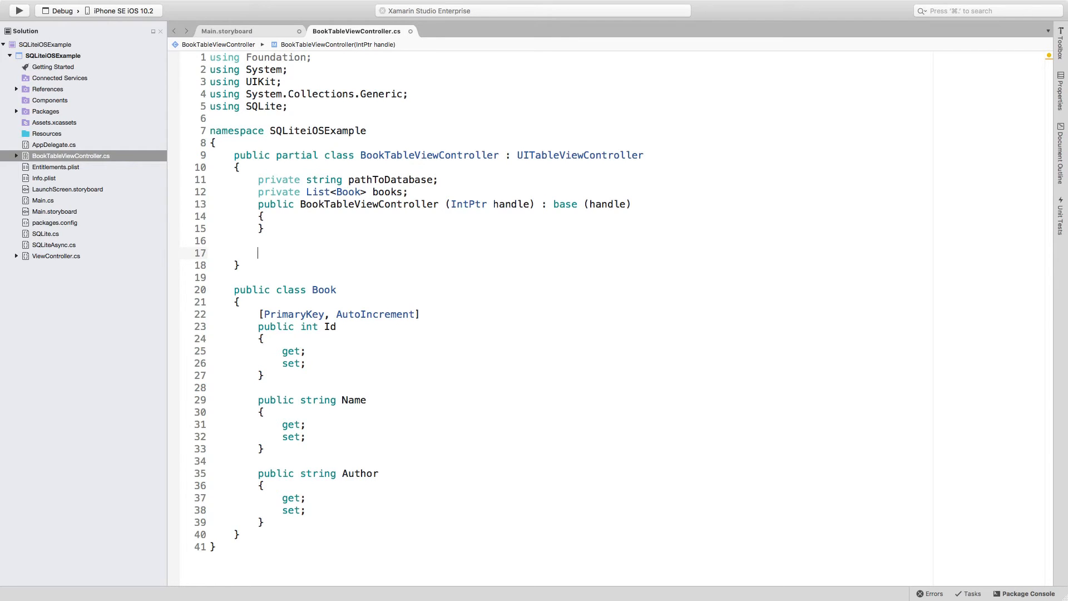
Override ViewDidLoad in BookTableViewController calling base.ViewDidLoad()
{"action": "type", "text": "override"}
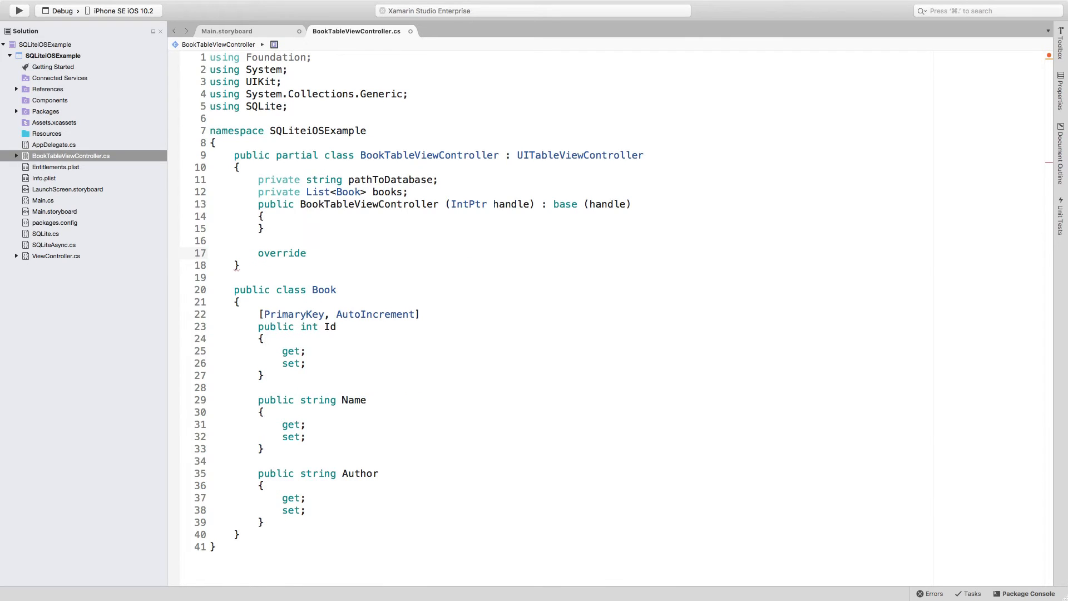
{"action": "type", "text": "vie"}
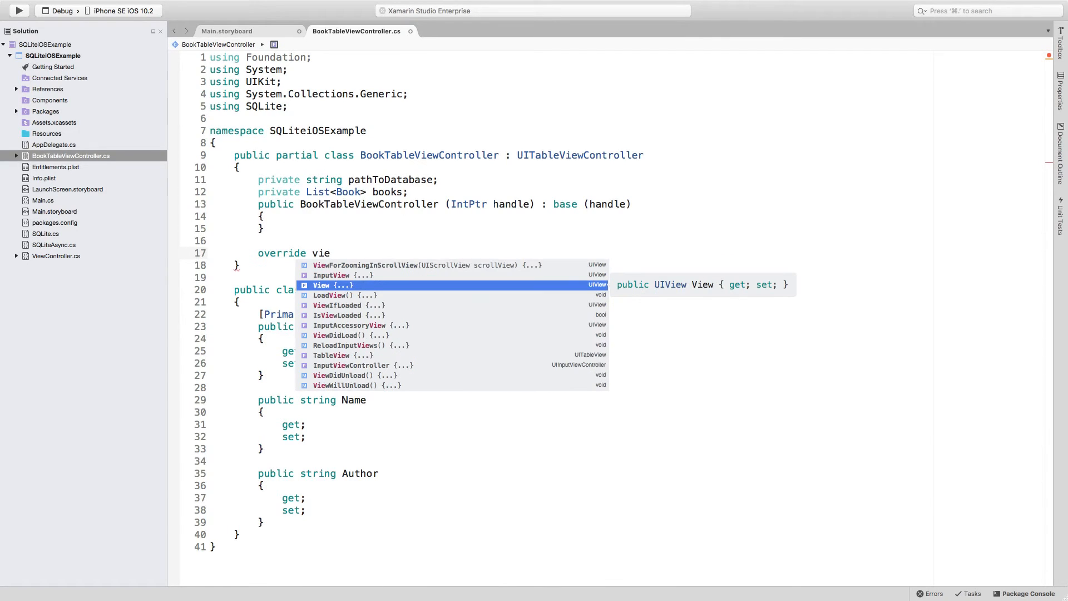
{"action": "type", "text": "did"}
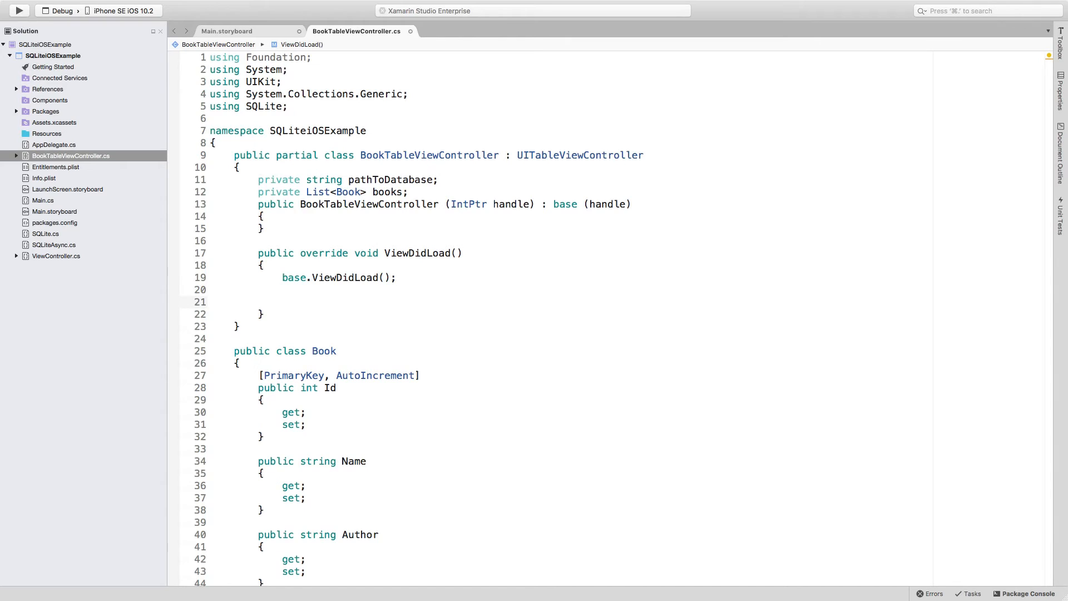
{"action": "left_click", "coordinate": [284, 301]}
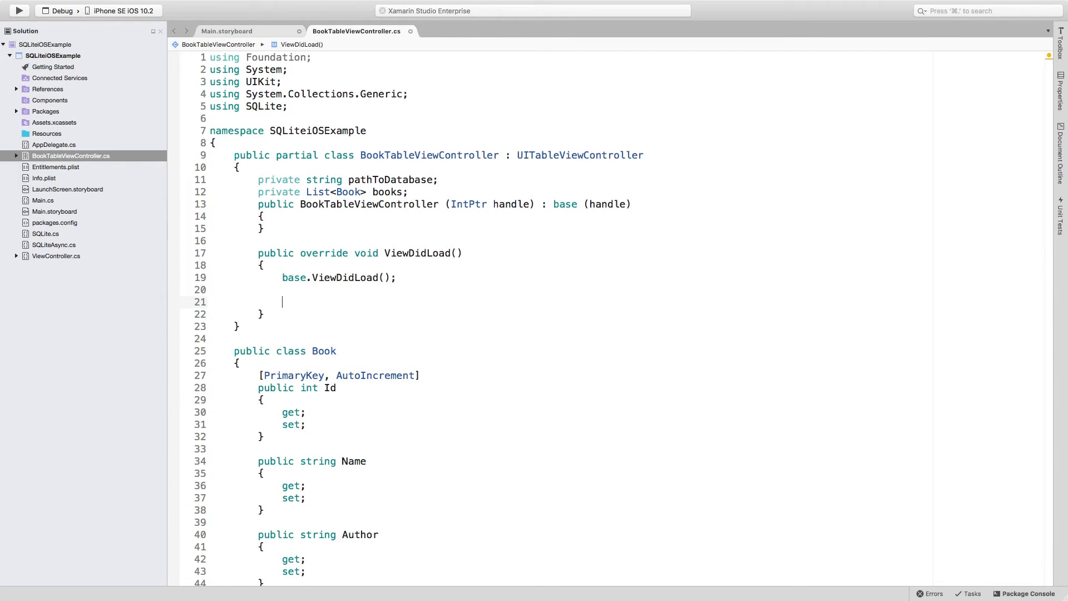
Declare var documentsFolder = Environment.GetFolderPath( in ViewDidLoad
{"action": "type", "text": "var"}
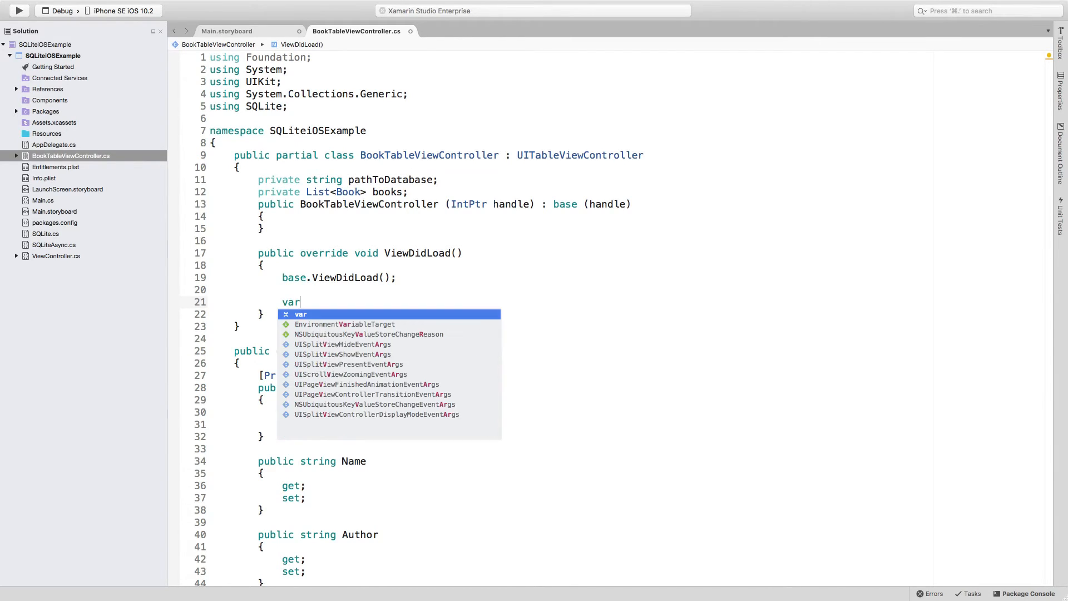
{"action": "type", "text": "docu"}
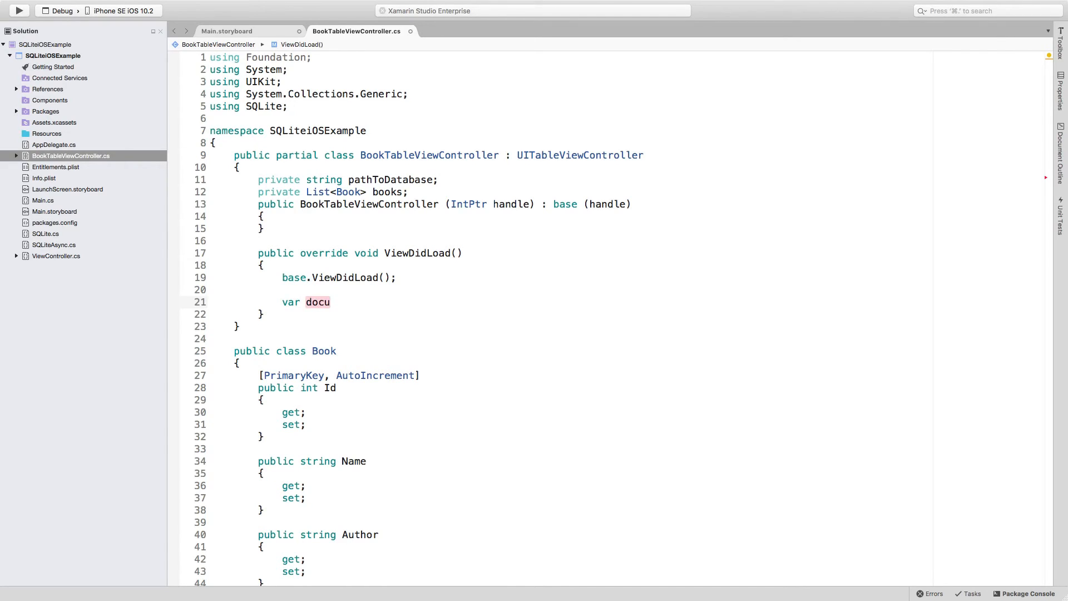
{"action": "type", "text": "mentsFolder"}
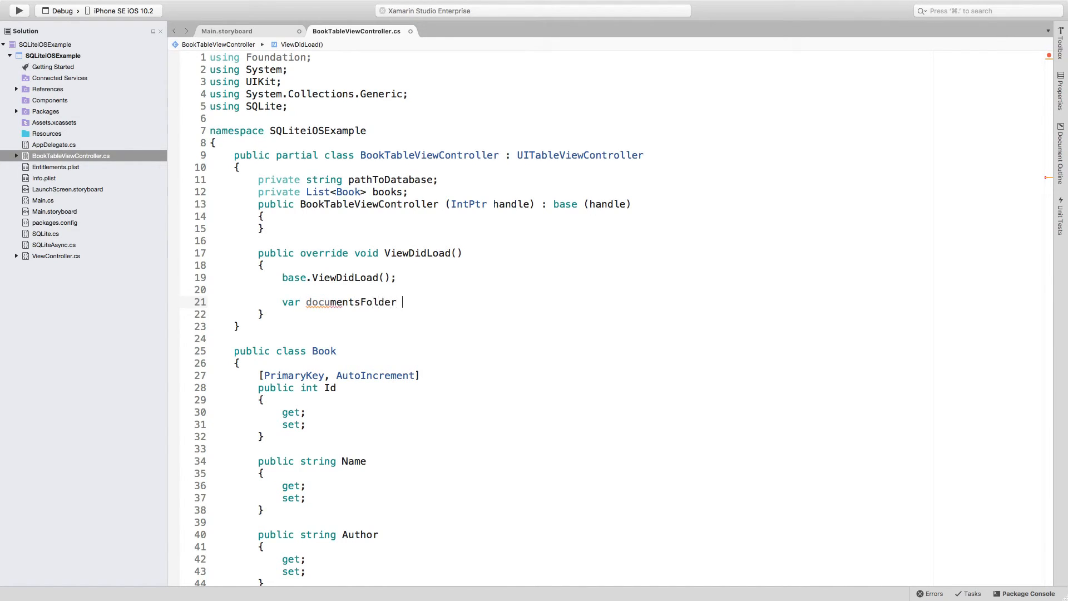
{"action": "type", "text": "="}
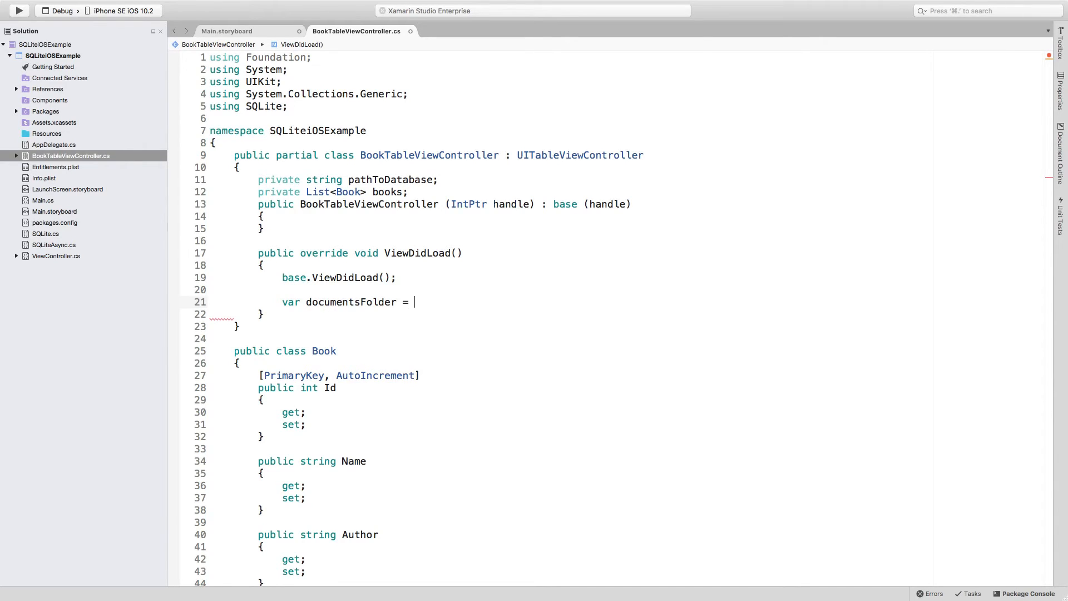
{"action": "type", "text": "Environment"}
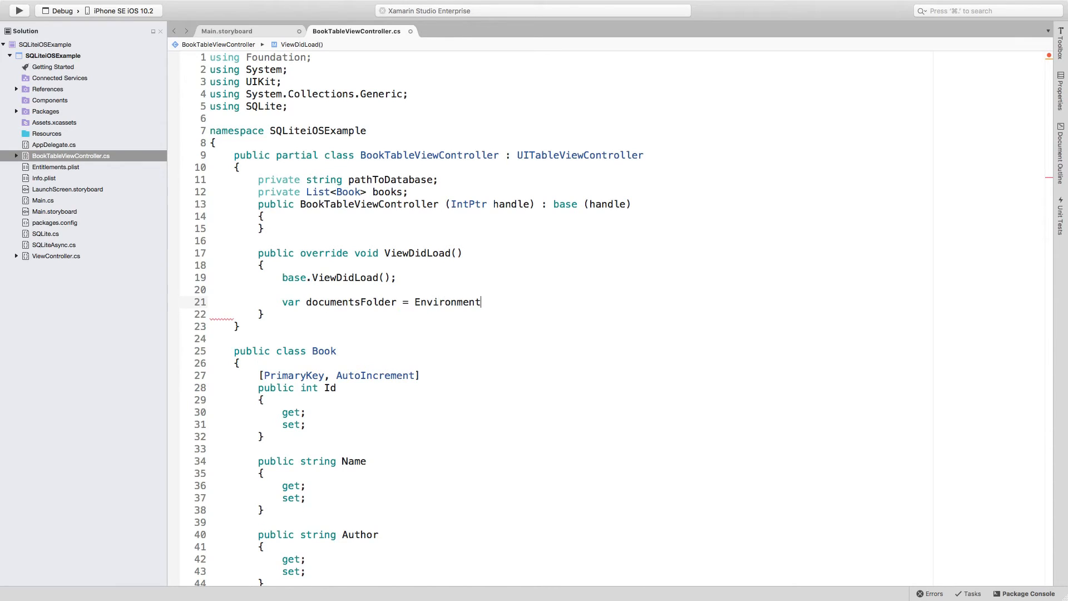
{"action": "type", "text": ".GetFolderPath"}
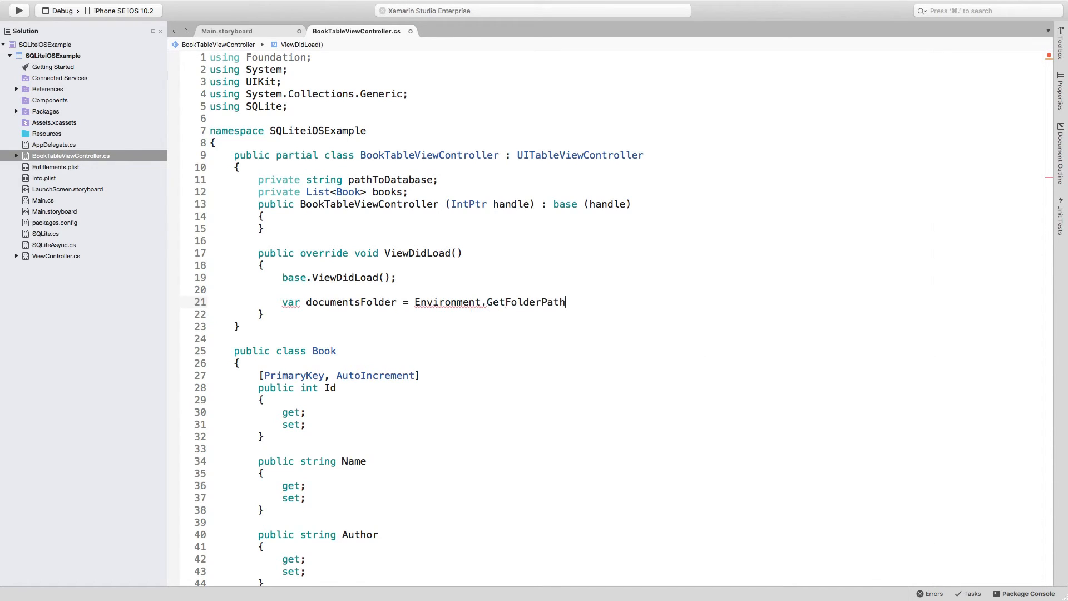
{"action": "type", "text": "("}
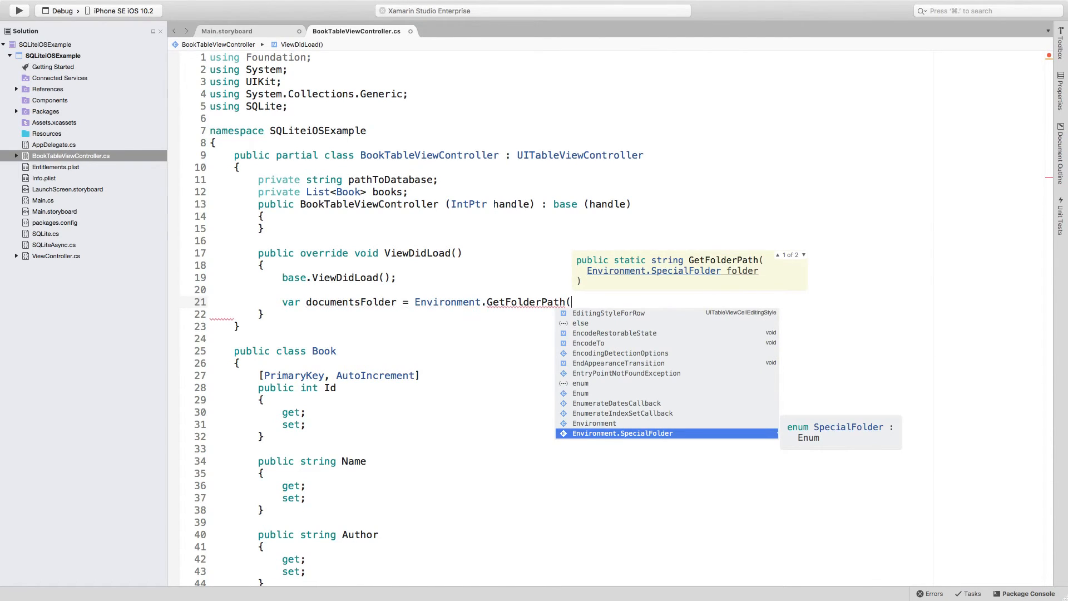
Pass Environment.SpecialFolder.Personal and start the pathToDatabase variable
{"action": "type", "text": "envir"}
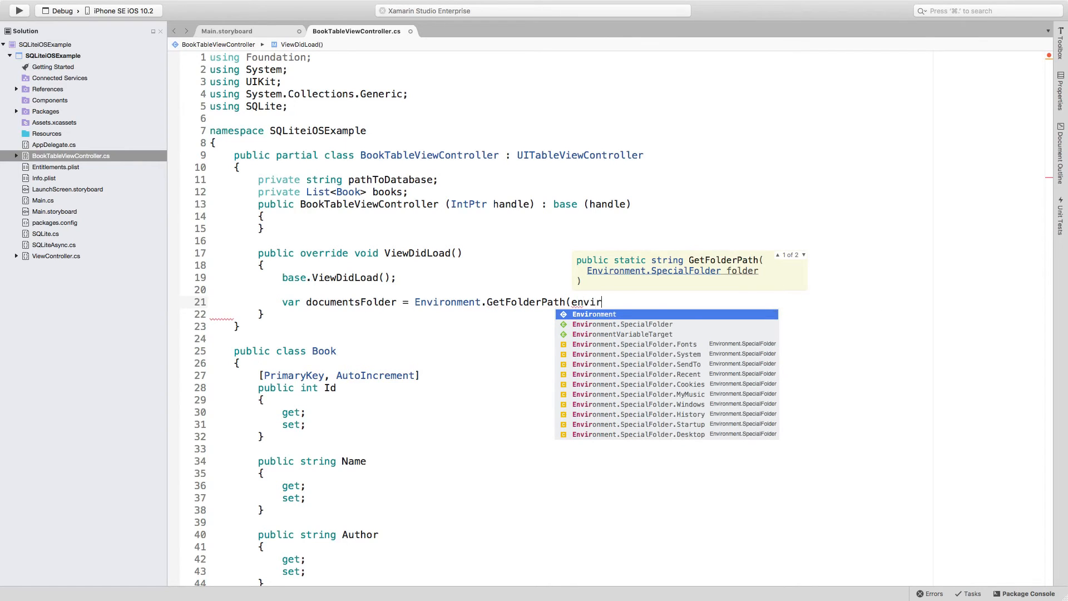
{"action": "type", "text": "Environment.s"}
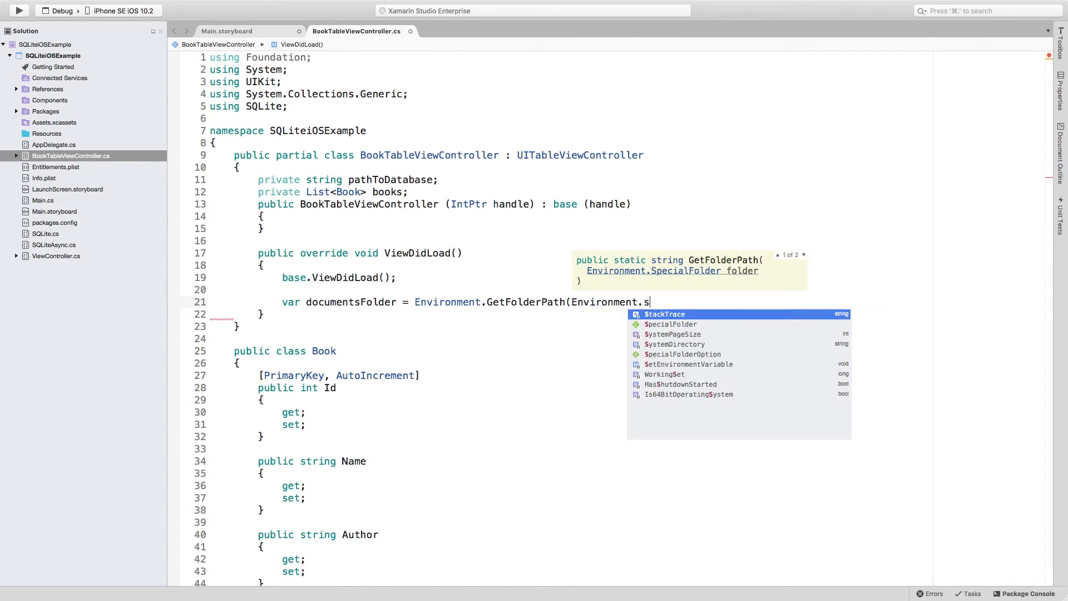
{"action": "type", "text": "pecialFolder."}
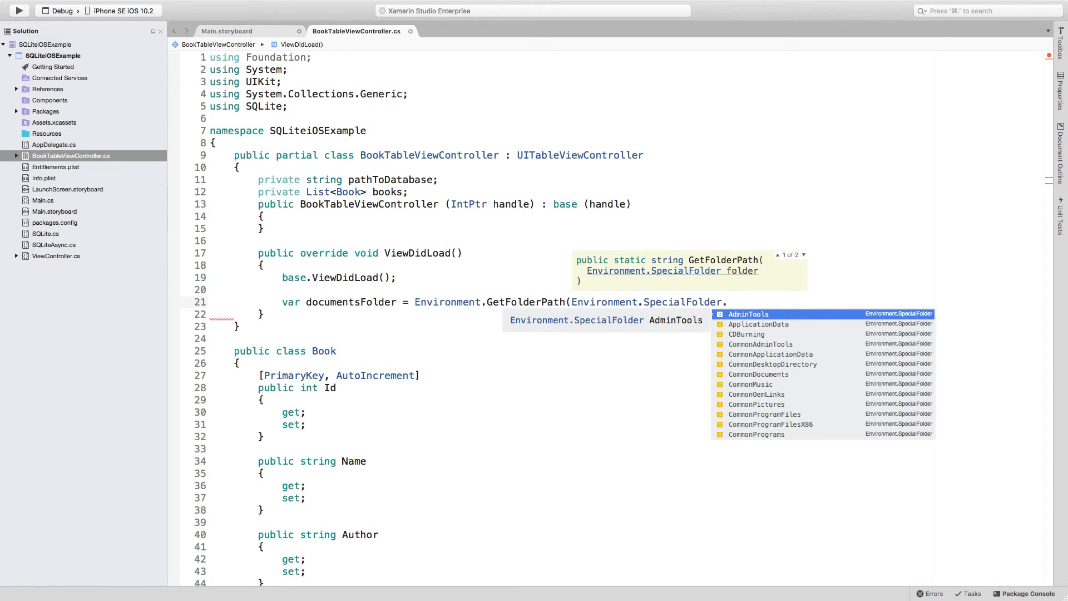
{"action": "type", "text": "pe"}
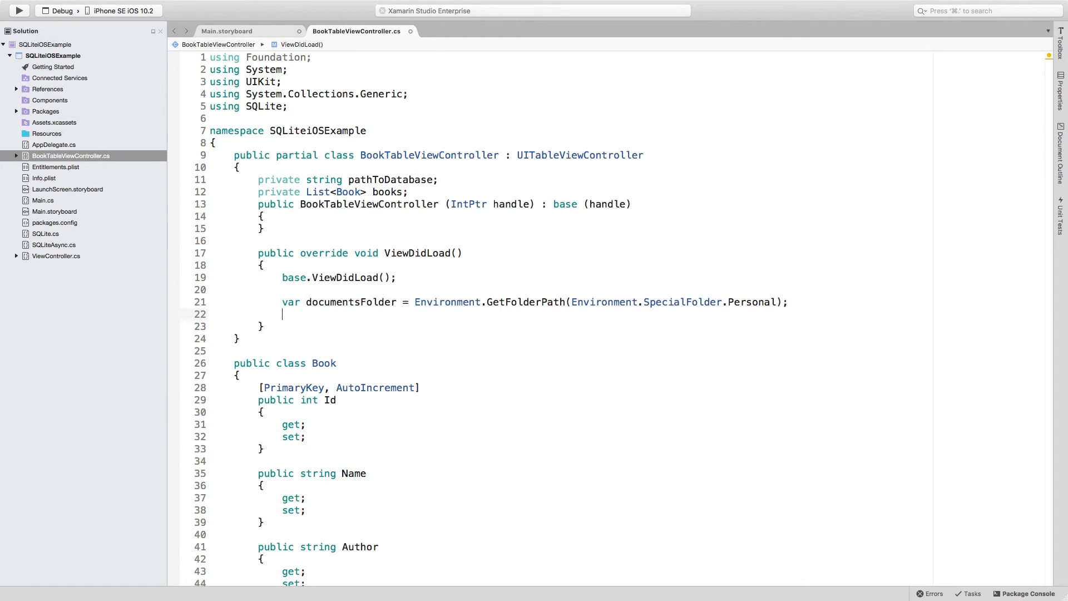
{"action": "type", "text": "pathToDatabase"}
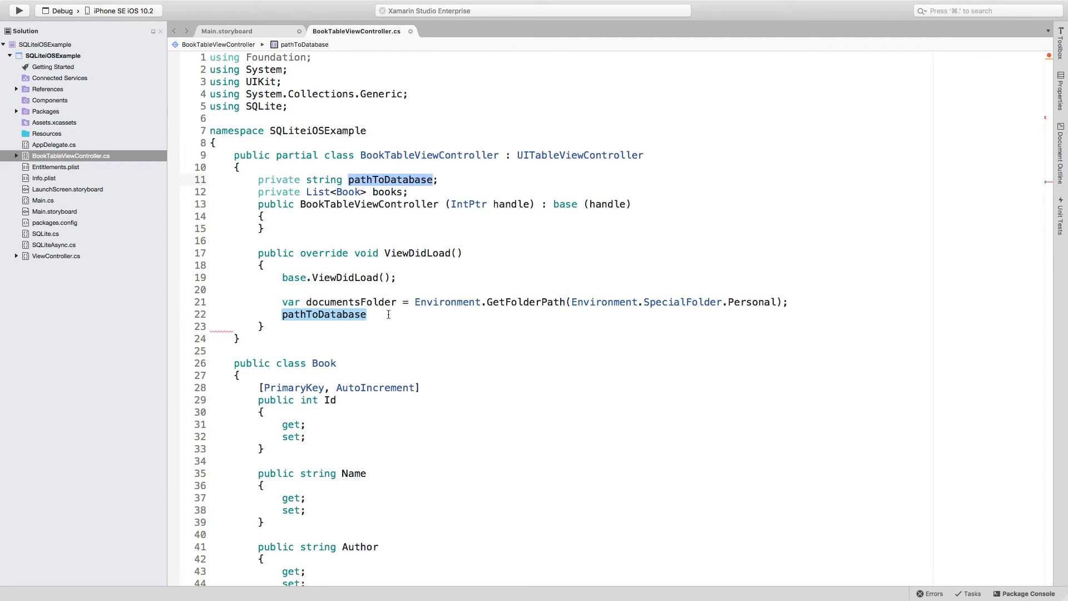
Assign pathToDatabase = Path.Combine(documentsFolder, ""); using the two-path overload
{"action": "type", "text": "= P"}
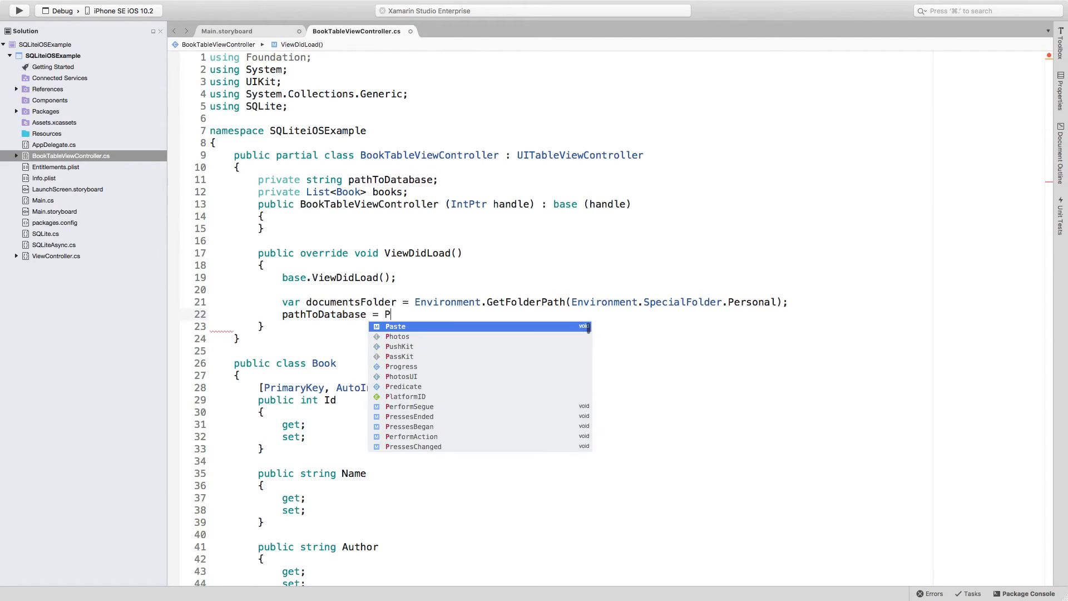
{"action": "type", "text": "ath"}
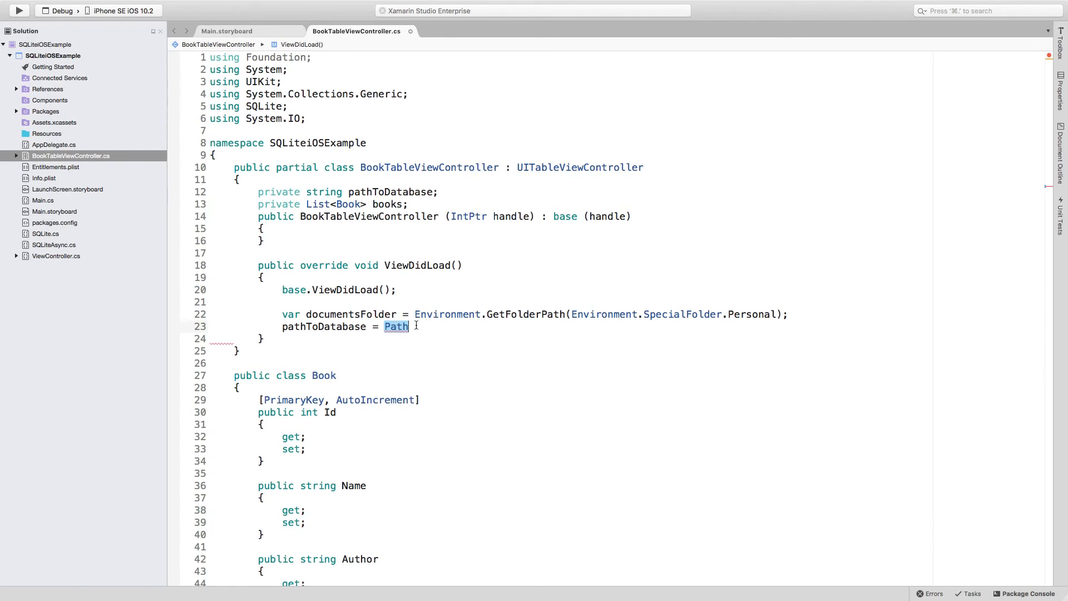
{"action": "type", "text": ".com"}
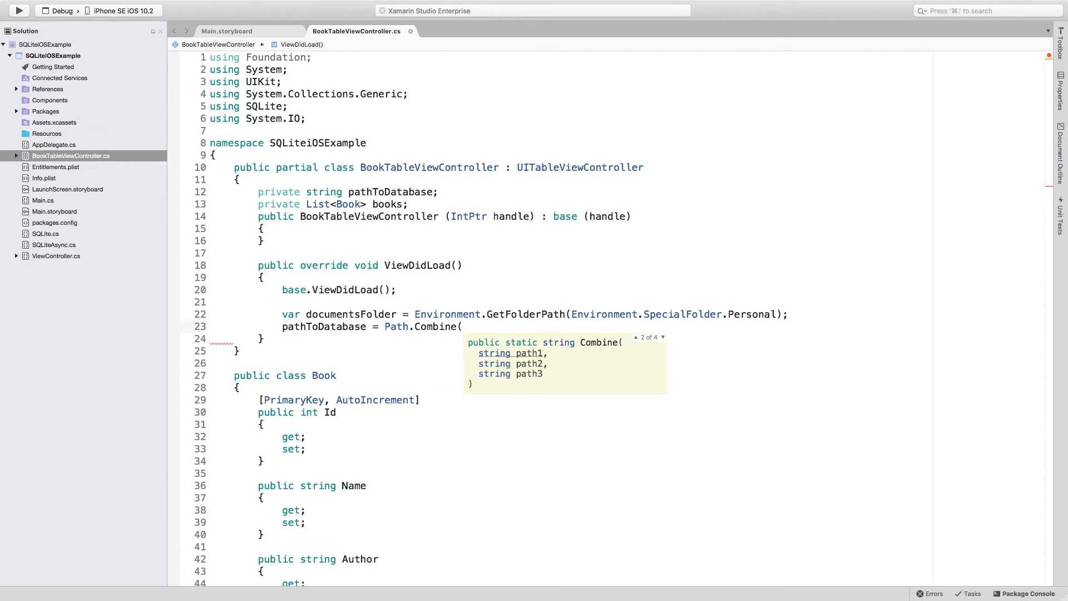
{"action": "left_click", "coordinate": [661, 337]}
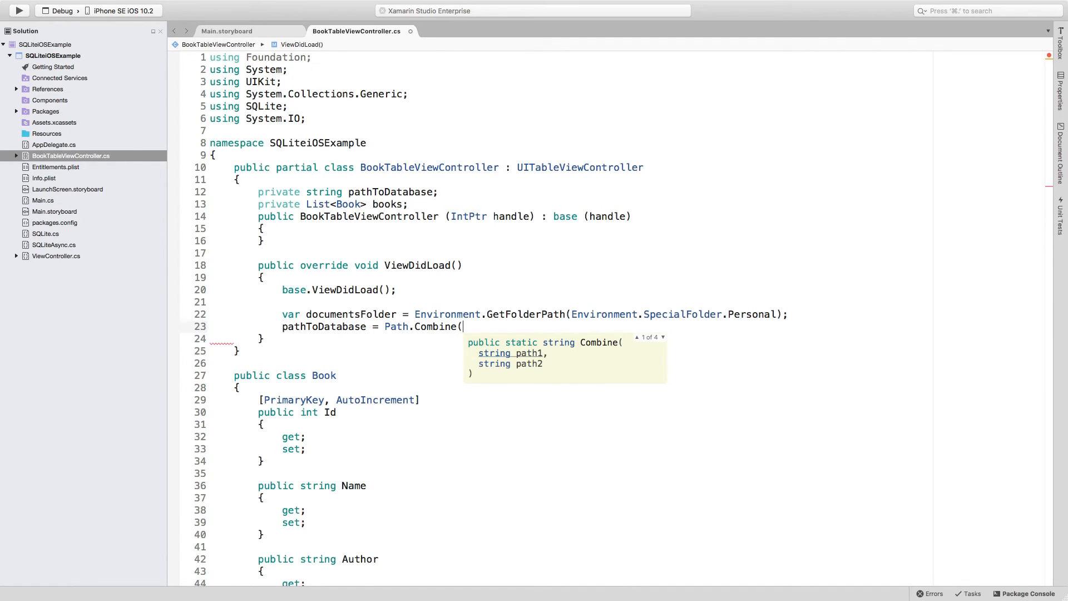
{"action": "type", "text": "documentsFolder"}
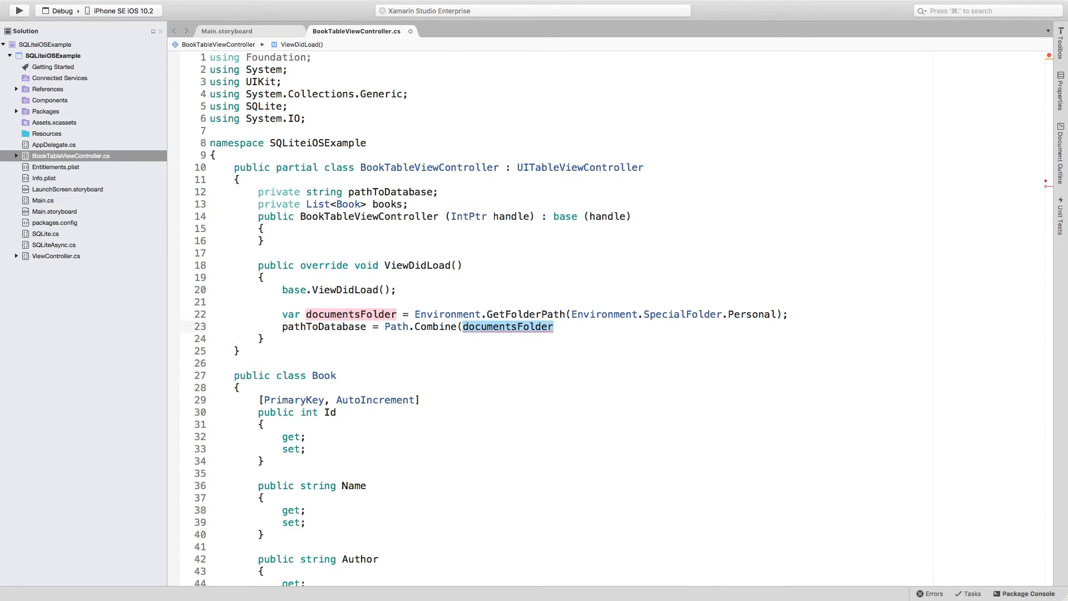
{"action": "type", "text": ", \"\");"}
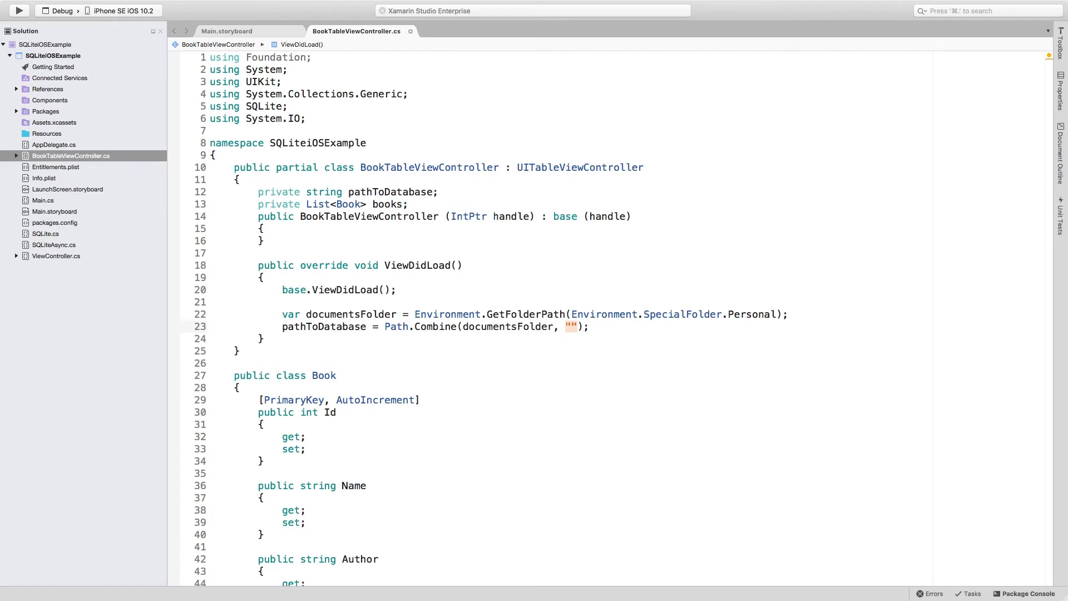
Set the combined file name to "books_db.db"
{"action": "left_click", "coordinate": [570, 326]}
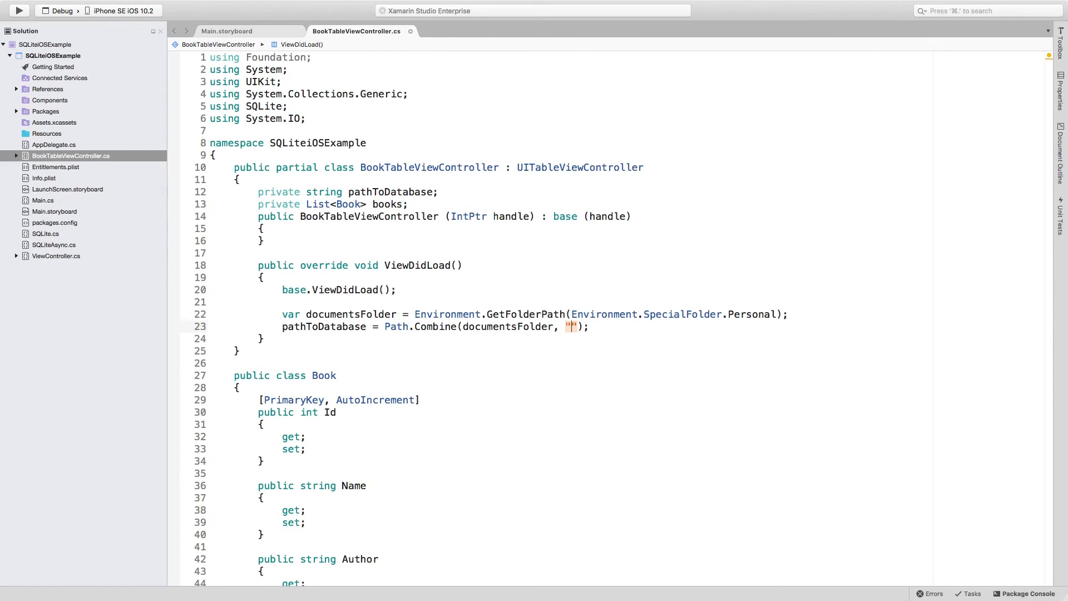
{"action": "type", "text": "b"}
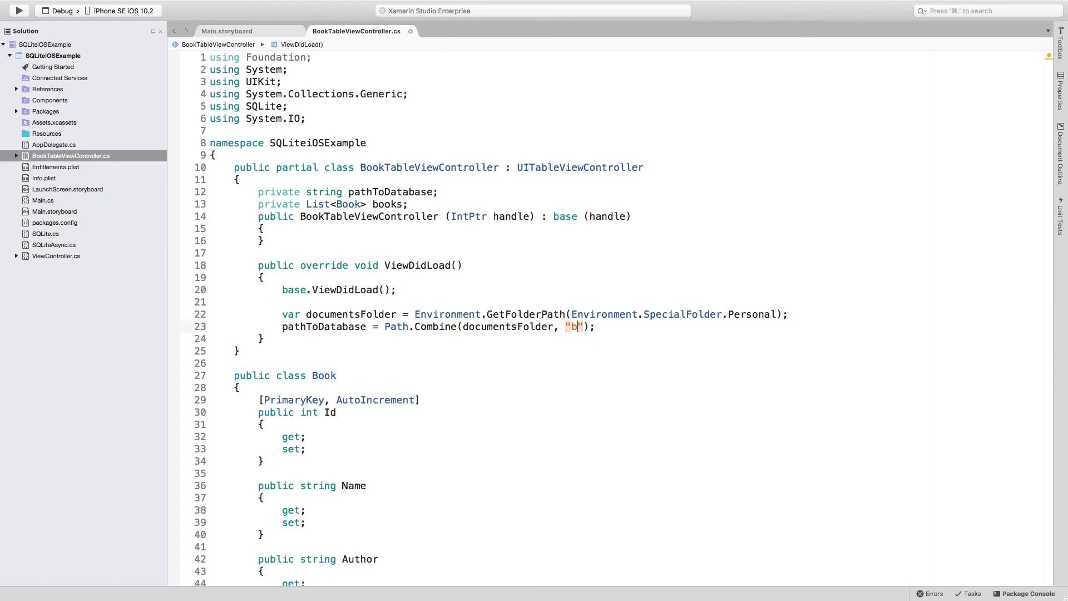
{"action": "type", "text": "ooks_"}
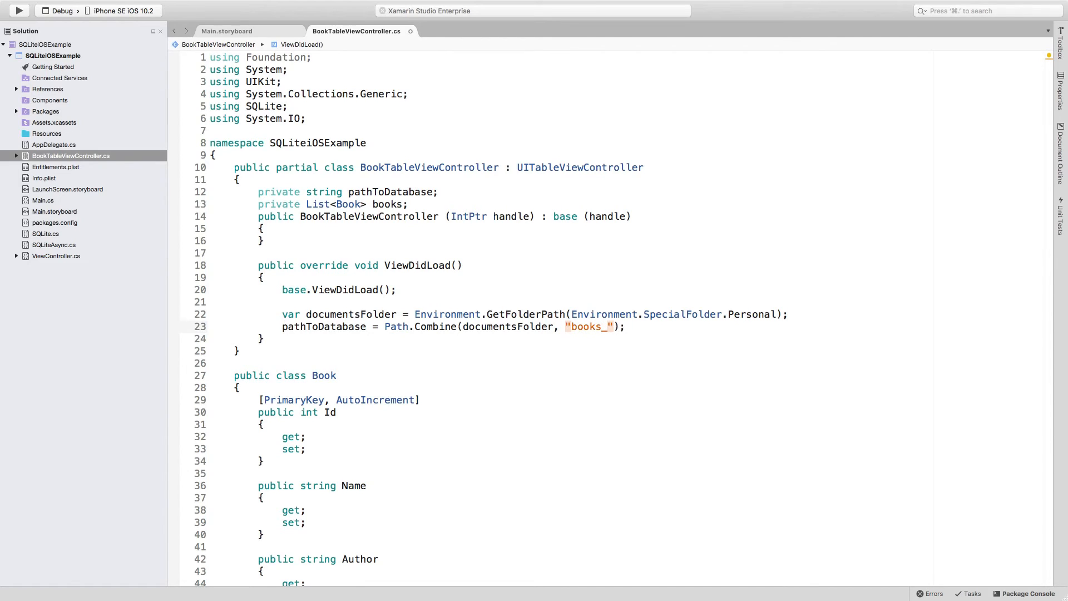
{"action": "type", "text": "db.db"}
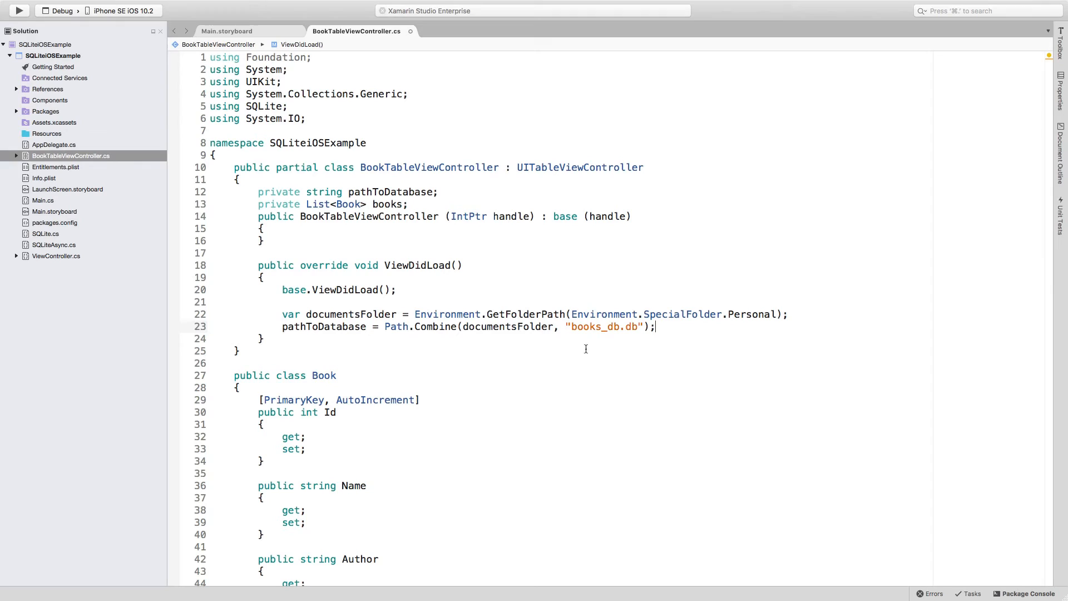
{"action": "double_click", "coordinate": [751, 313]}
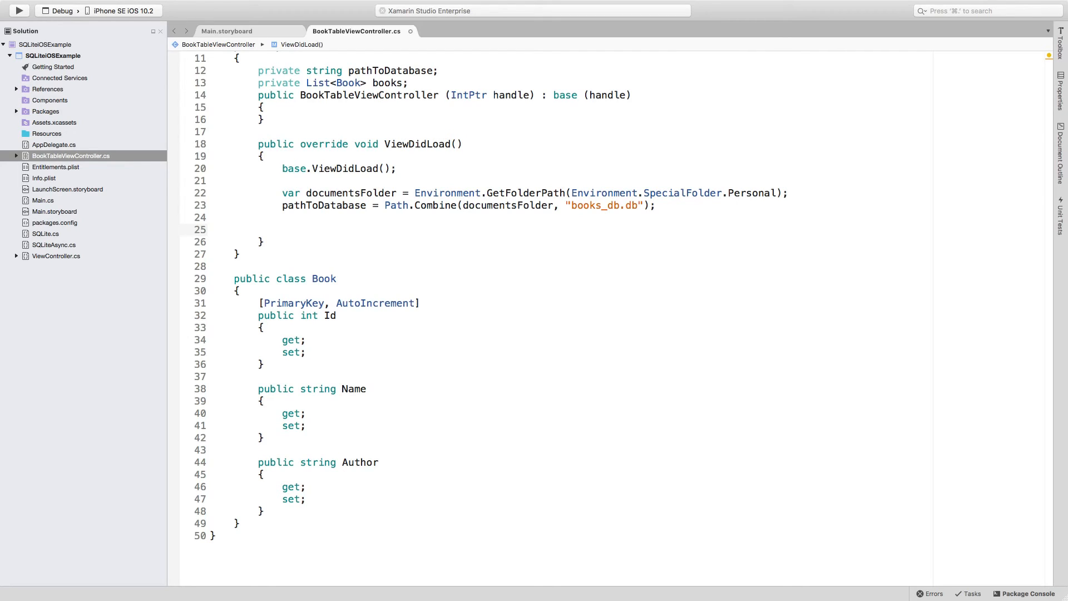
Start a using (var connection block after the path assignment
{"action": "left_click", "coordinate": [283, 229]}
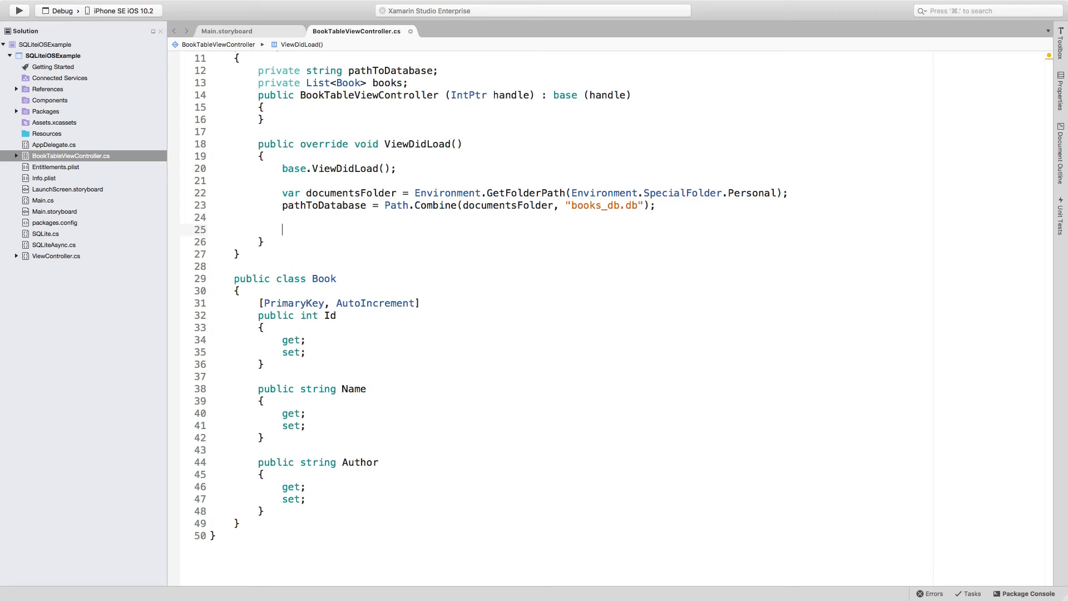
{"action": "type", "text": "us"}
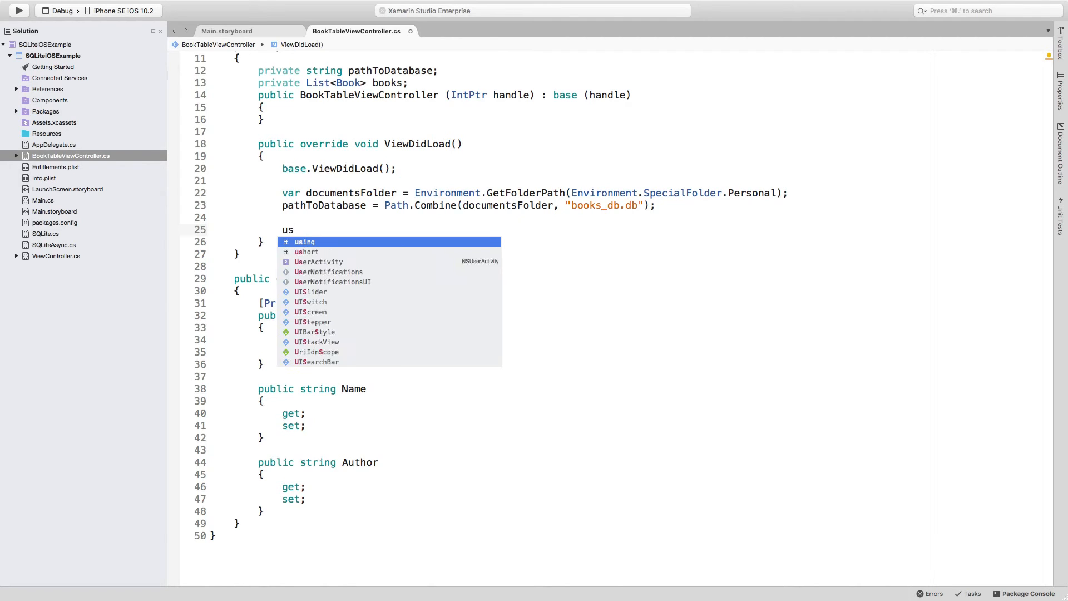
{"action": "type", "text": "ing("}
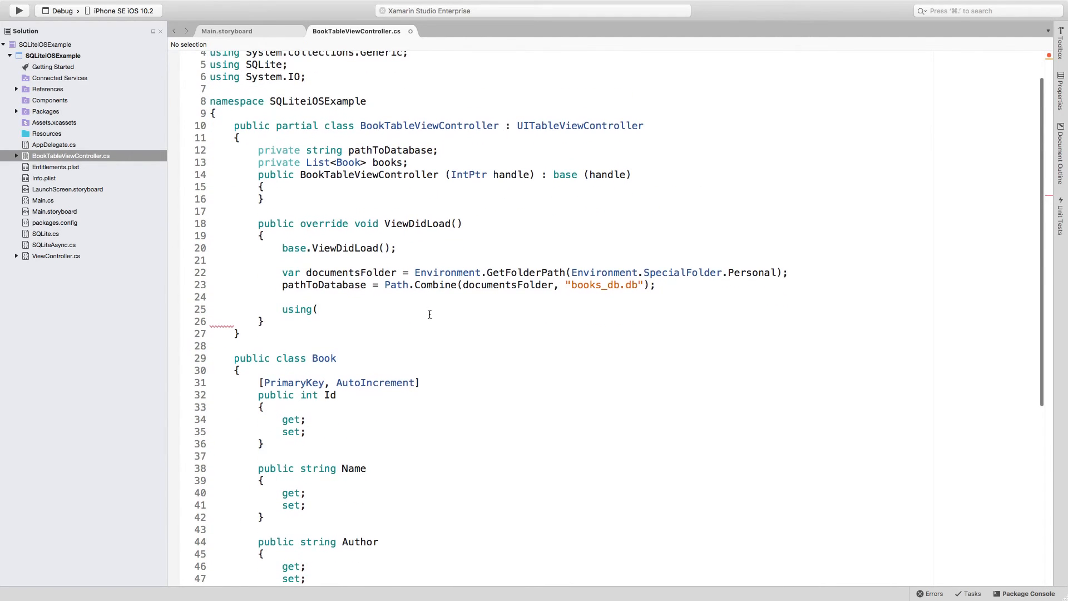
{"action": "scroll", "scroll_direction": "down", "scroll_amount": 3}
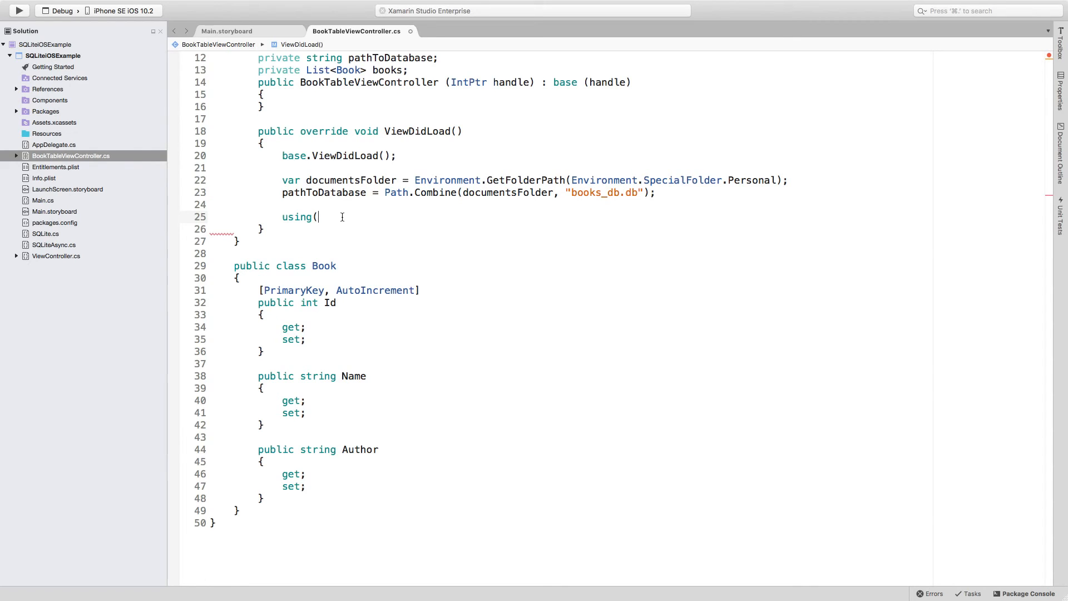
{"action": "type", "text": "var"}
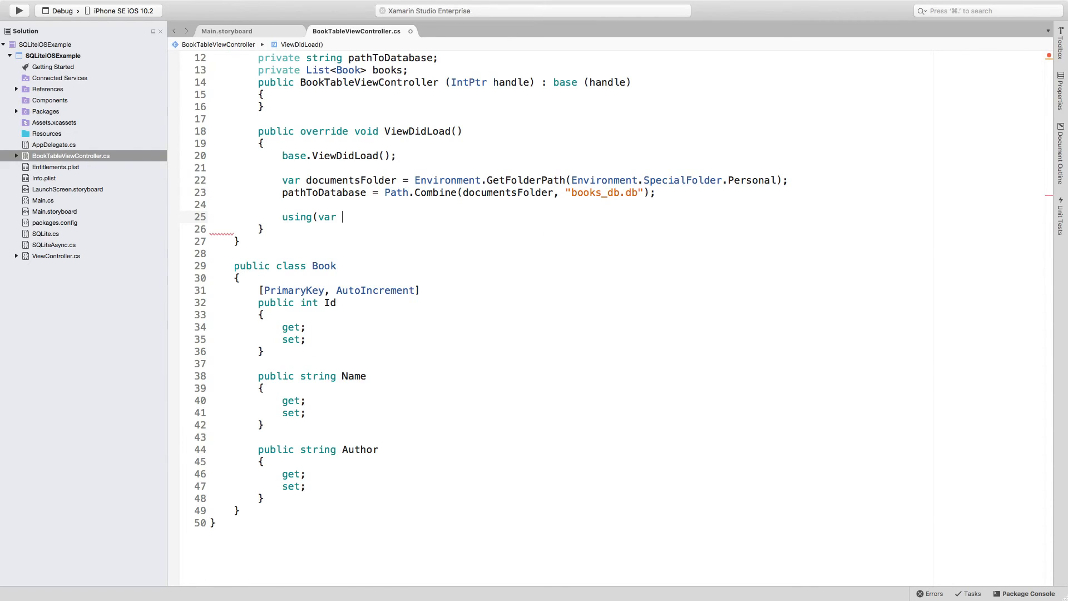
{"action": "type", "text": "c"}
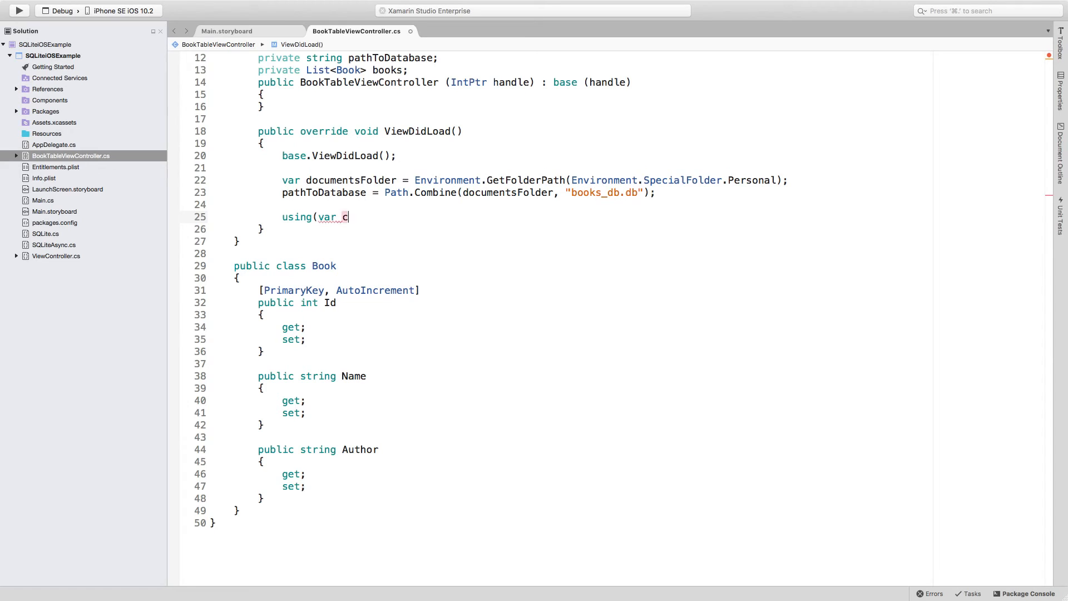
{"action": "type", "text": "onnection = new Sl"}
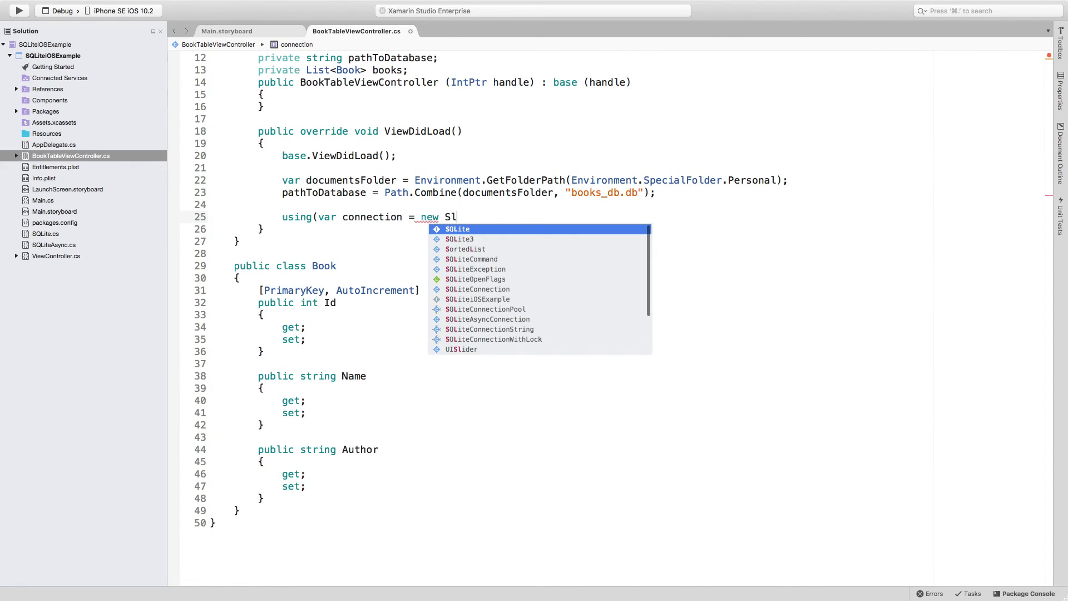
Create a new SQLite.SQLiteConnection(pathToDatabase) and open the using braces
{"action": "type", "text": "QLite.scl"}
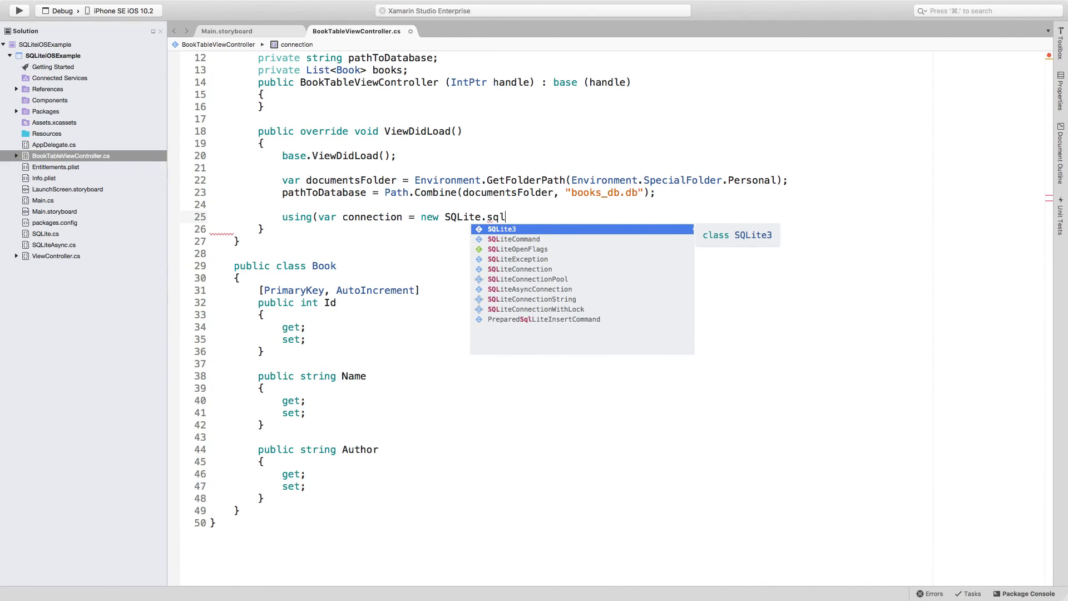
{"action": "type", "text": "iteConnection("}
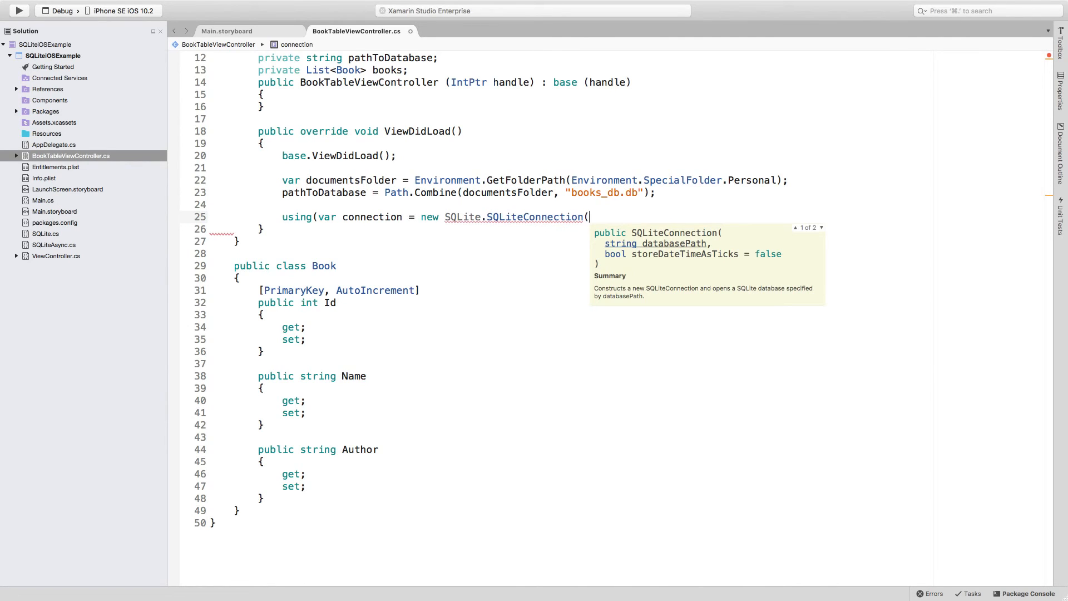
{"action": "type", "text": "pathToDatabase"}
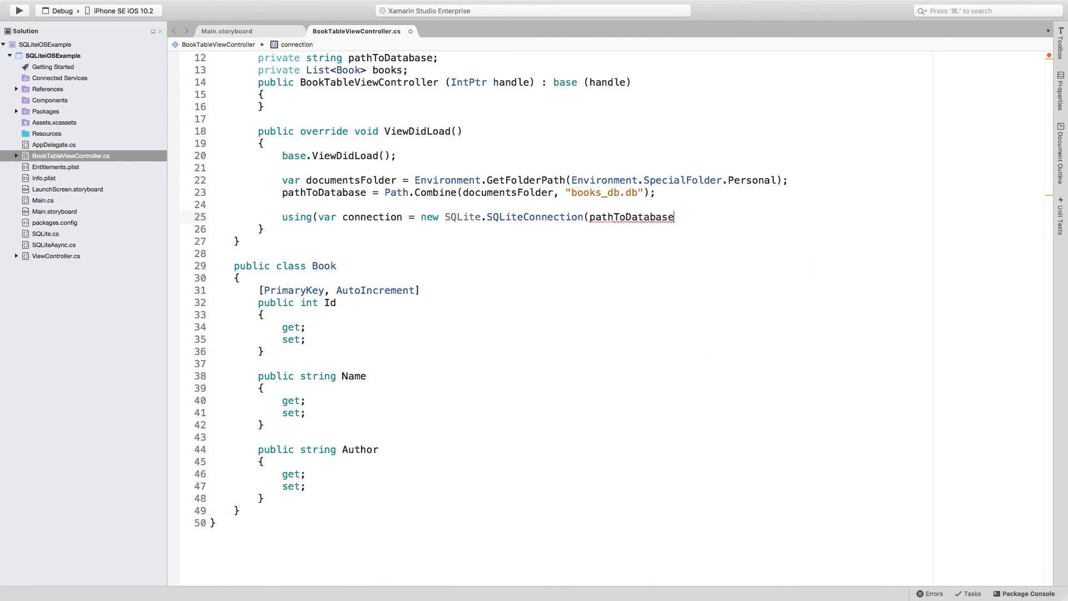
{"action": "type", "text": "))"}
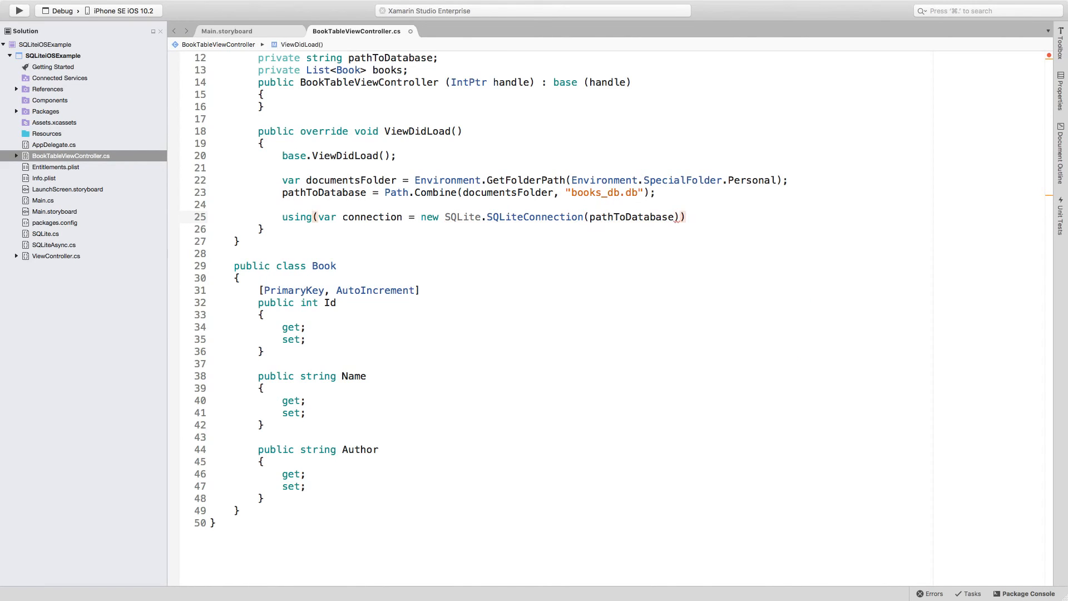
{"action": "type", "text": "{"}
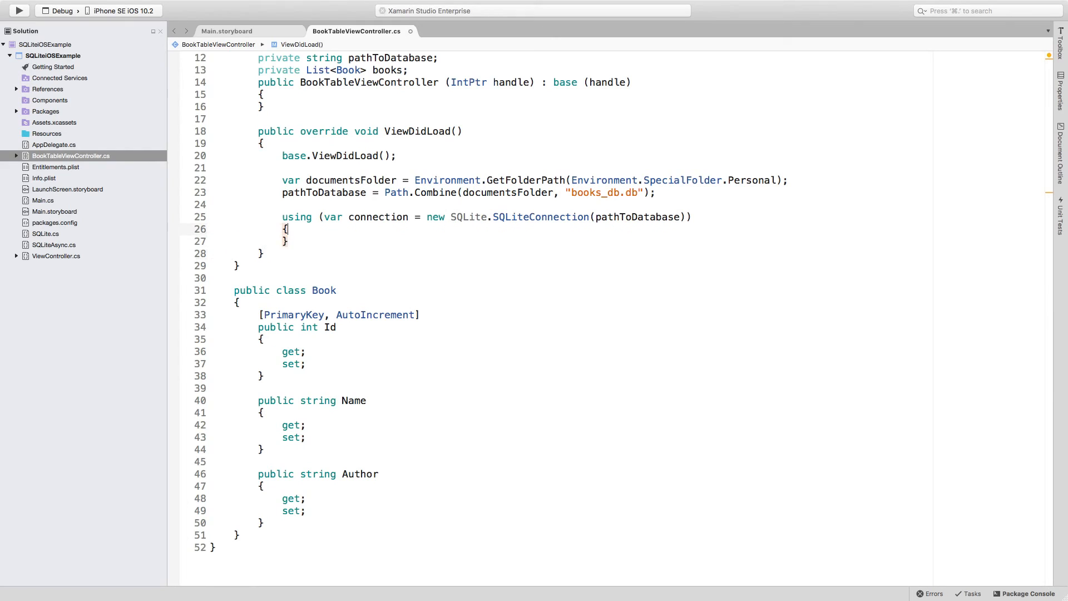
{"action": "key", "text": "enter"}
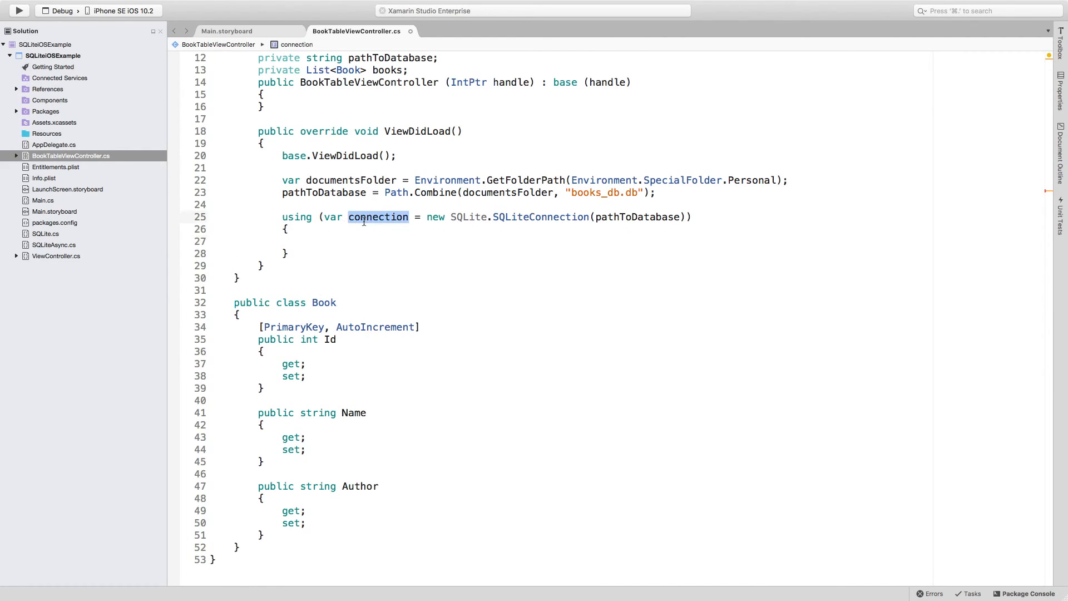
{"action": "left_click", "coordinate": [296, 217]}
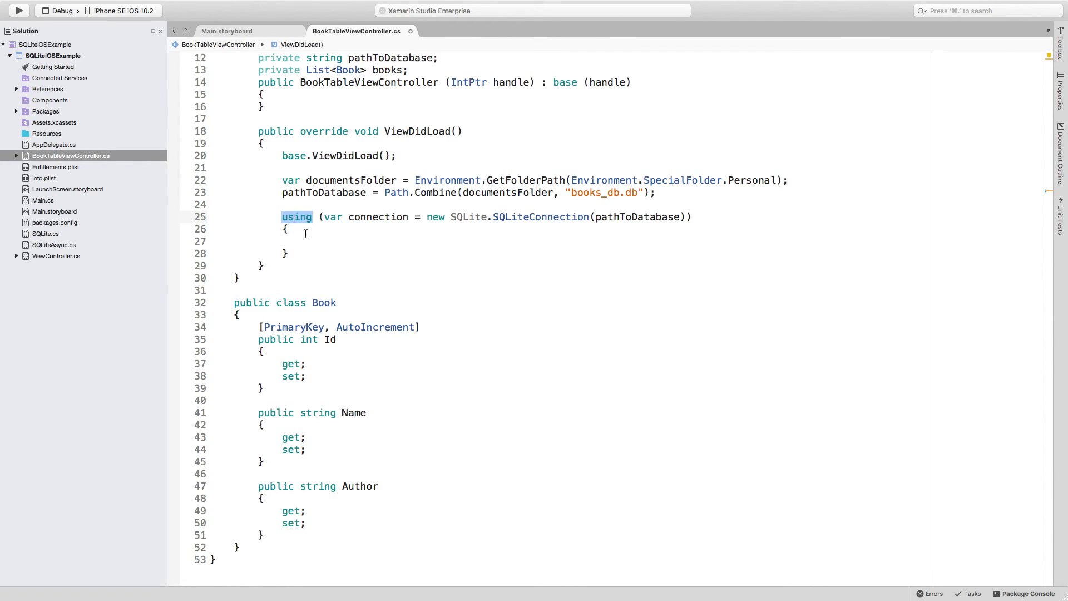
{"action": "left_click", "coordinate": [292, 241]}
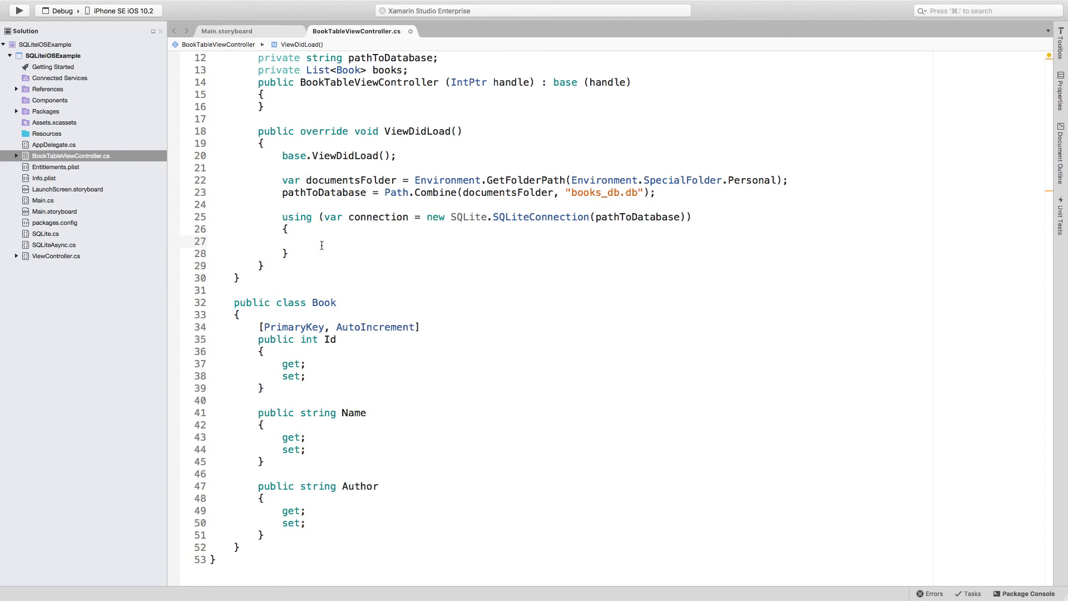
{"action": "left_click", "coordinate": [305, 240]}
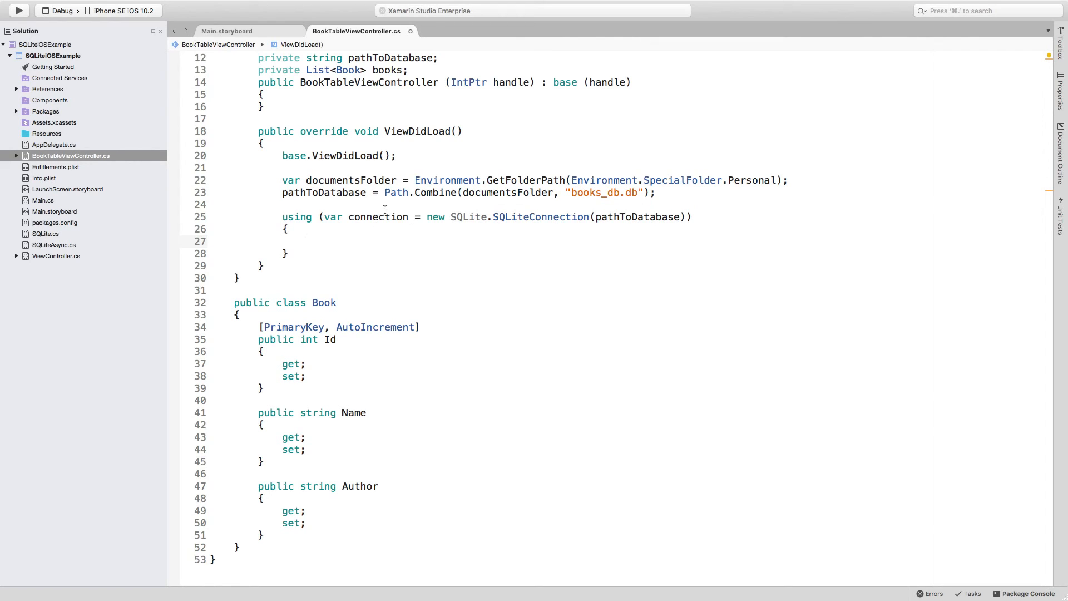
{"action": "double_click", "coordinate": [378, 217]}
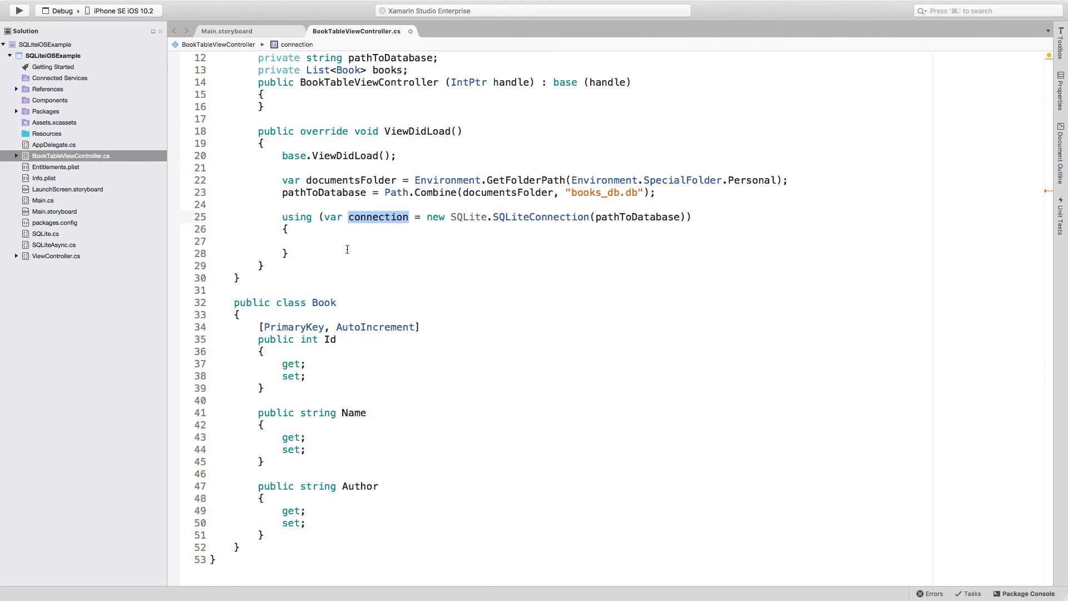
{"action": "left_click", "coordinate": [307, 242]}
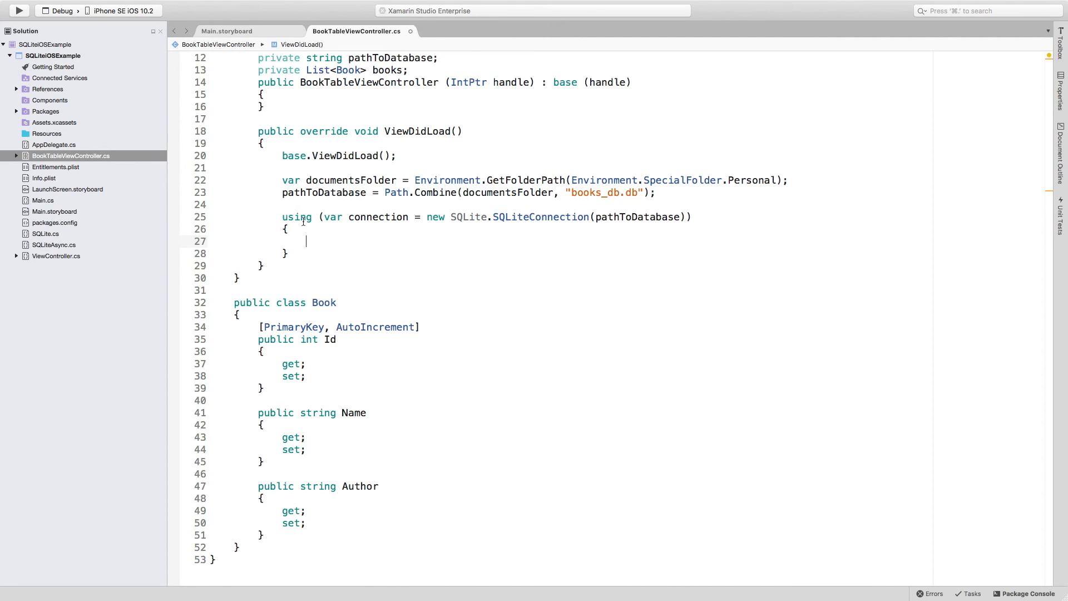
{"action": "left_click_drag", "start_coordinate": [281, 217], "coordinate": [289, 254]}
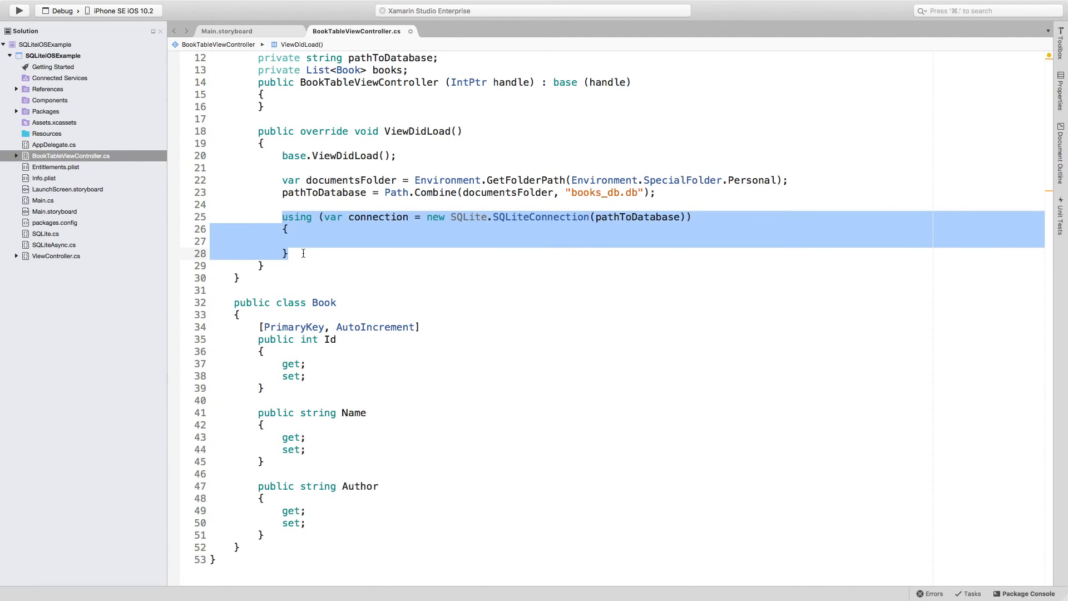
{"action": "left_click", "coordinate": [302, 253]}
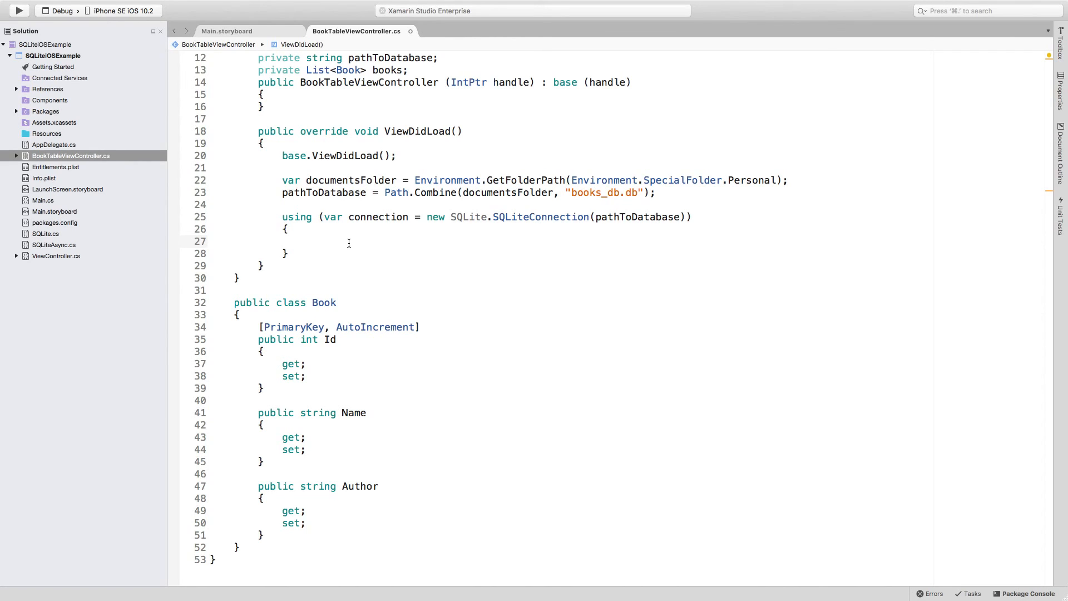
{"action": "left_click", "coordinate": [307, 241]}
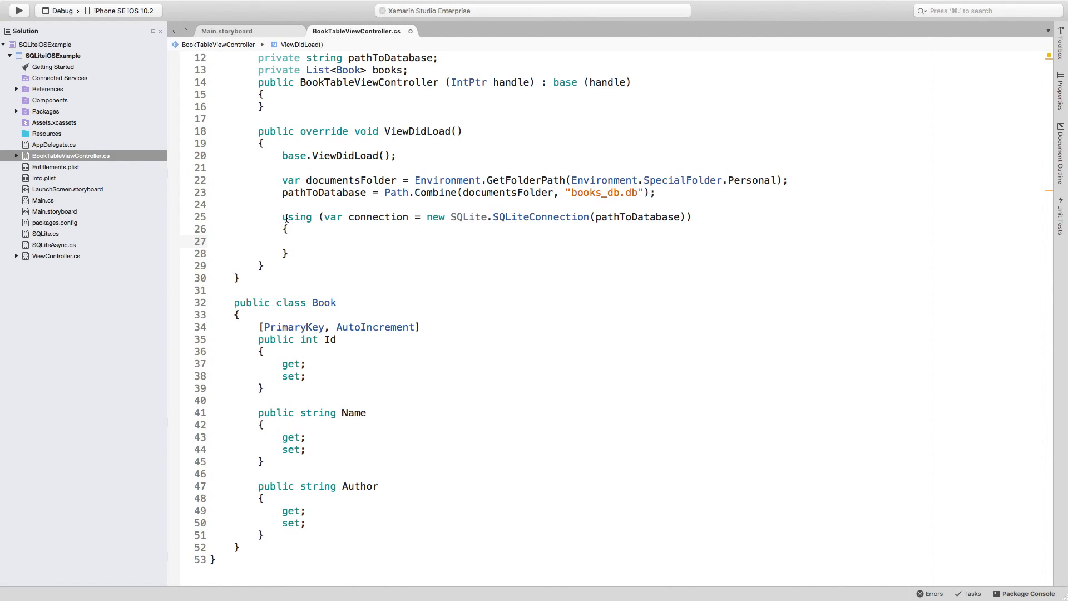
{"action": "double_click", "coordinate": [296, 217]}
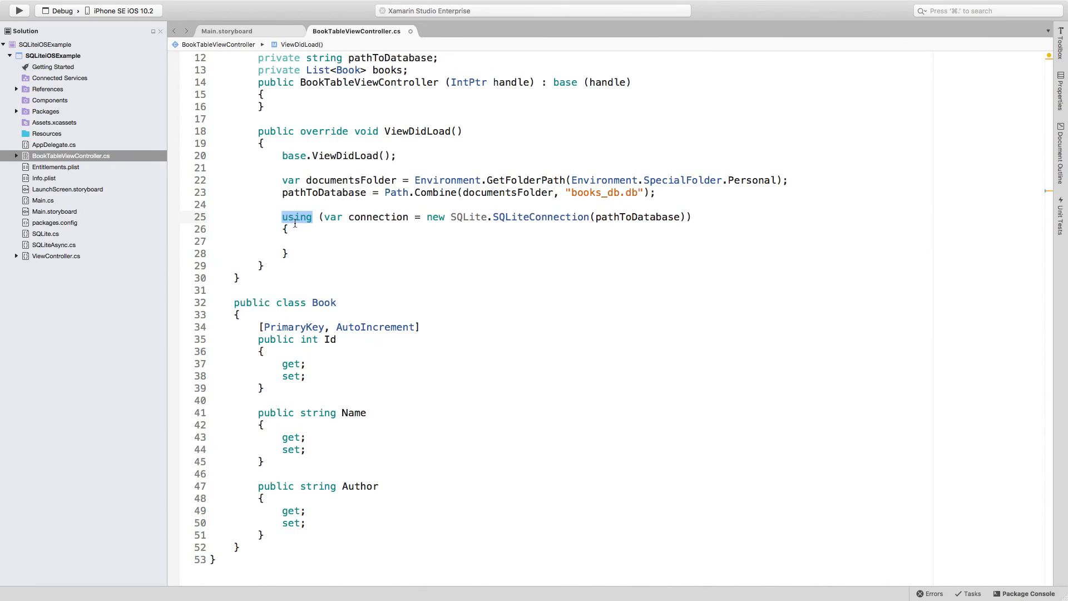
{"action": "mouse_move", "coordinate": [296, 217]}
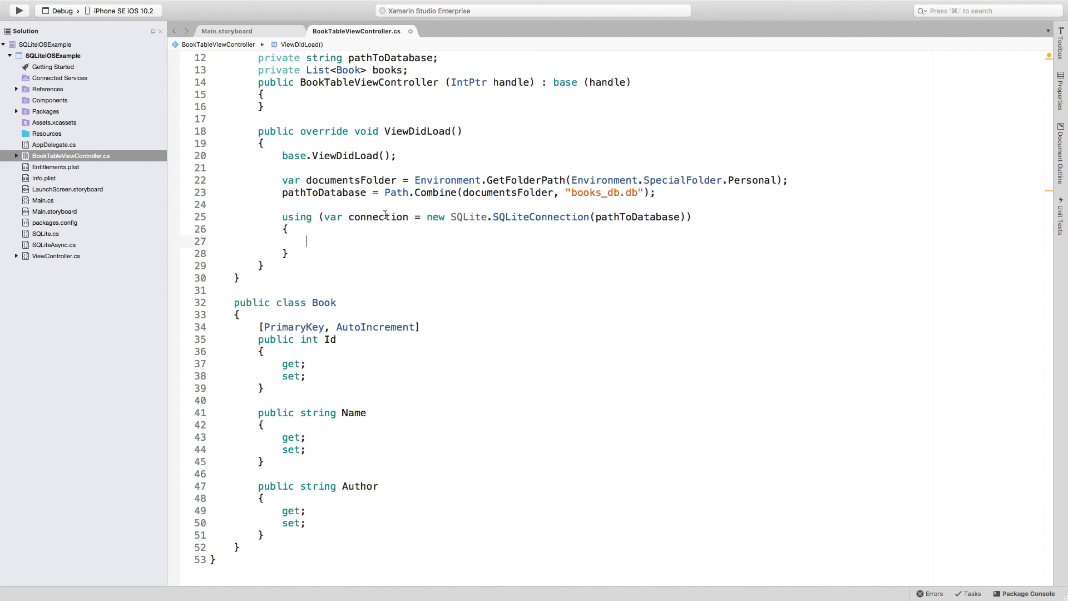
{"action": "mouse_move", "coordinate": [326, 241]}
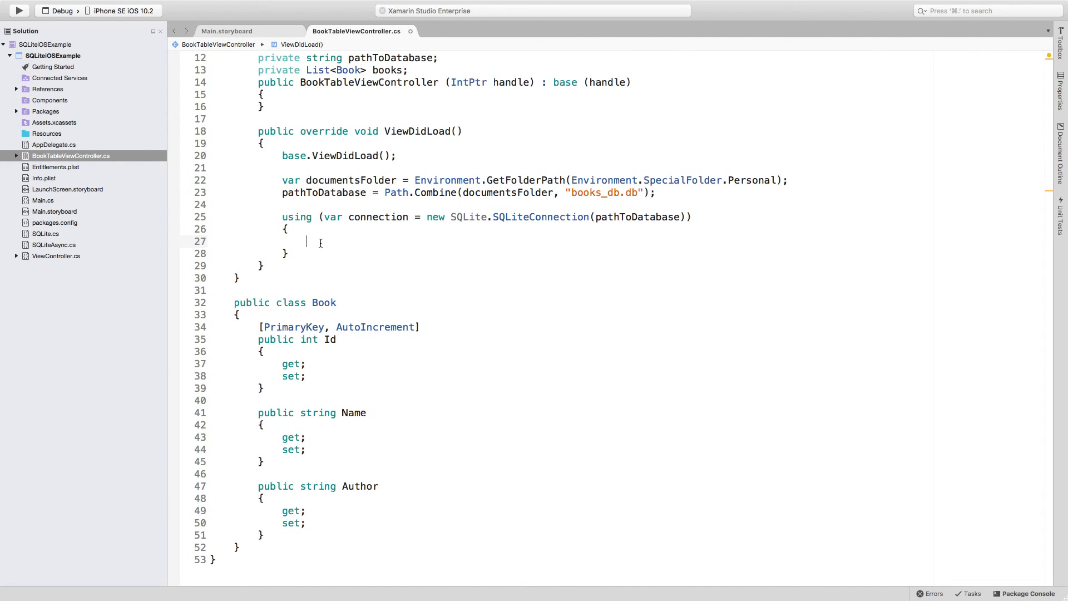
Call connection.CreateTable<Book>(); inside the using block
{"action": "type", "text": "connection.CreateTable"}
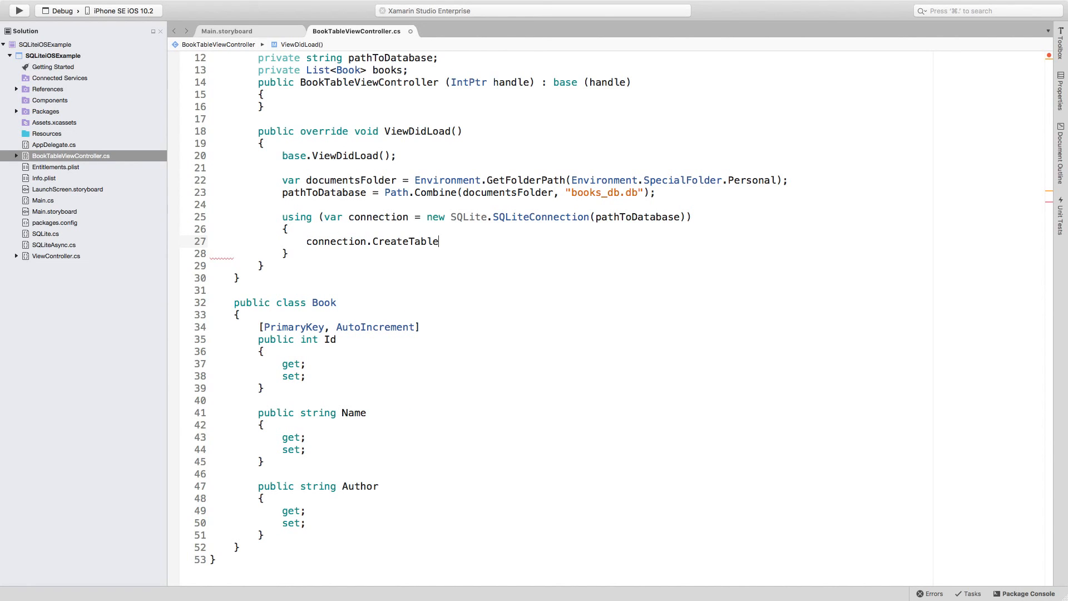
{"action": "type", "text": "<B"}
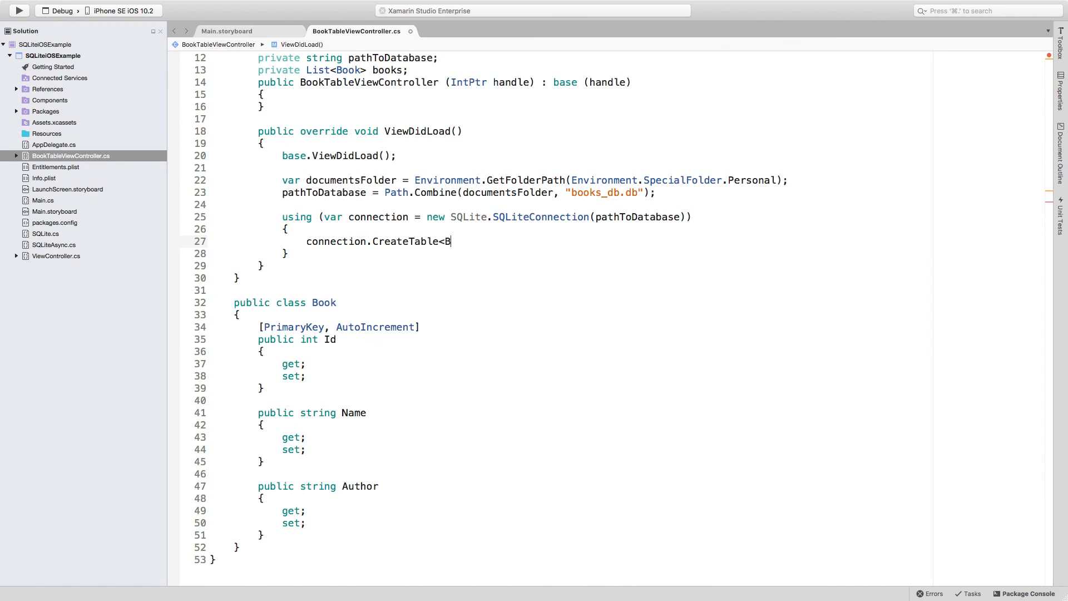
{"action": "type", "text": "ook"}
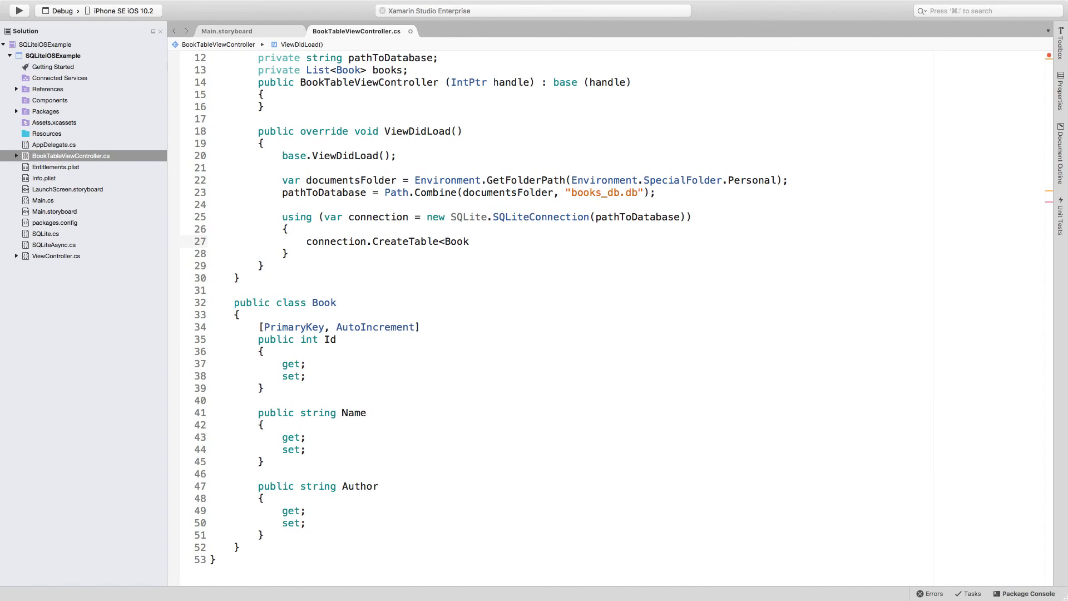
{"action": "type", "text": "()"}
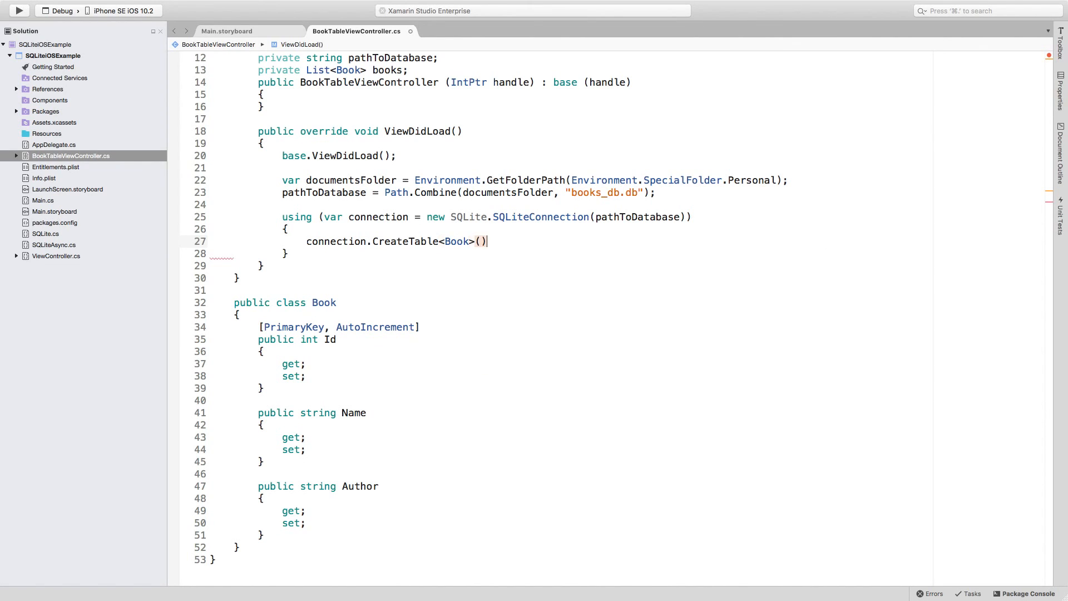
{"action": "type", "text": ";"}
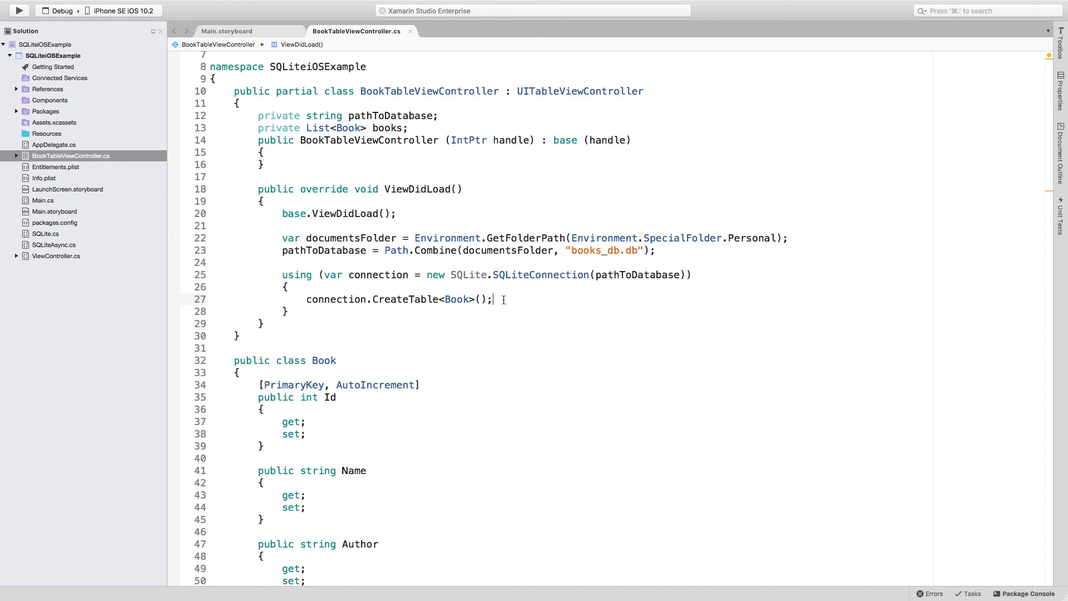
Review the CreateTable statement and return to Main.storyboard
{"action": "left_click", "coordinate": [414, 299]}
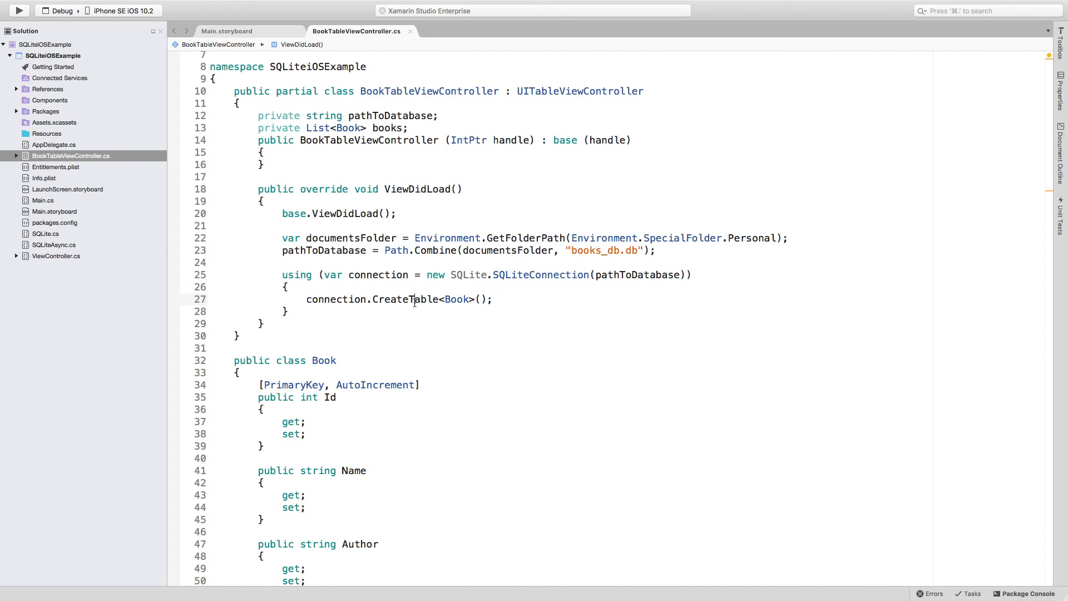
{"action": "double_click", "coordinate": [407, 299]}
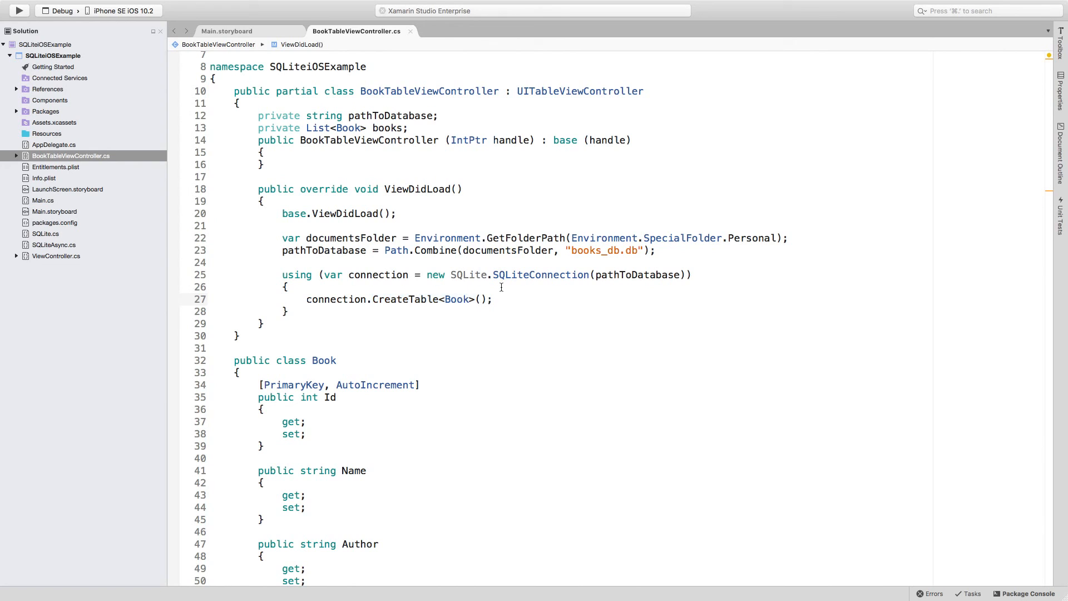
{"action": "left_click", "coordinate": [242, 31]}
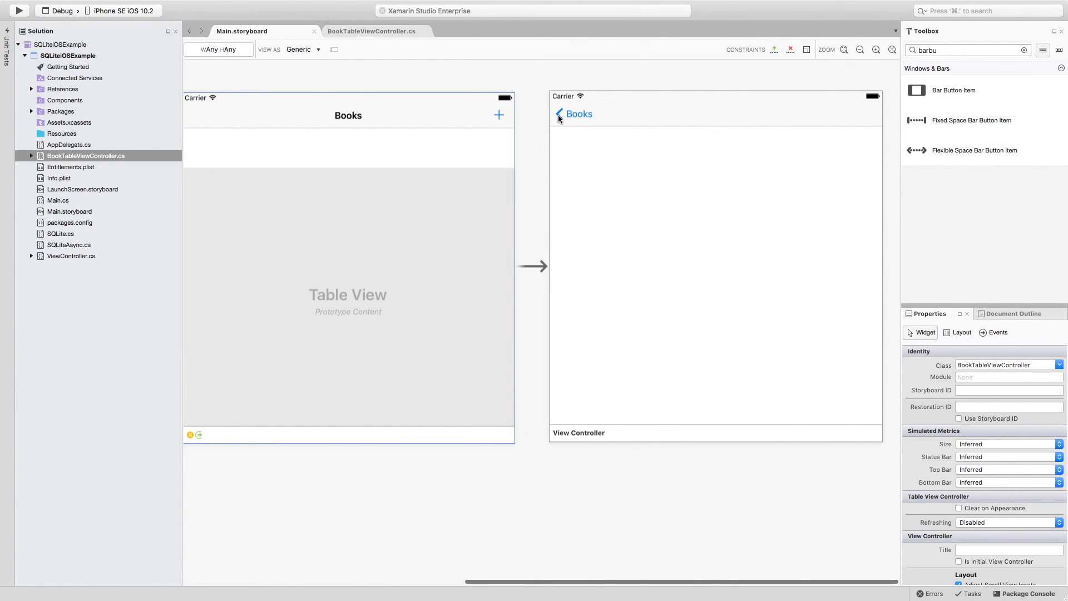
{"action": "mouse_move", "coordinate": [374, 211]}
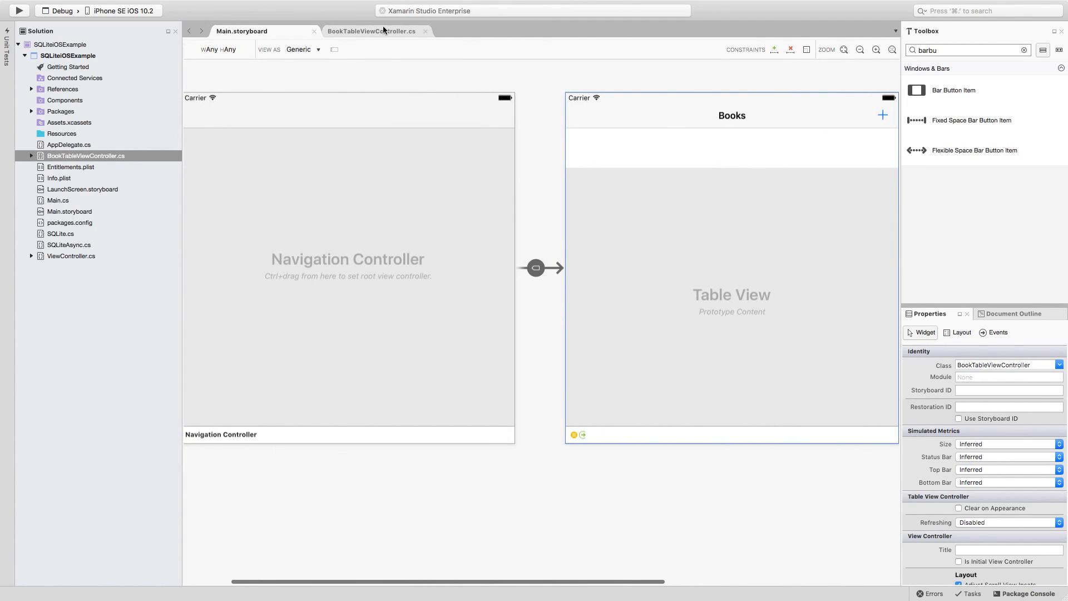
Switch through BookTableViewController.cs back to the Main.storyboard designer
{"action": "left_click", "coordinate": [357, 31]}
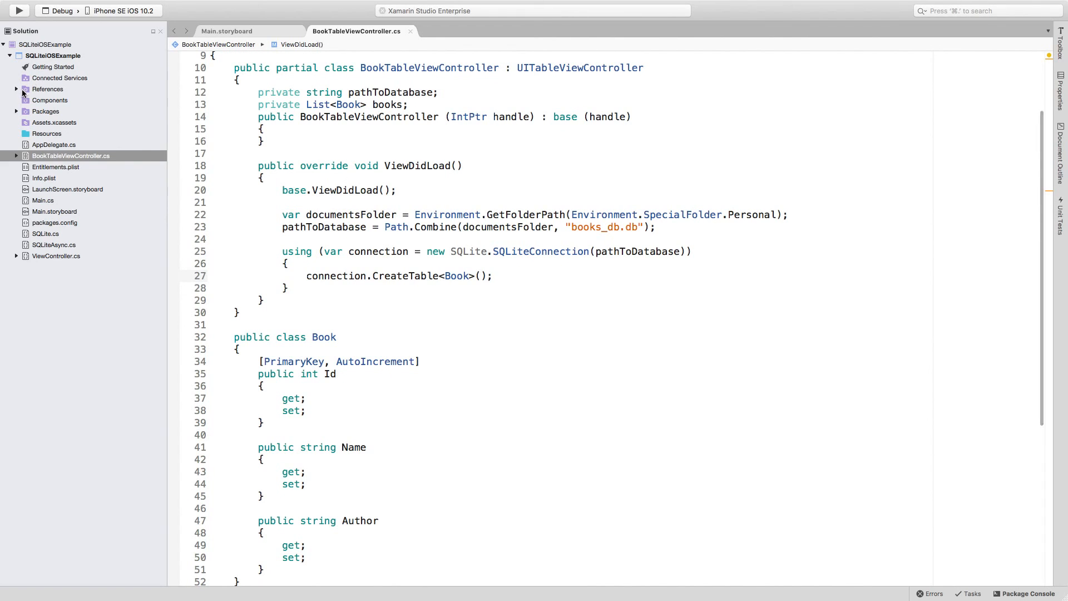
{"action": "left_click", "coordinate": [70, 155]}
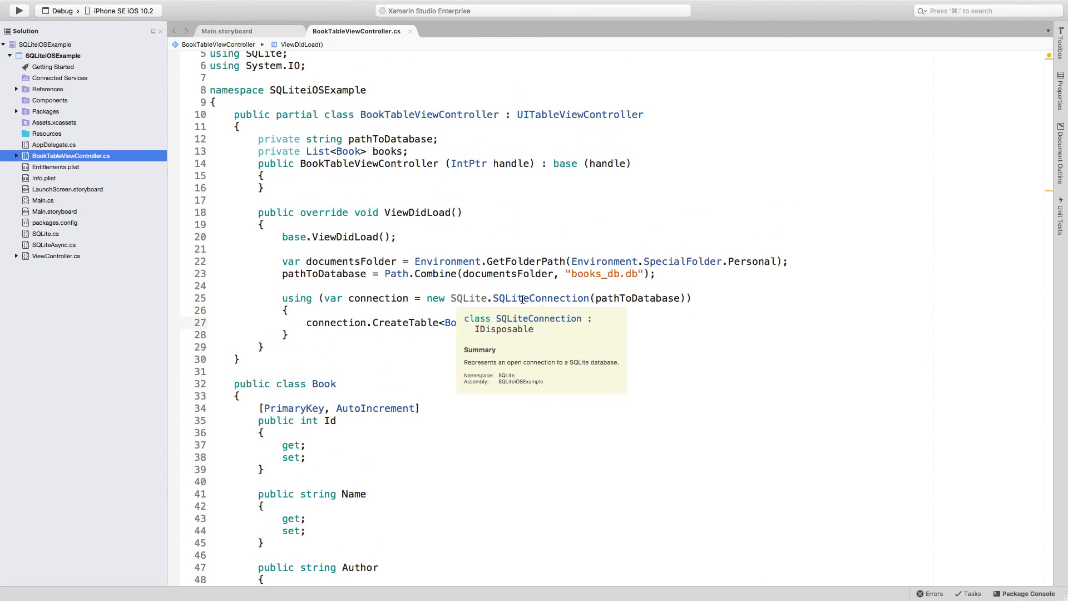
{"action": "mouse_move", "coordinate": [523, 260]}
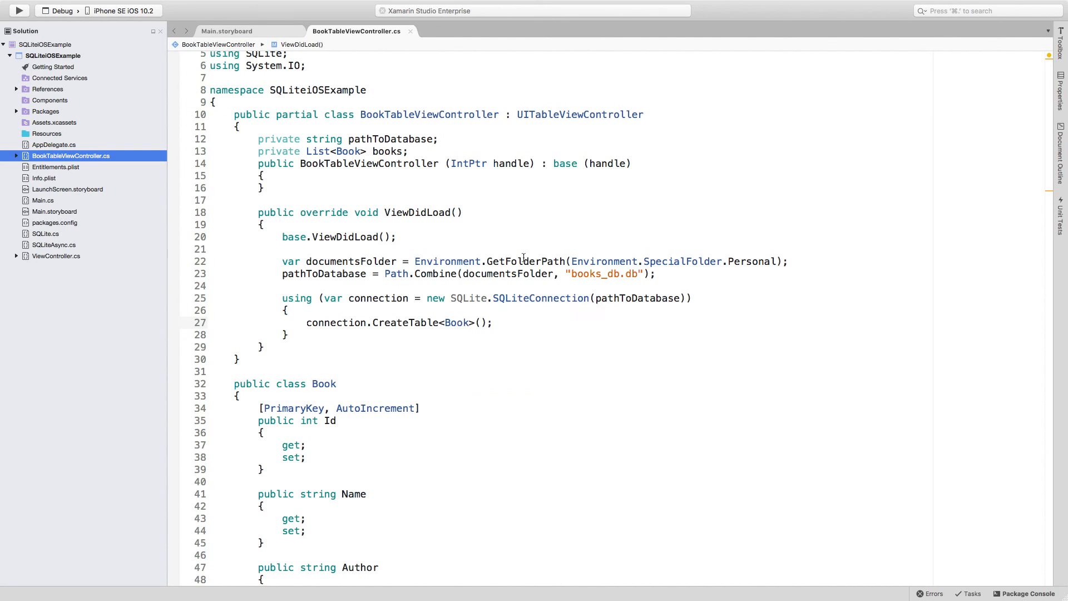
{"action": "left_click", "coordinate": [227, 31]}
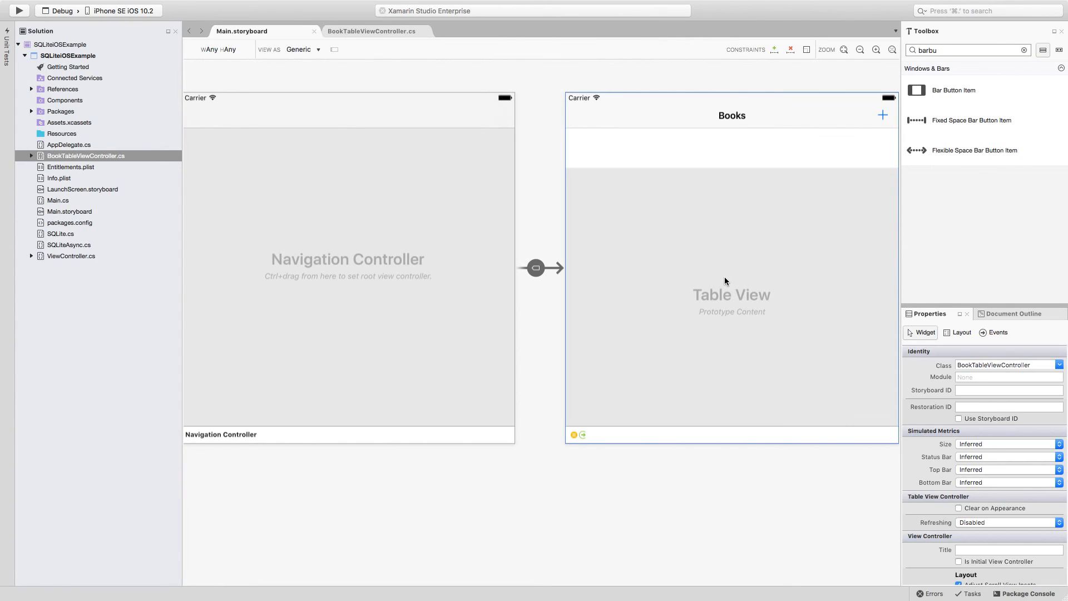